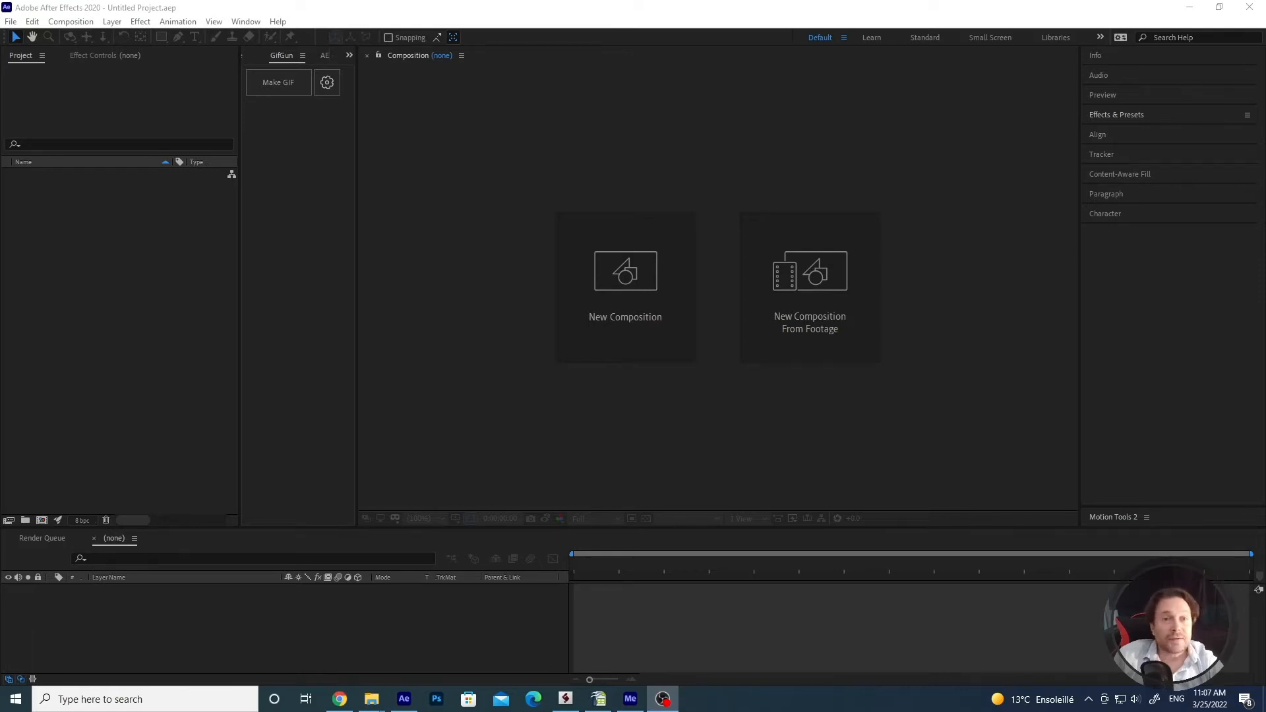
Step: Launch the barbachart 0.8 script panel from the Window menu
{"action": "left_click", "coordinate": [245, 21]}
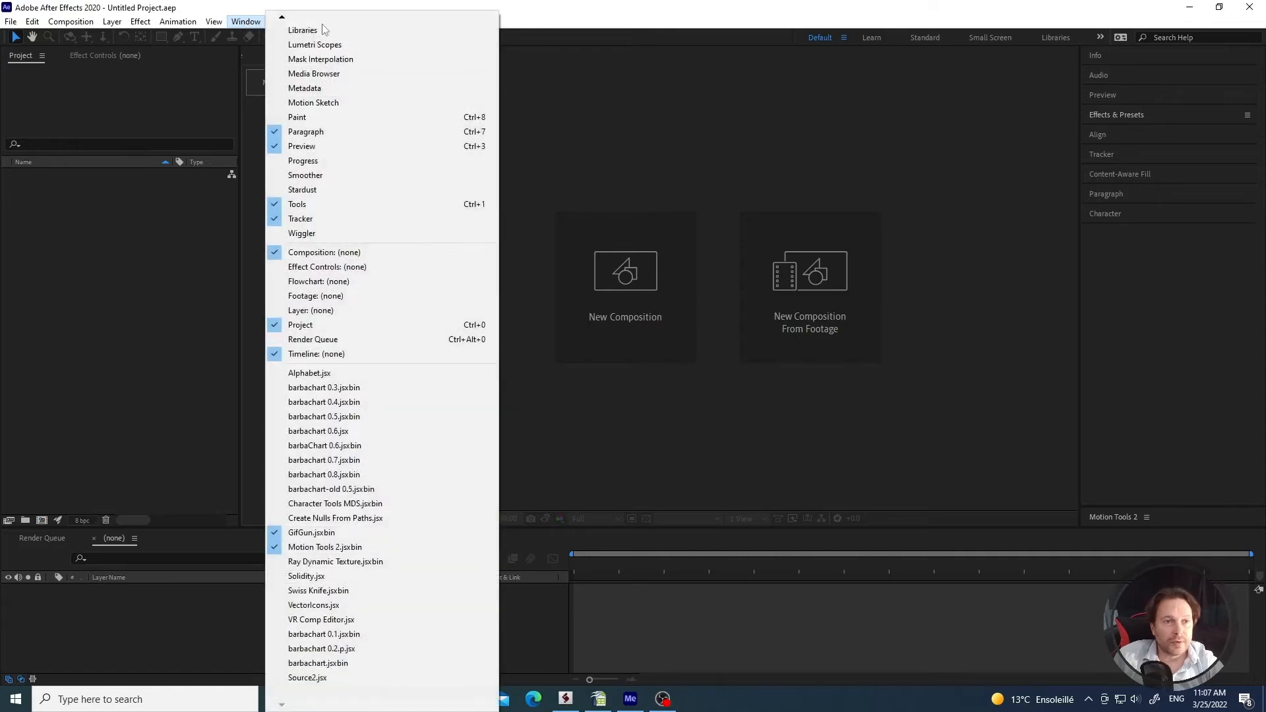
{"action": "mouse_move", "coordinate": [324, 461]}
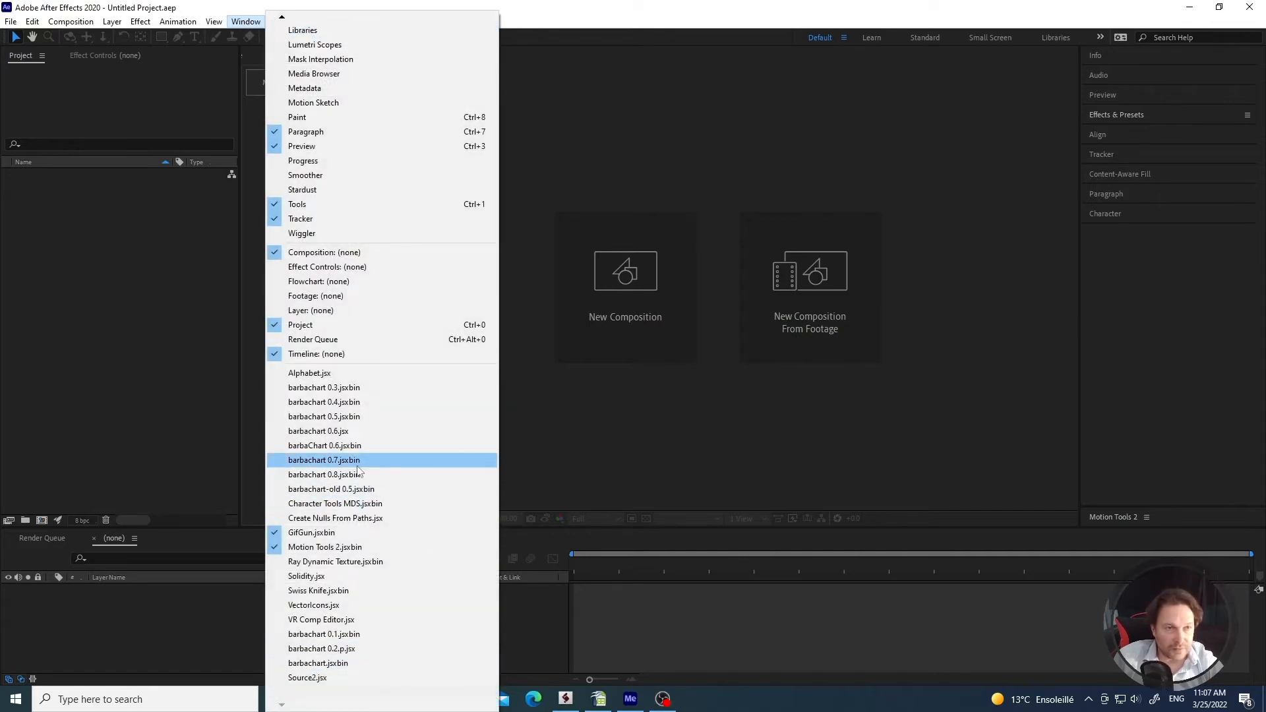
{"action": "left_click", "coordinate": [331, 474]}
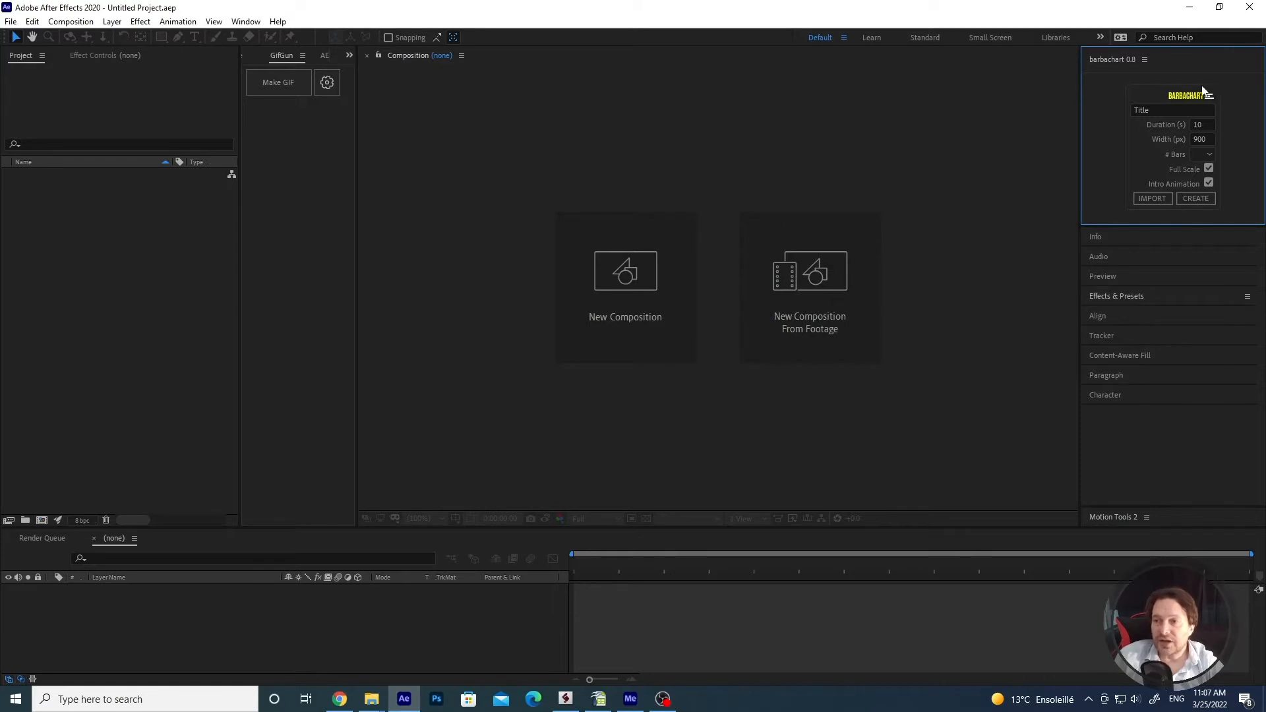
{"action": "mouse_move", "coordinate": [1227, 189]}
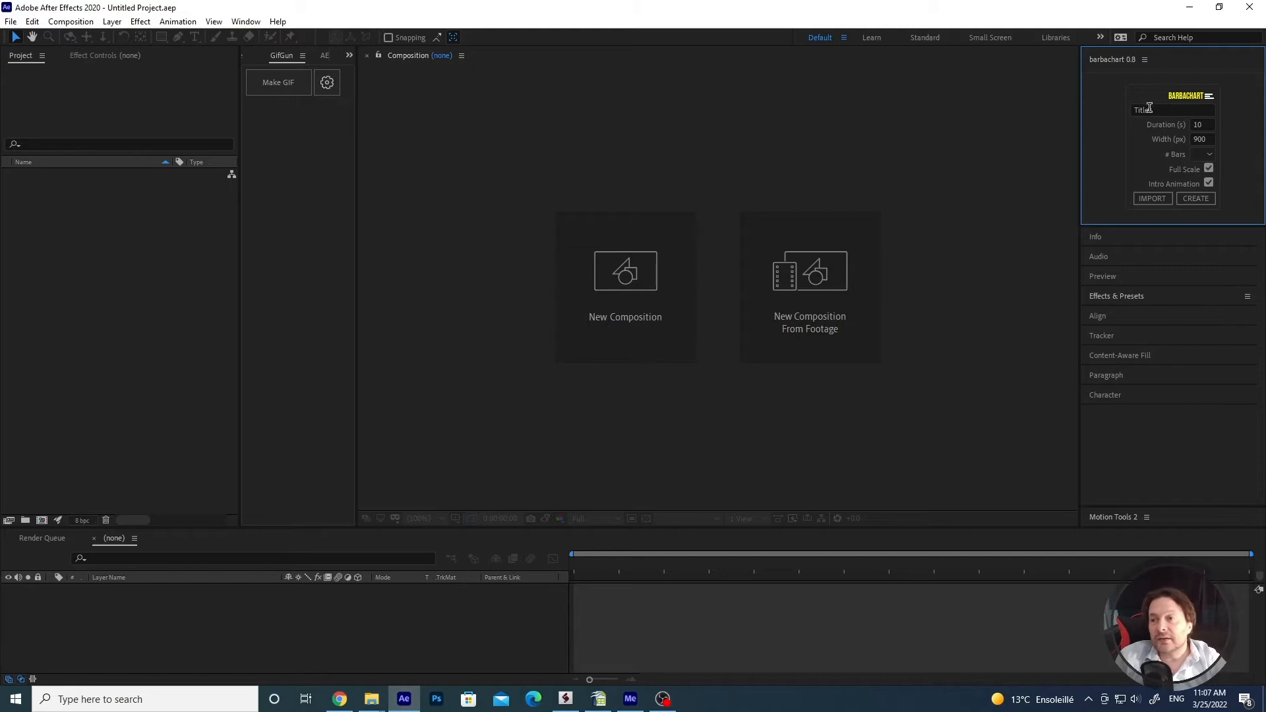
{"action": "left_click", "coordinate": [1172, 110]}
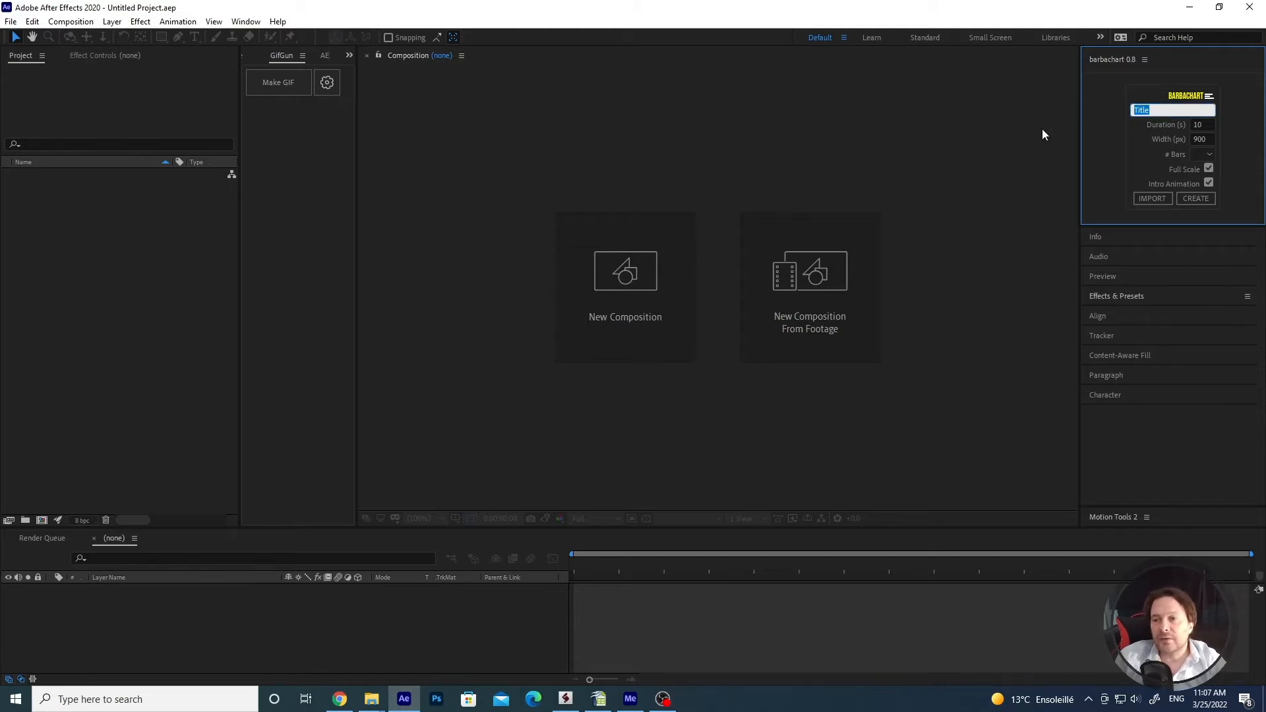
{"action": "mouse_move", "coordinate": [546, 166]}
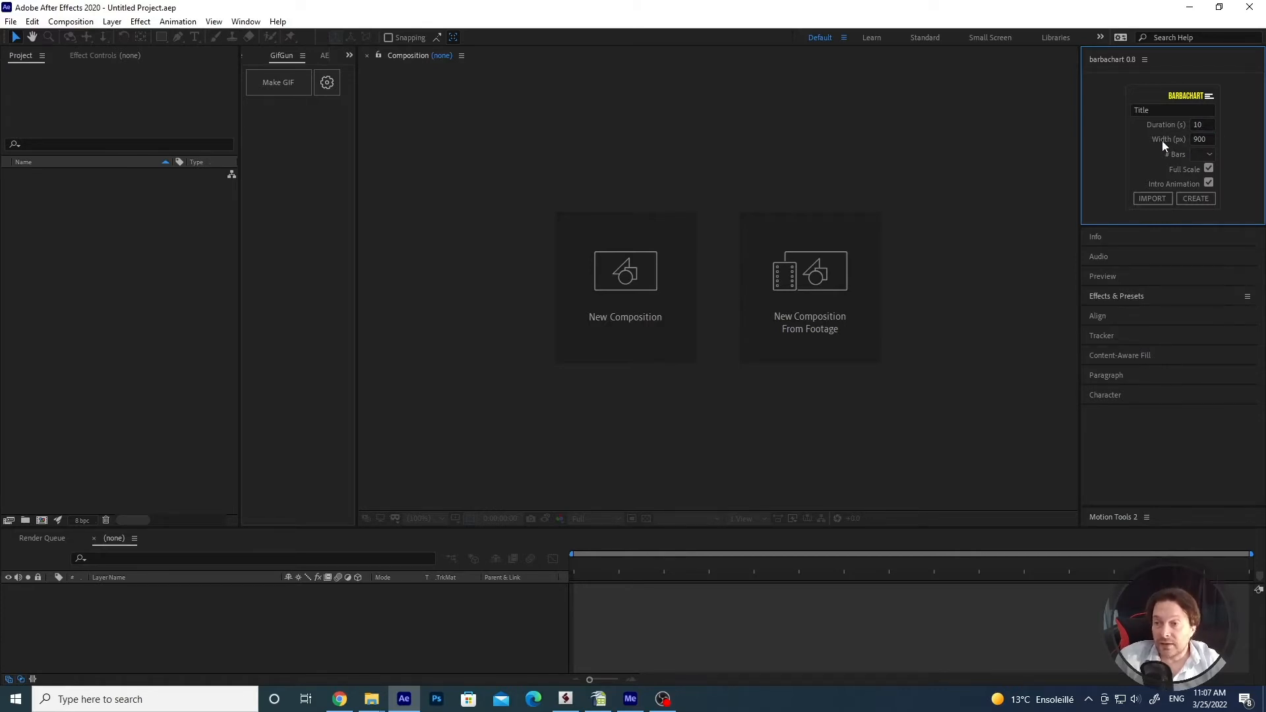
{"action": "mouse_move", "coordinate": [1234, 159]}
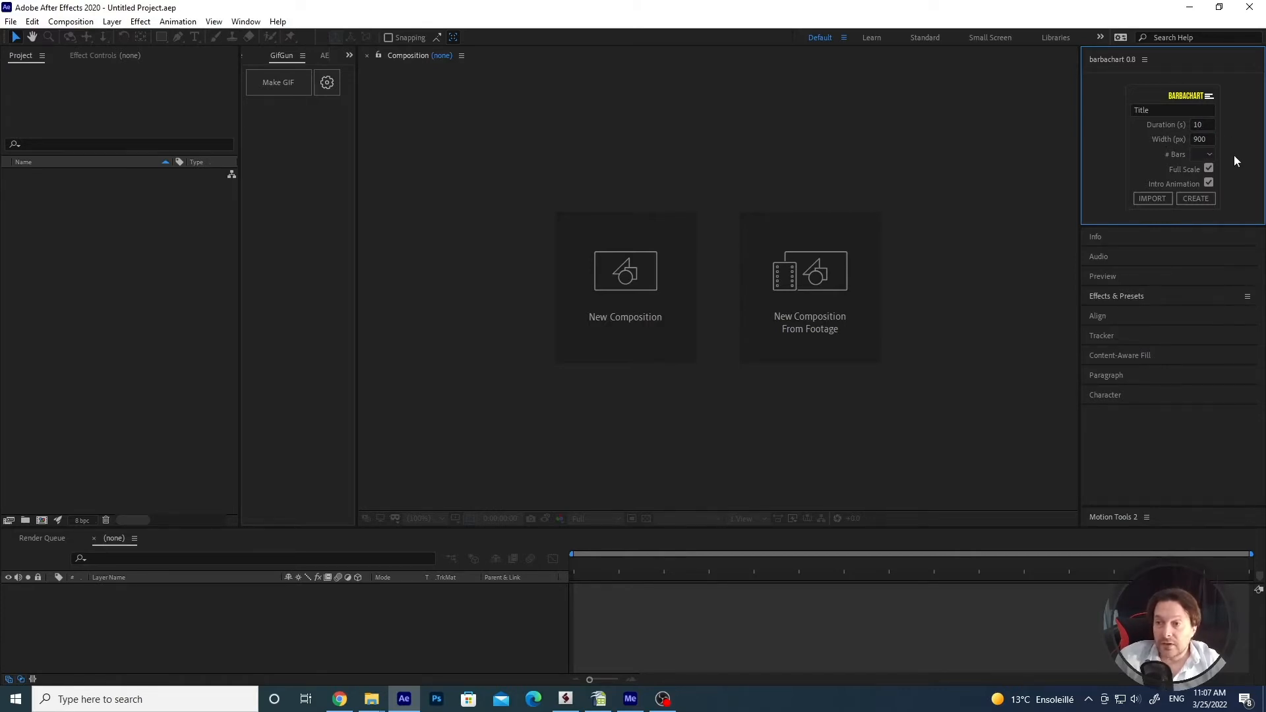
{"action": "mouse_move", "coordinate": [1238, 158]}
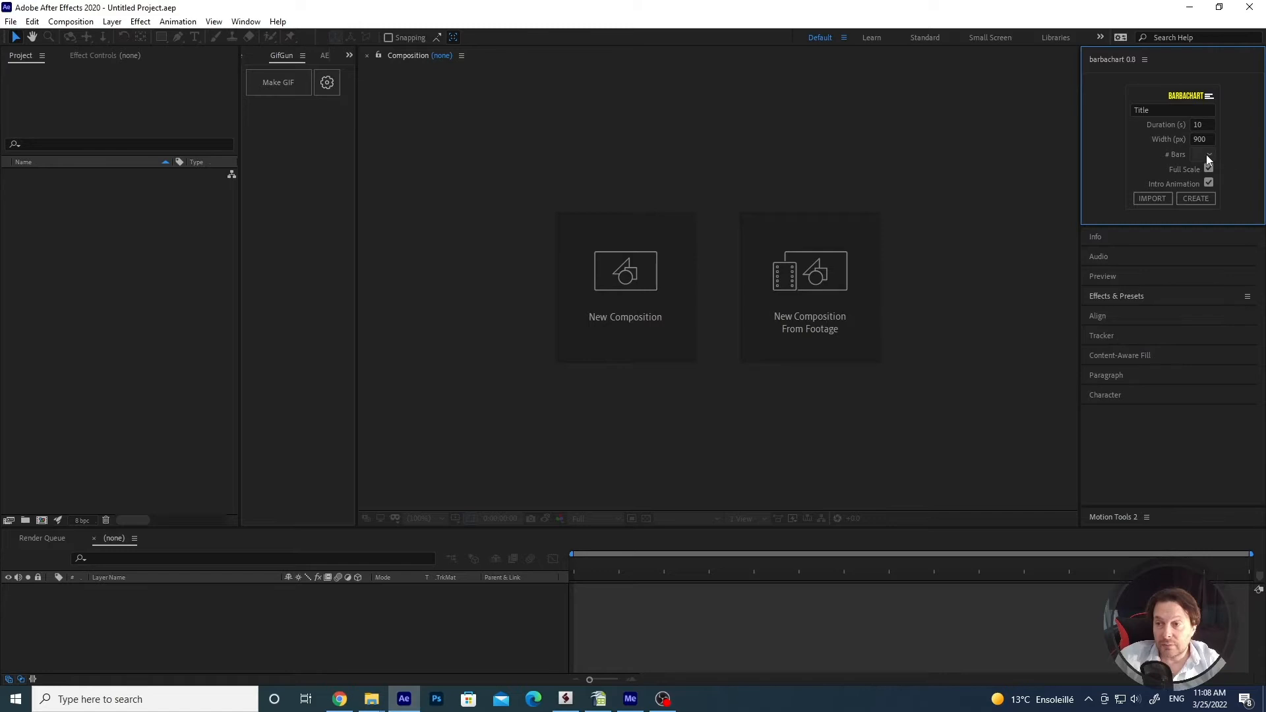
{"action": "mouse_move", "coordinate": [1151, 198]}
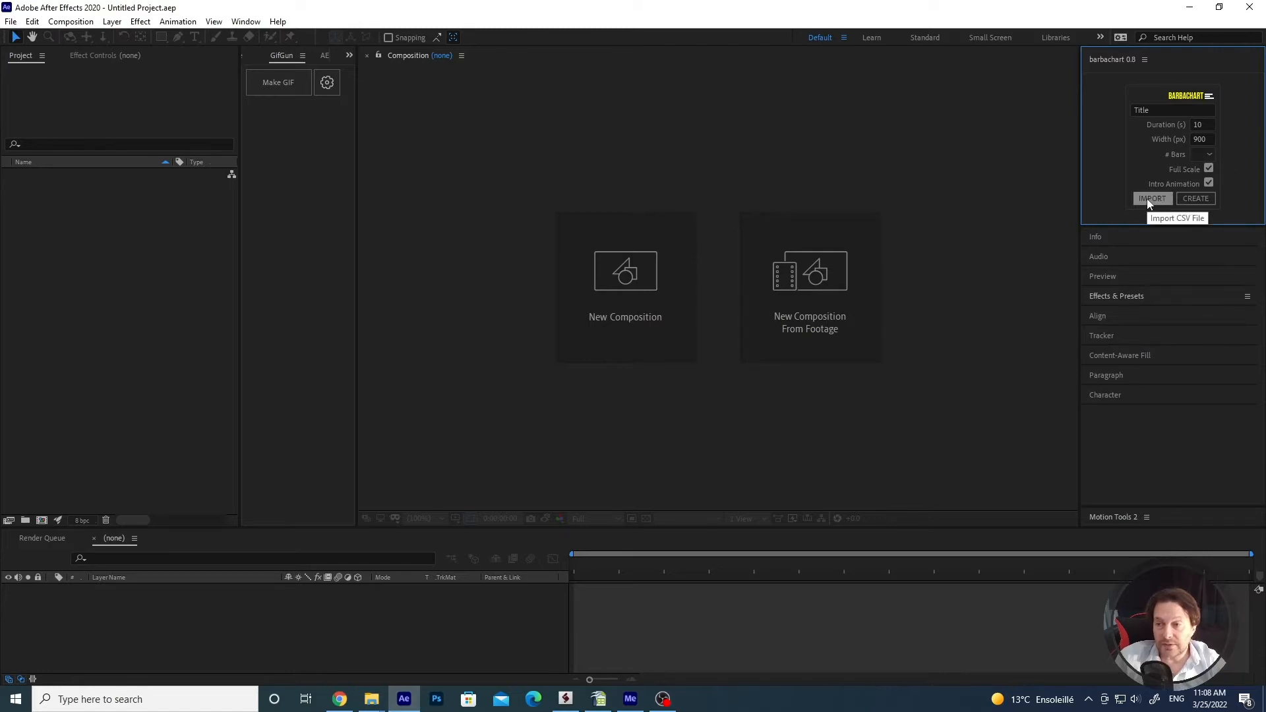
{"action": "mouse_move", "coordinate": [1203, 176]}
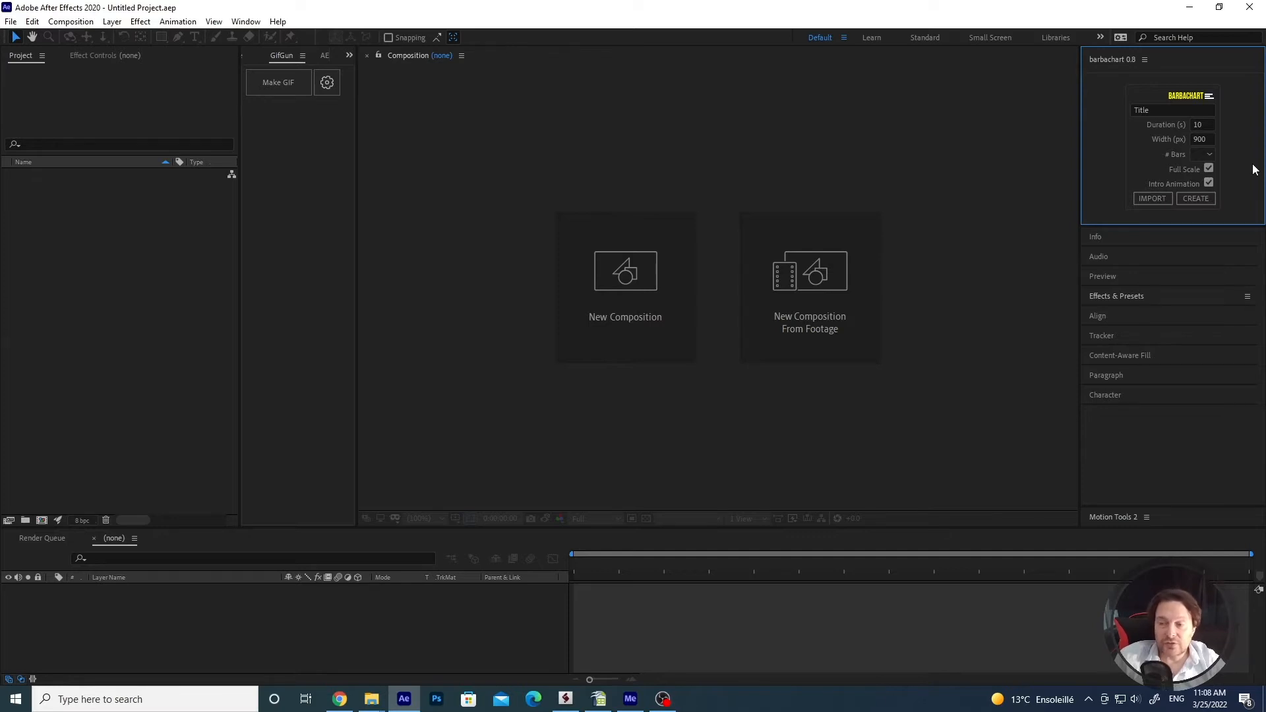
{"action": "mouse_move", "coordinate": [1233, 207]}
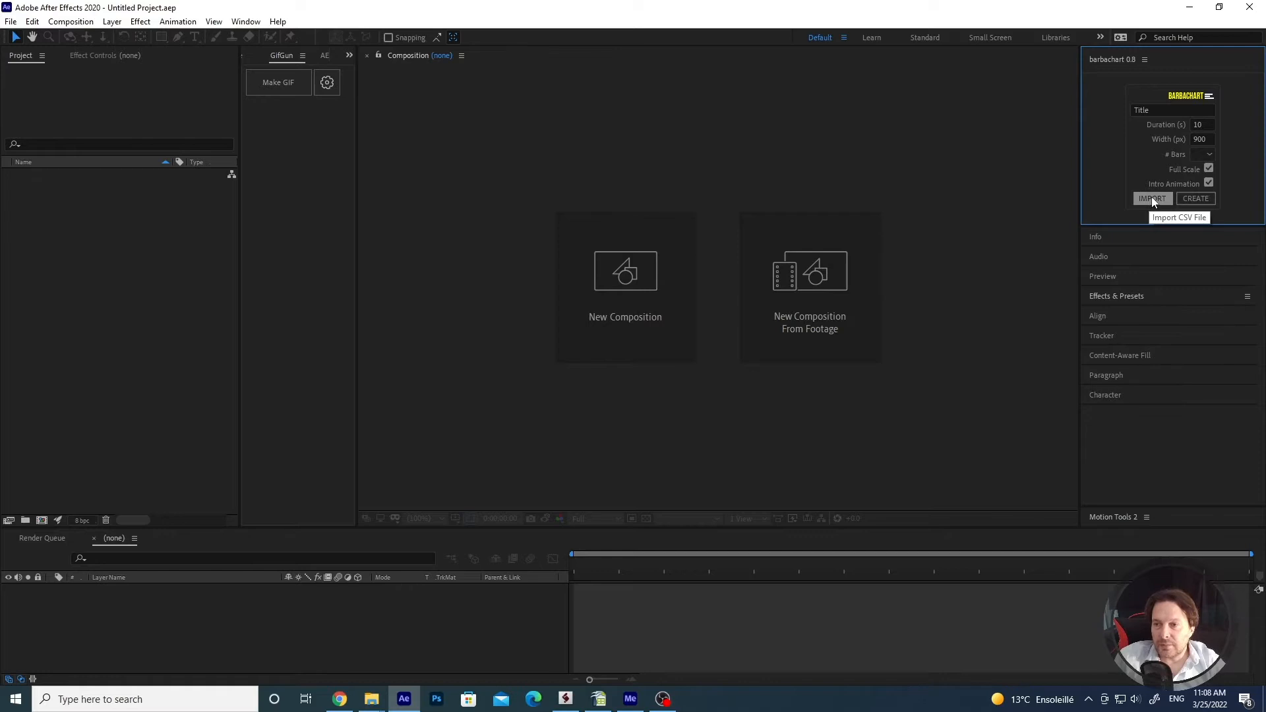
Step: Open the BarbaChart IMPORT dialog to choose a CSV data file
{"action": "left_click", "coordinate": [1151, 198]}
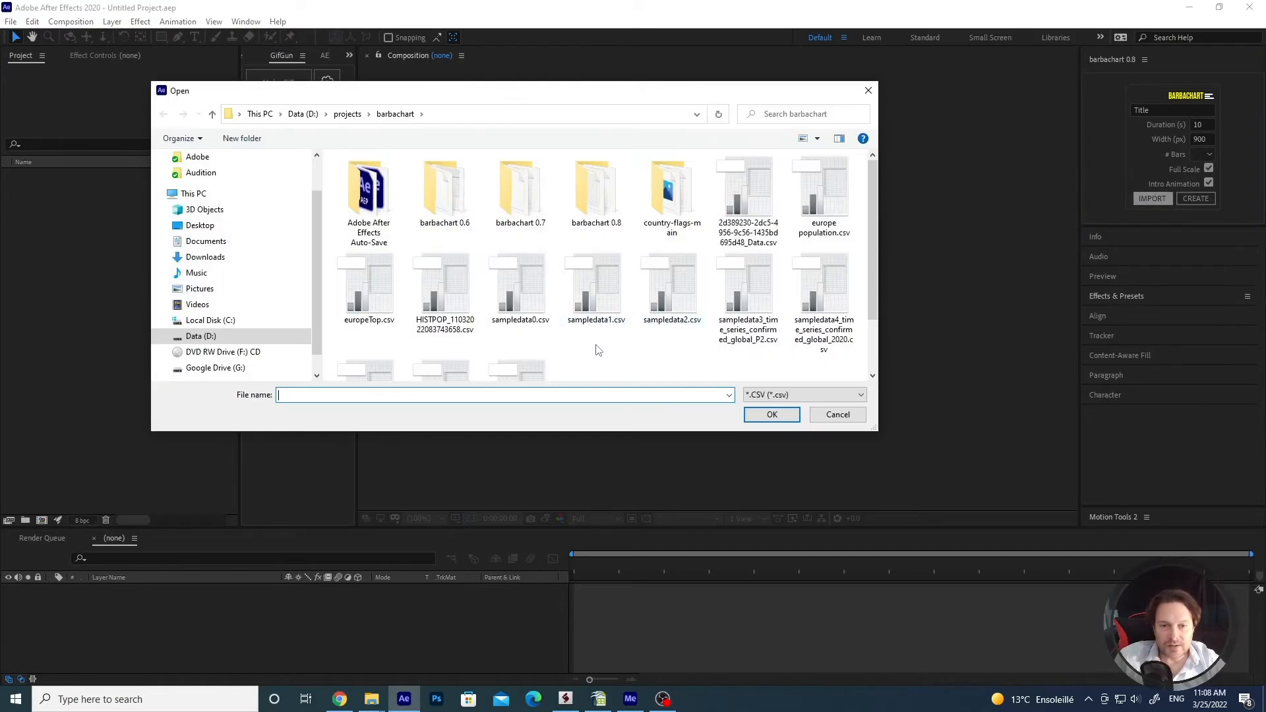
{"action": "mouse_move", "coordinate": [615, 342]}
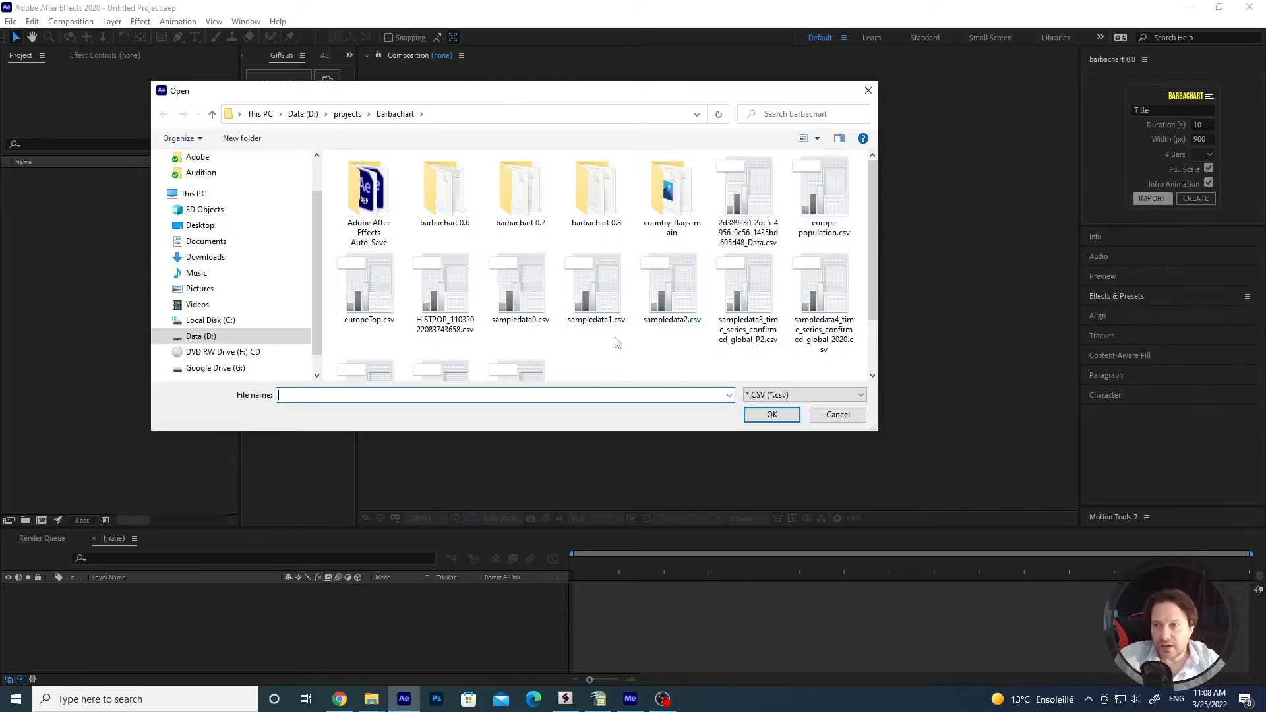
{"action": "mouse_move", "coordinate": [601, 341]}
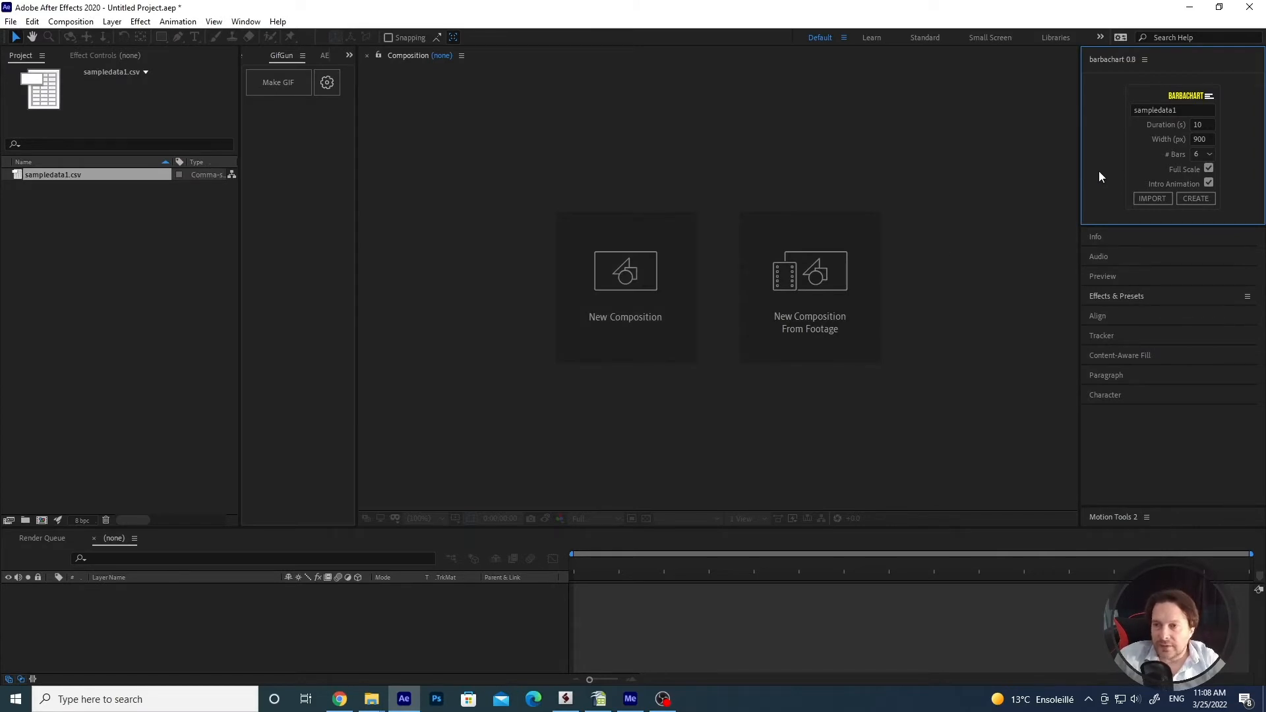
{"action": "mouse_move", "coordinate": [1104, 174]}
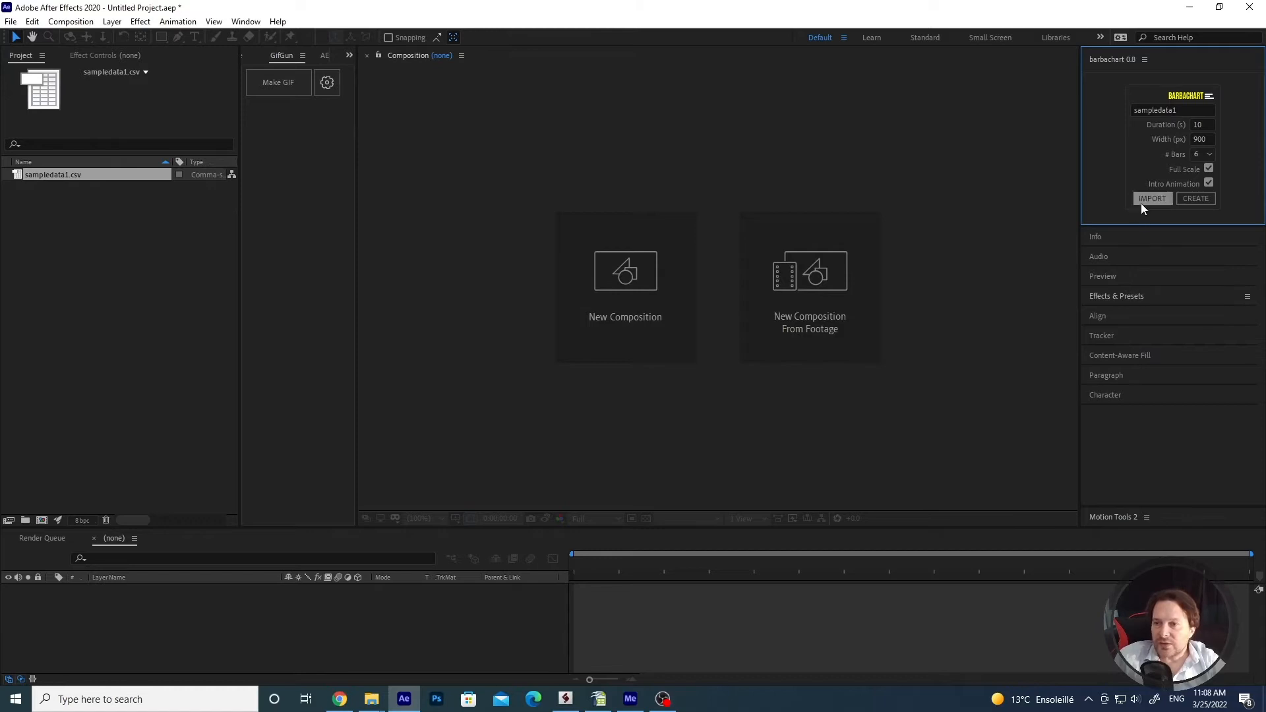
{"action": "mouse_move", "coordinate": [1165, 139]}
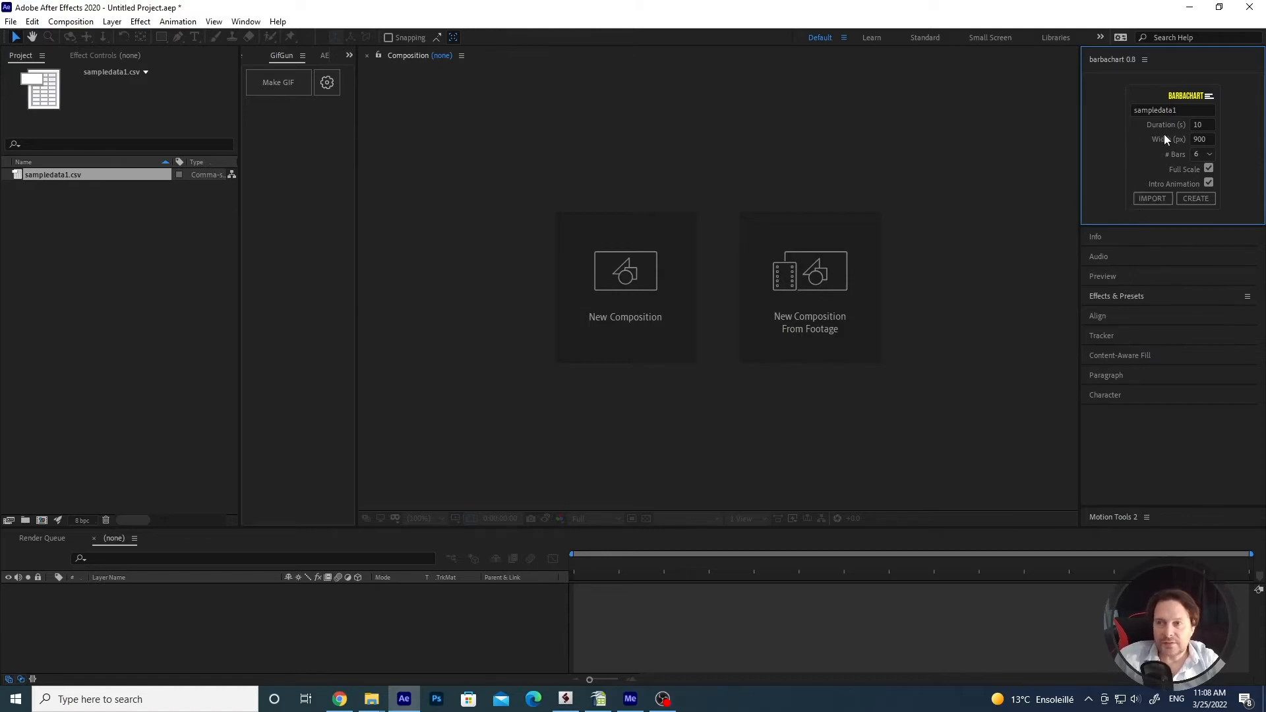
Step: Title the chart 'Sample Data' and set the # Bars dropdown to 6
{"action": "left_click", "coordinate": [1172, 110]}
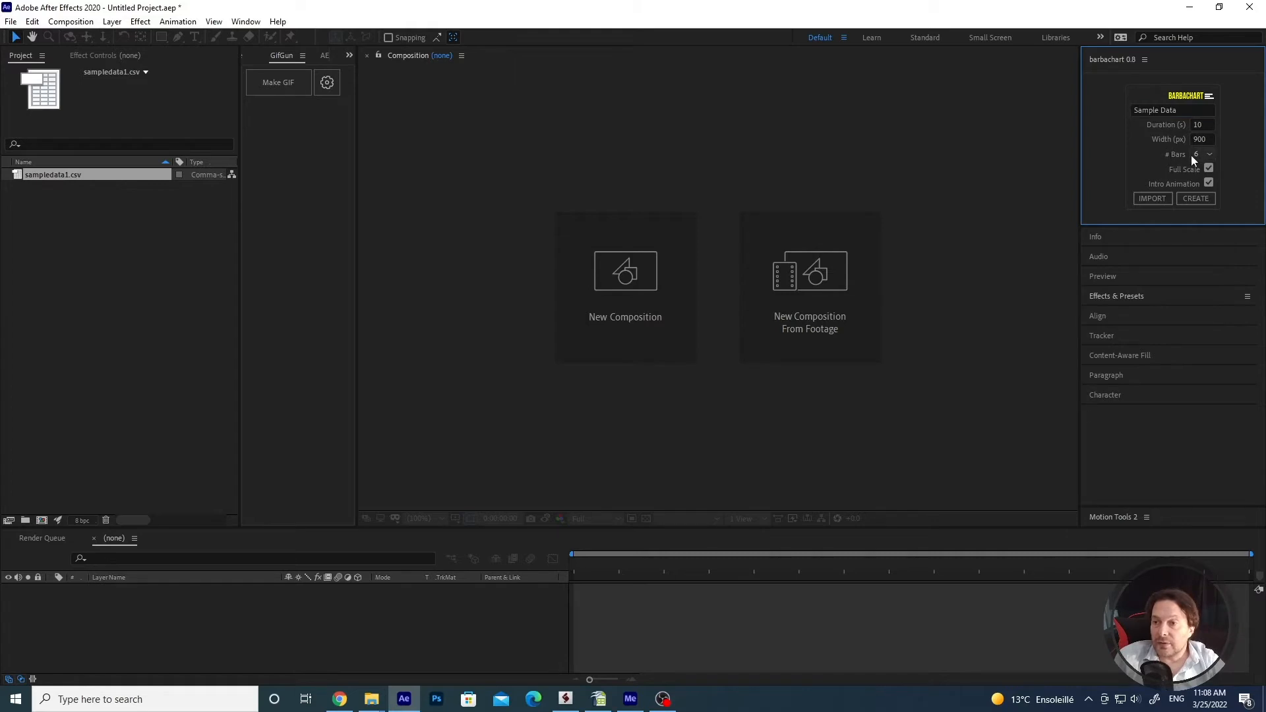
{"action": "left_click", "coordinate": [1209, 154]}
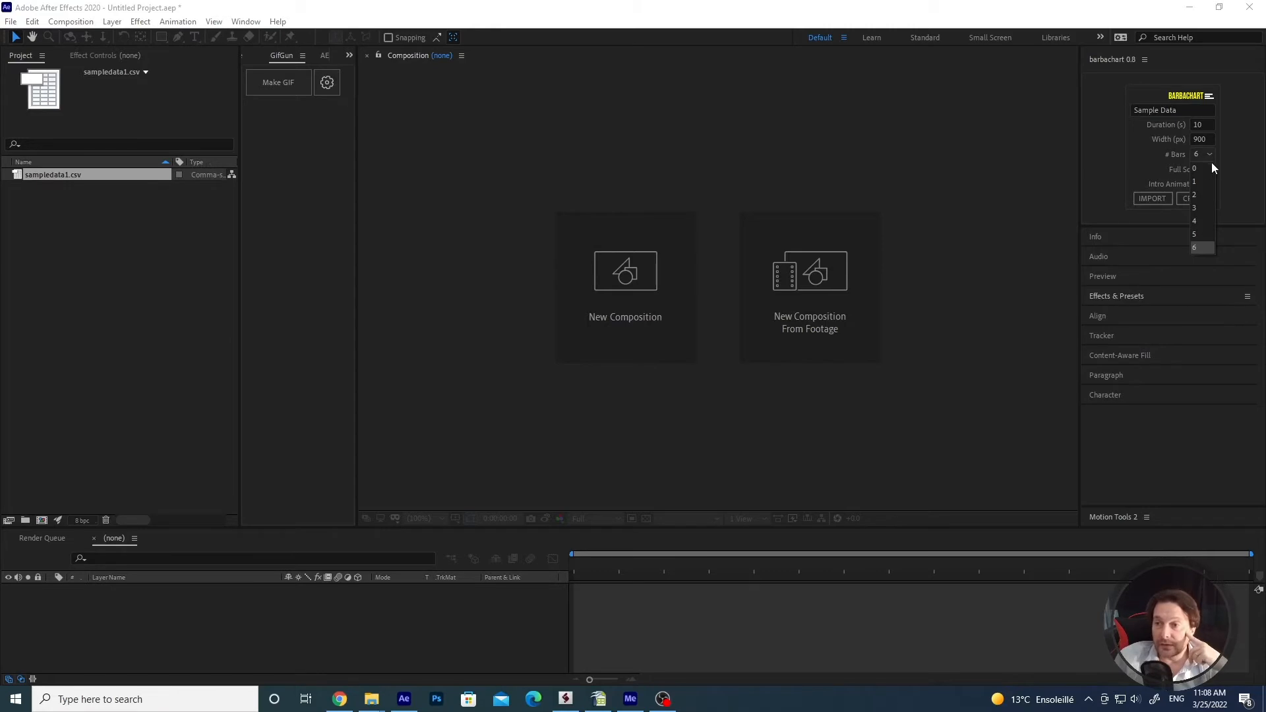
{"action": "left_click", "coordinate": [1195, 248]}
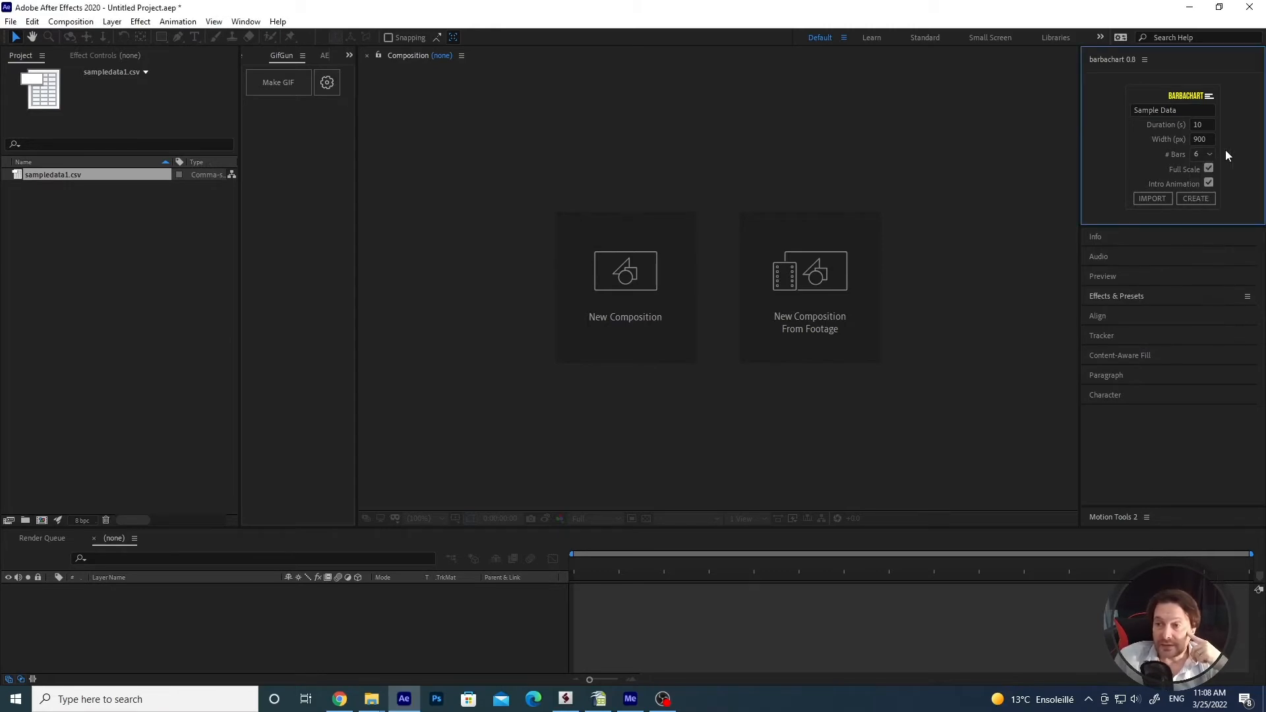
{"action": "mouse_move", "coordinate": [1243, 157]}
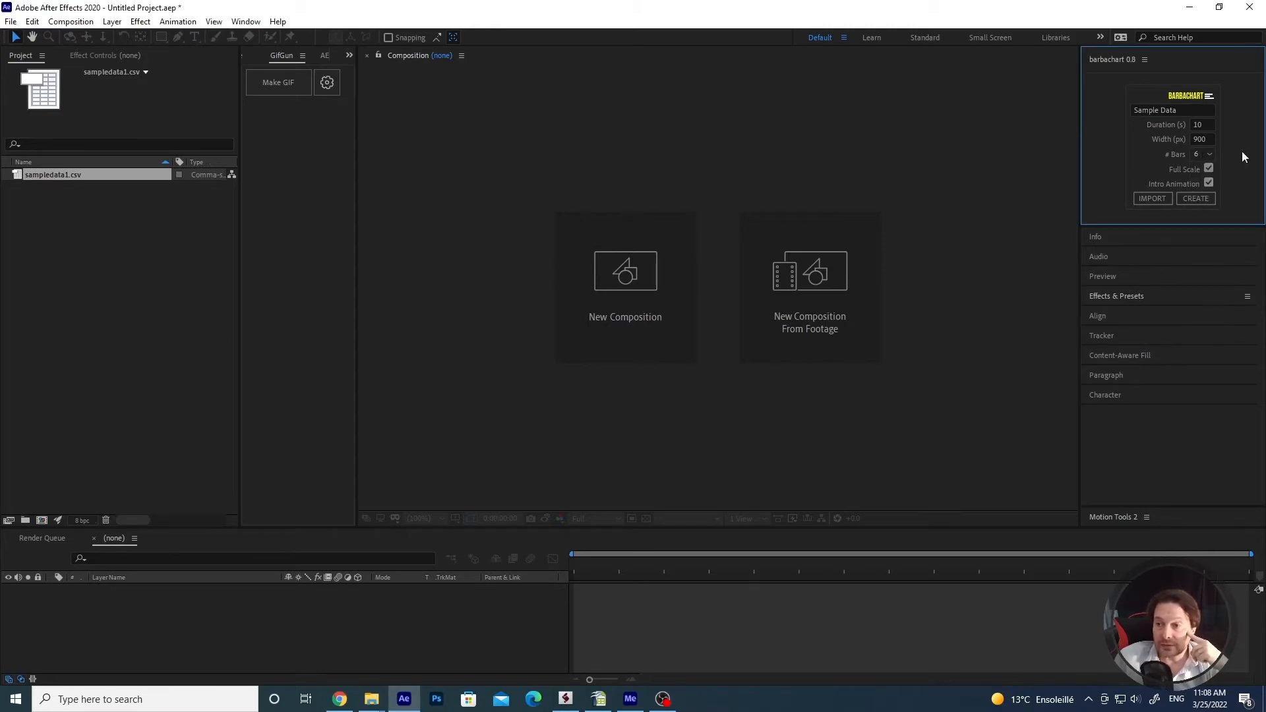
{"action": "left_click", "coordinate": [1209, 154]}
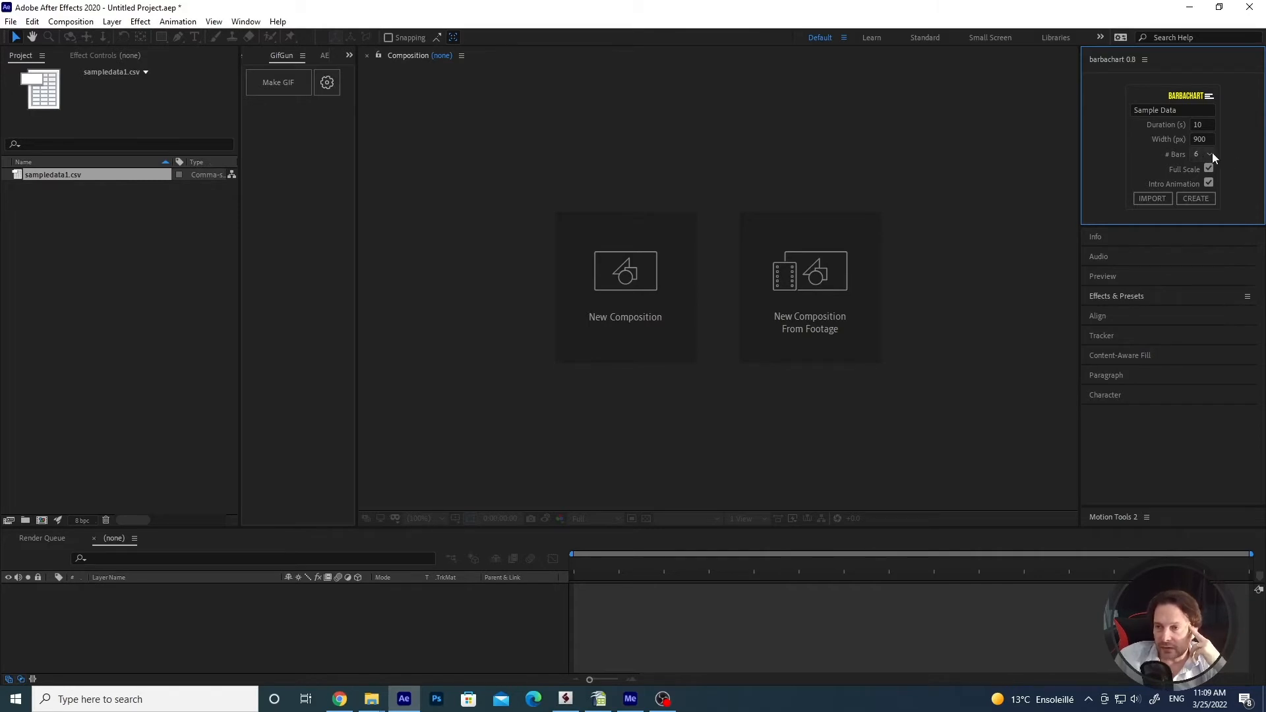
{"action": "left_click", "coordinate": [1208, 154]}
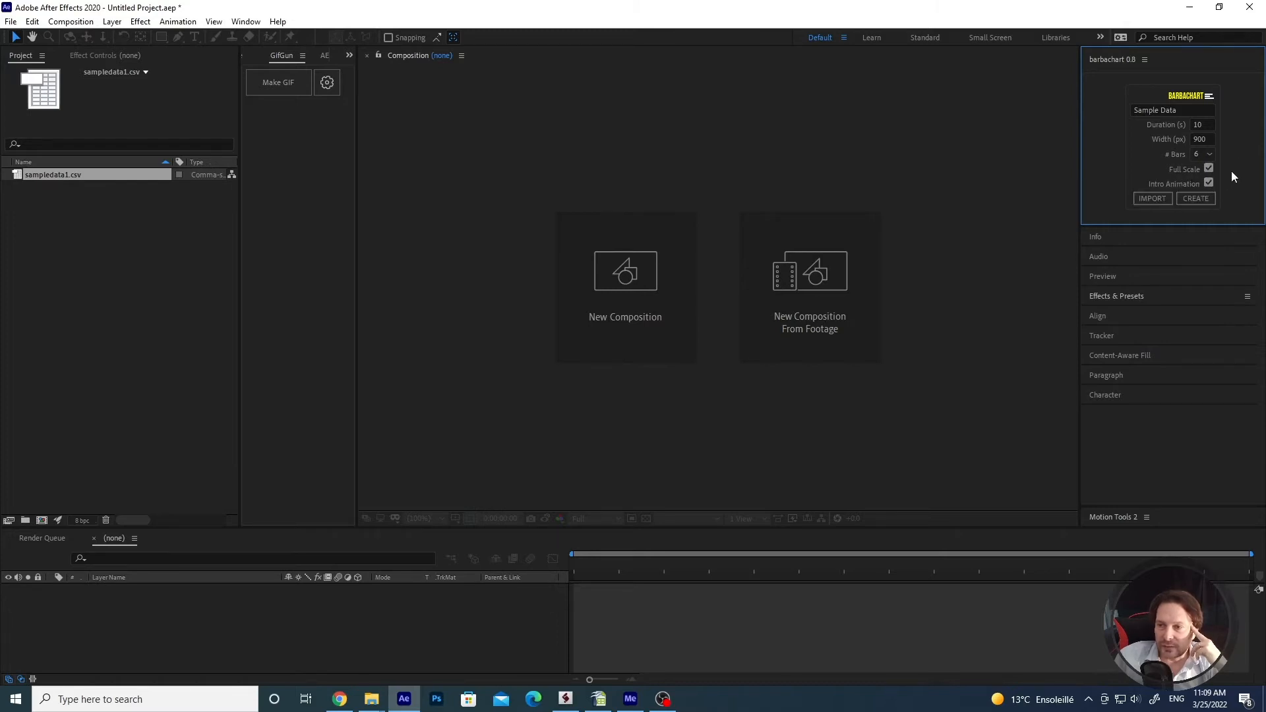
{"action": "mouse_move", "coordinate": [1233, 207]}
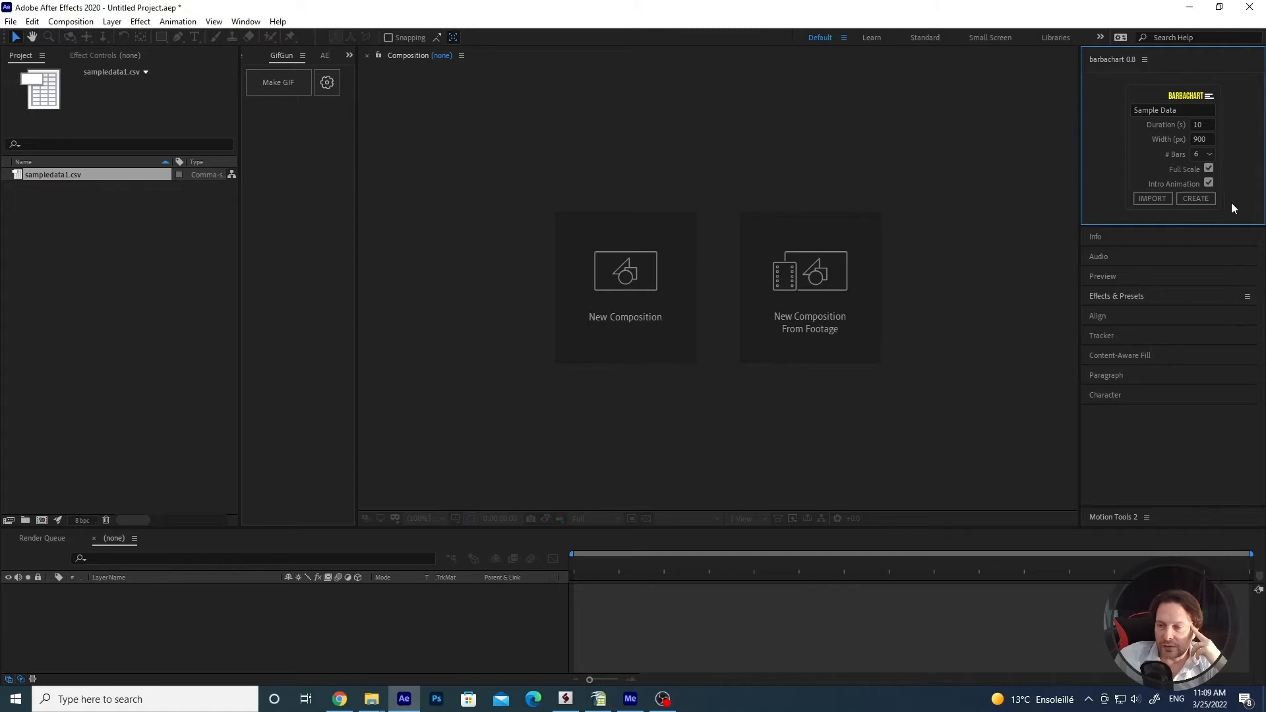
Step: Generate the Sample Data composition and play its six-bar race from 2000
{"action": "left_click", "coordinate": [1195, 198]}
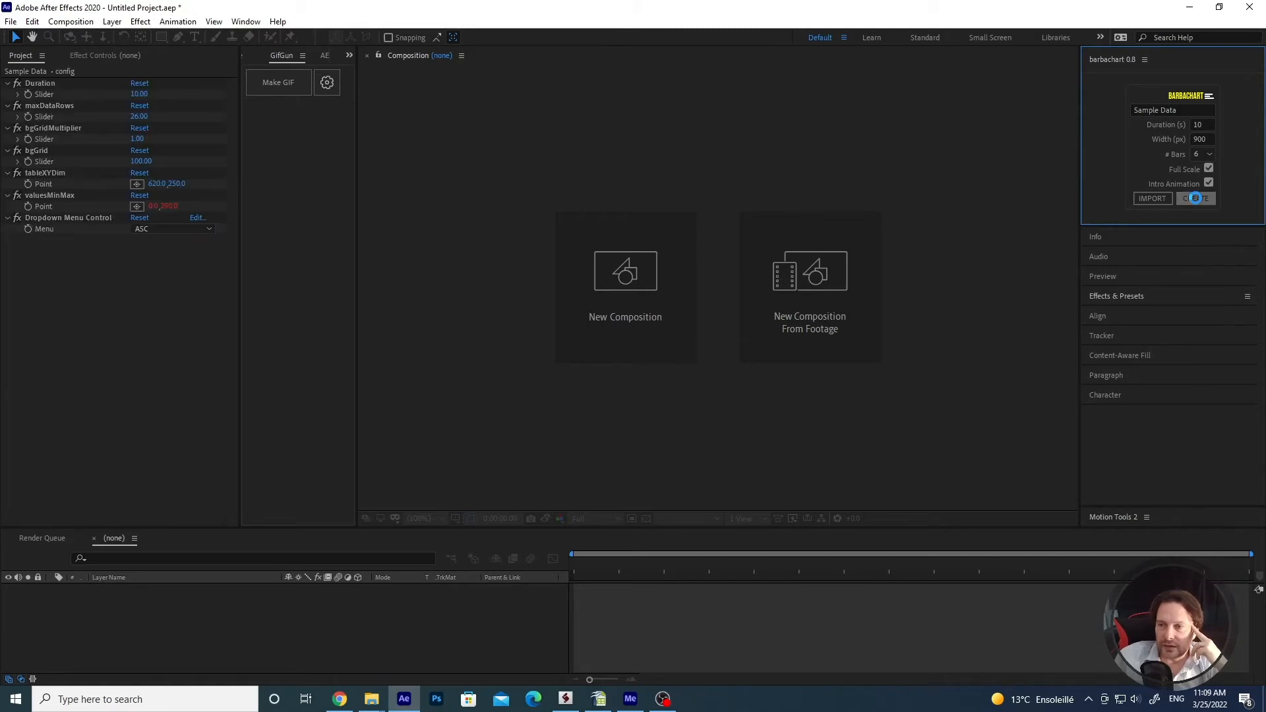
{"action": "left_click", "coordinate": [1195, 198]}
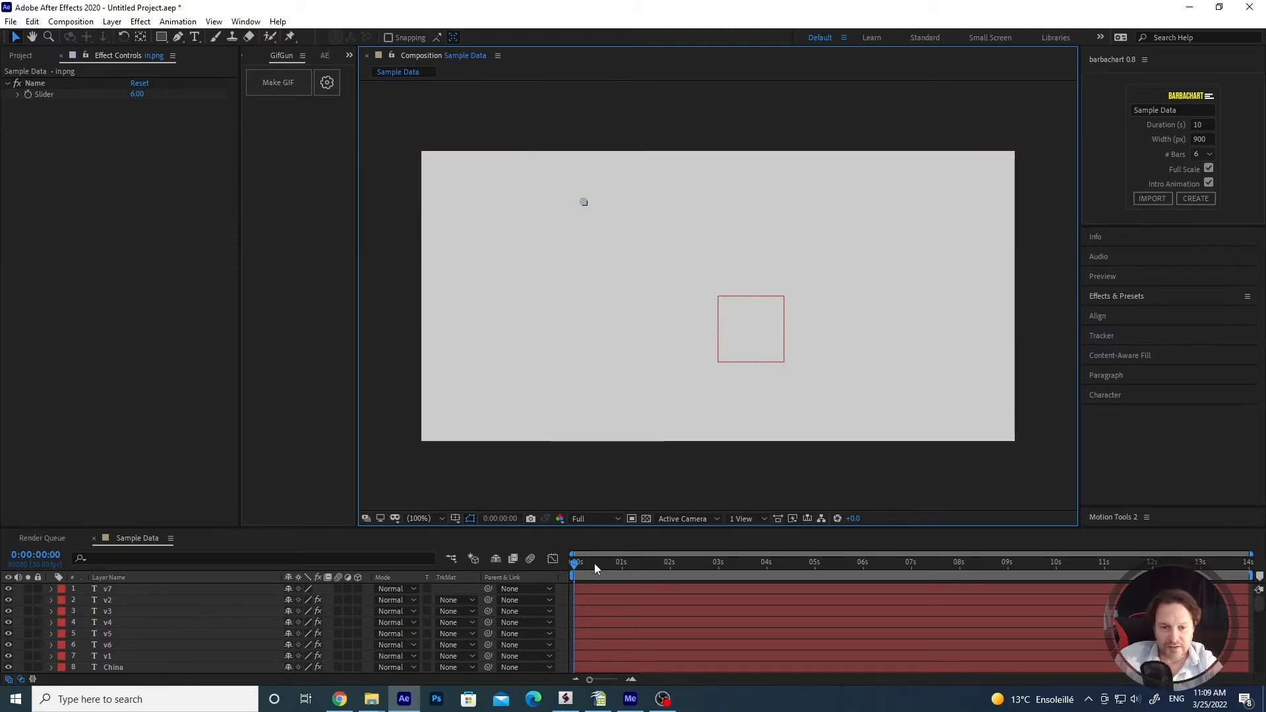
{"action": "mouse_move", "coordinate": [1068, 327]}
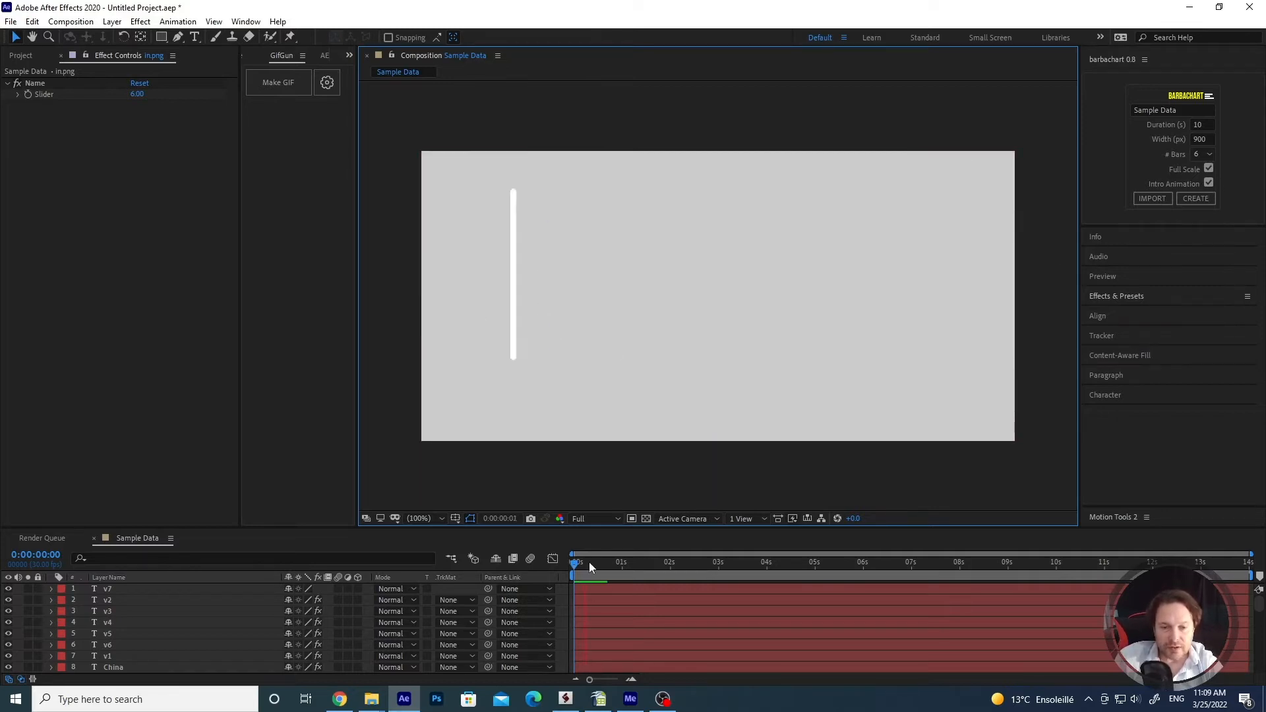
{"action": "left_click", "coordinate": [669, 562]}
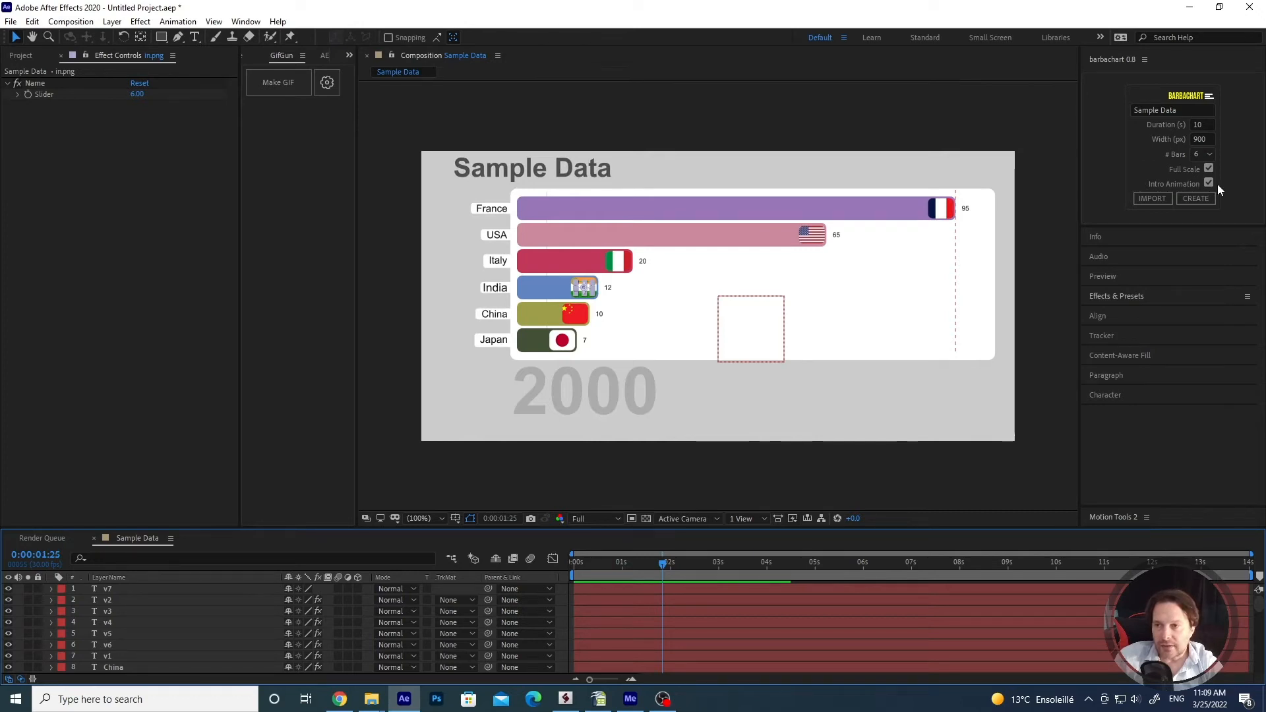
{"action": "mouse_move", "coordinate": [1222, 190]}
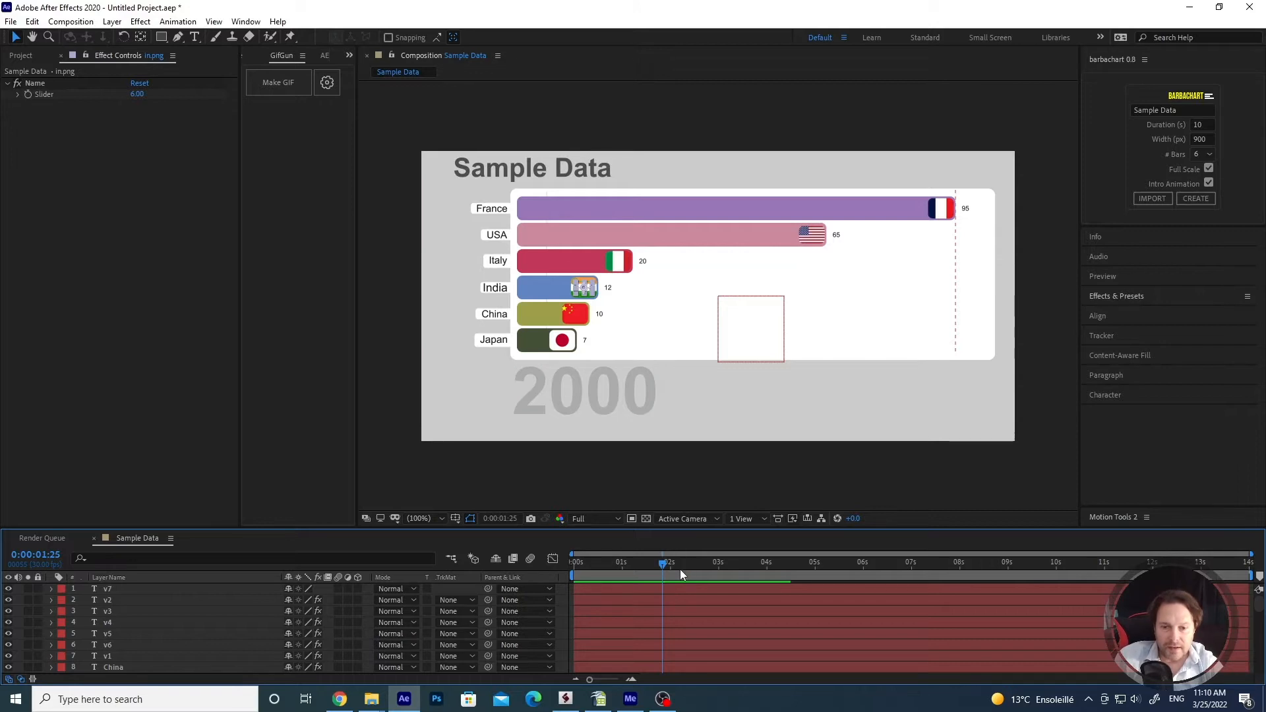
{"action": "left_click", "coordinate": [733, 563]}
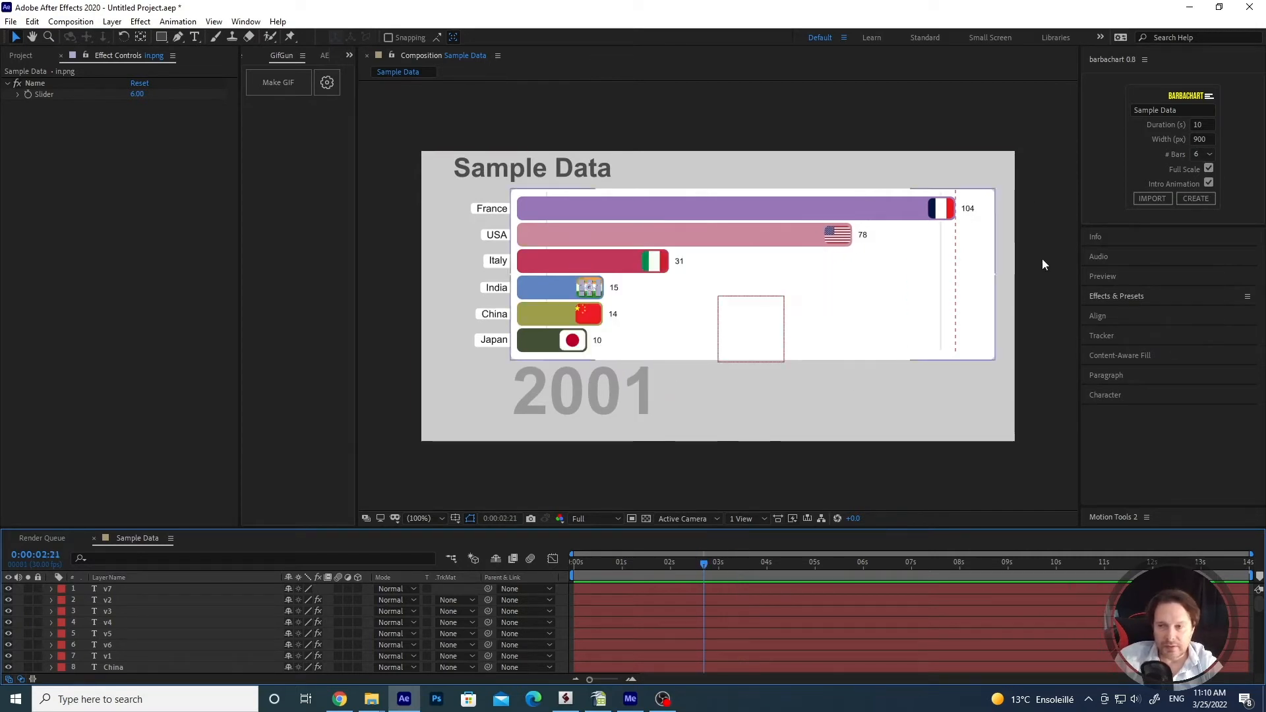
Step: Regenerate the chart with Full Scale off and scrub the timeline to 2008
{"action": "left_click", "coordinate": [1209, 168]}
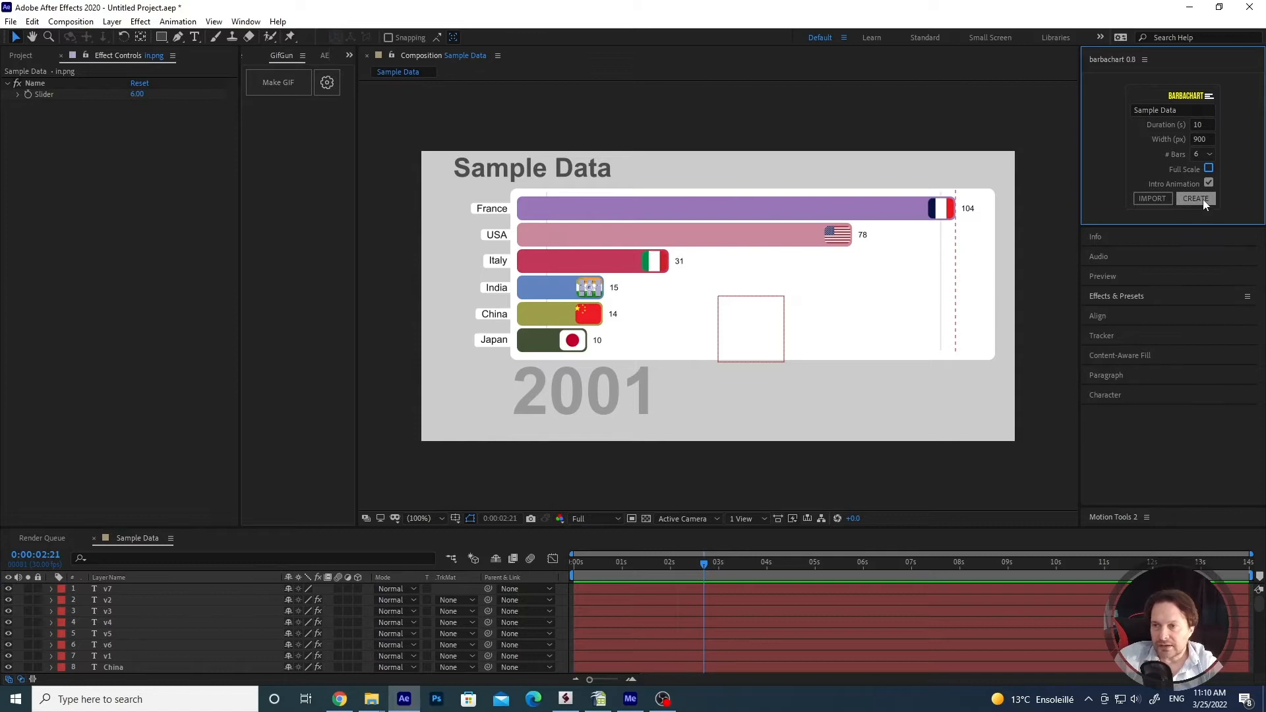
{"action": "left_click", "coordinate": [1195, 197]}
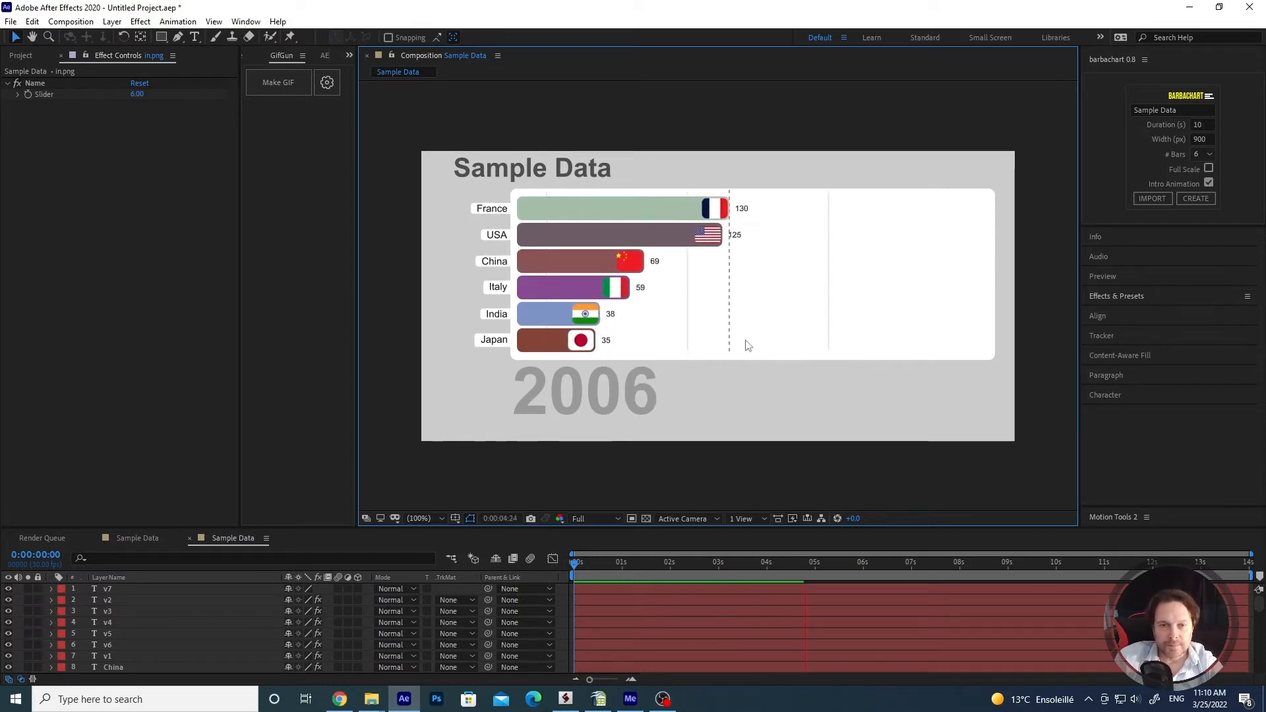
{"action": "left_click", "coordinate": [759, 561]}
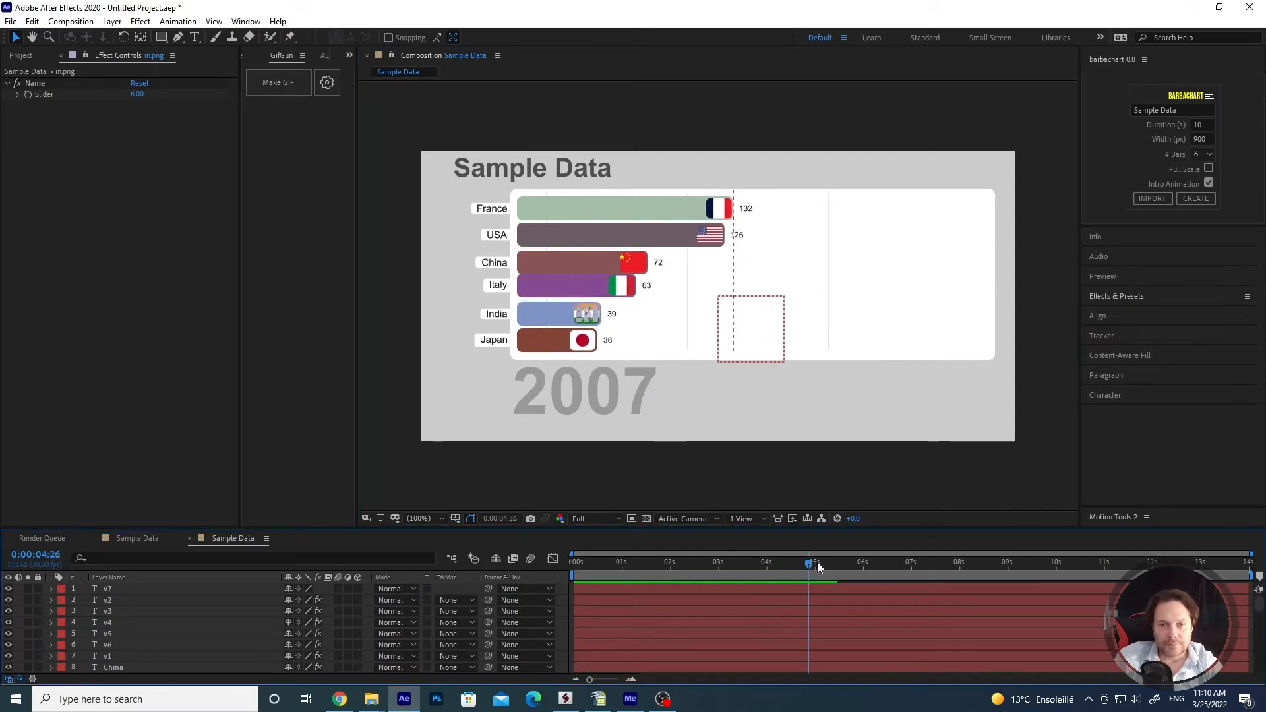
{"action": "left_click_drag", "start_coordinate": [812, 563], "coordinate": [949, 563]}
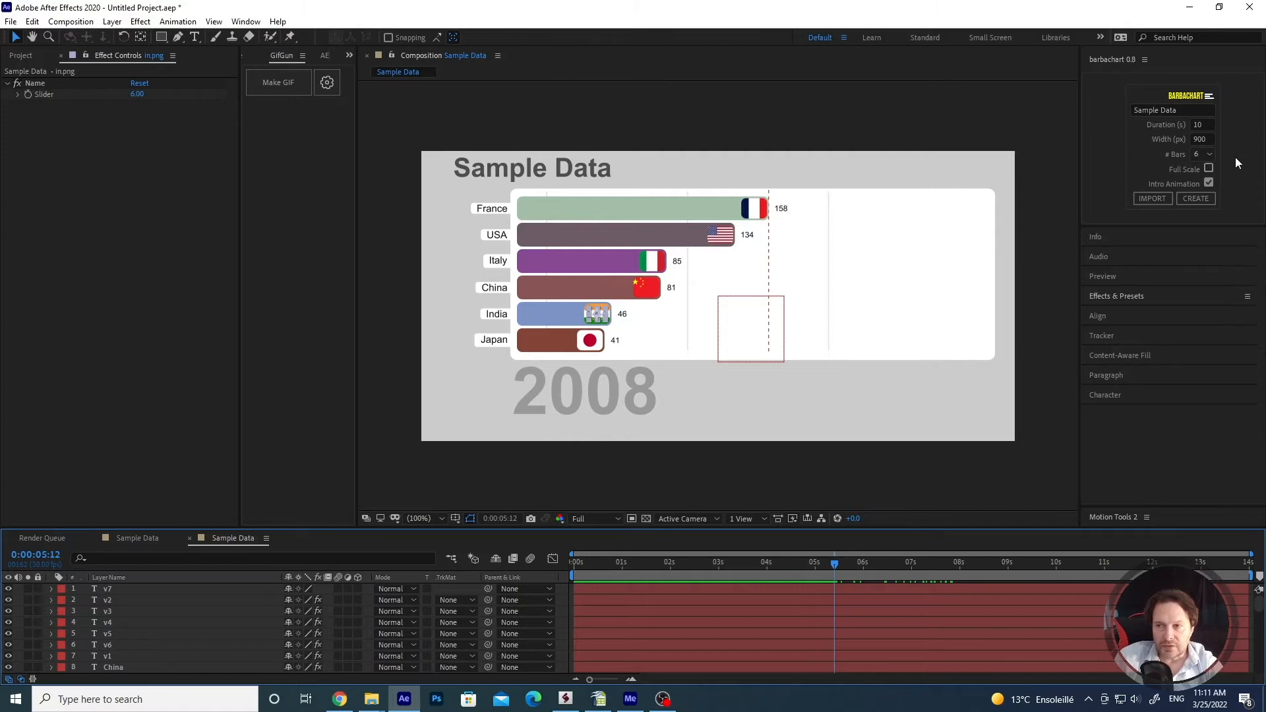
{"action": "mouse_move", "coordinate": [1245, 213]}
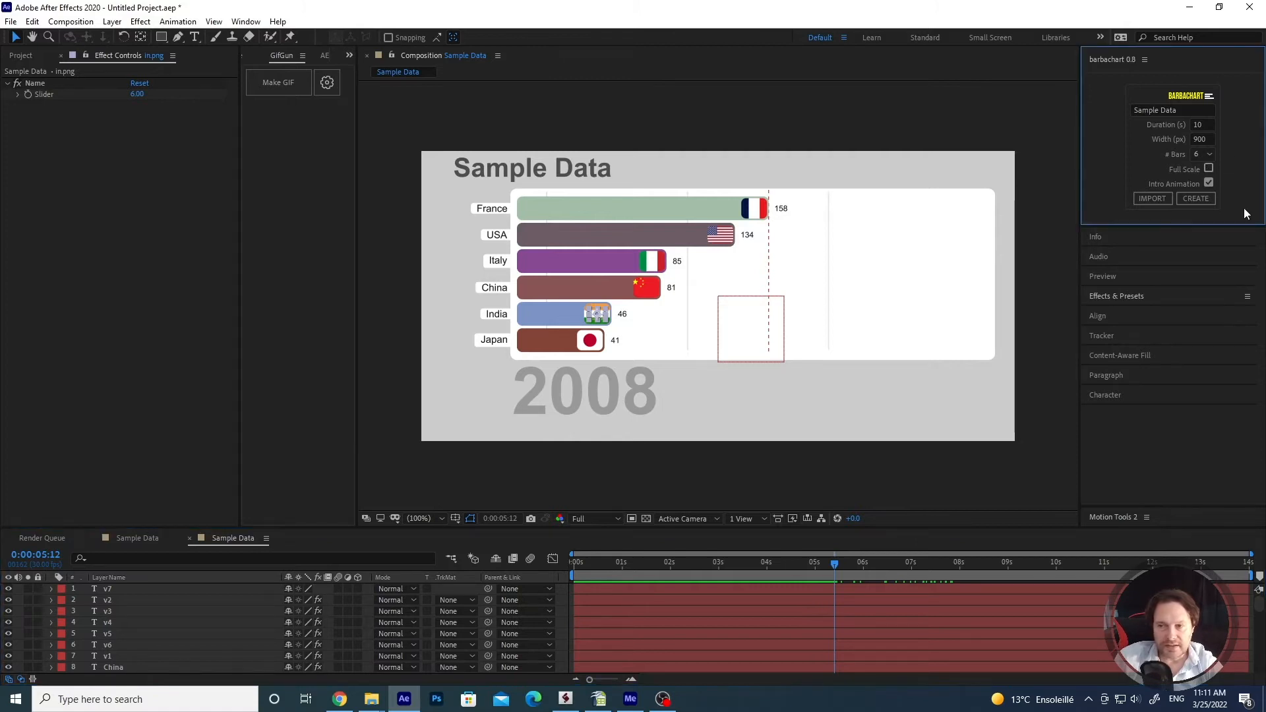
Step: In the config layer's Effect Controls, set scale to DYNAMIC, then back to FIXED
{"action": "scroll", "scroll_direction": "down", "scroll_amount": 3}
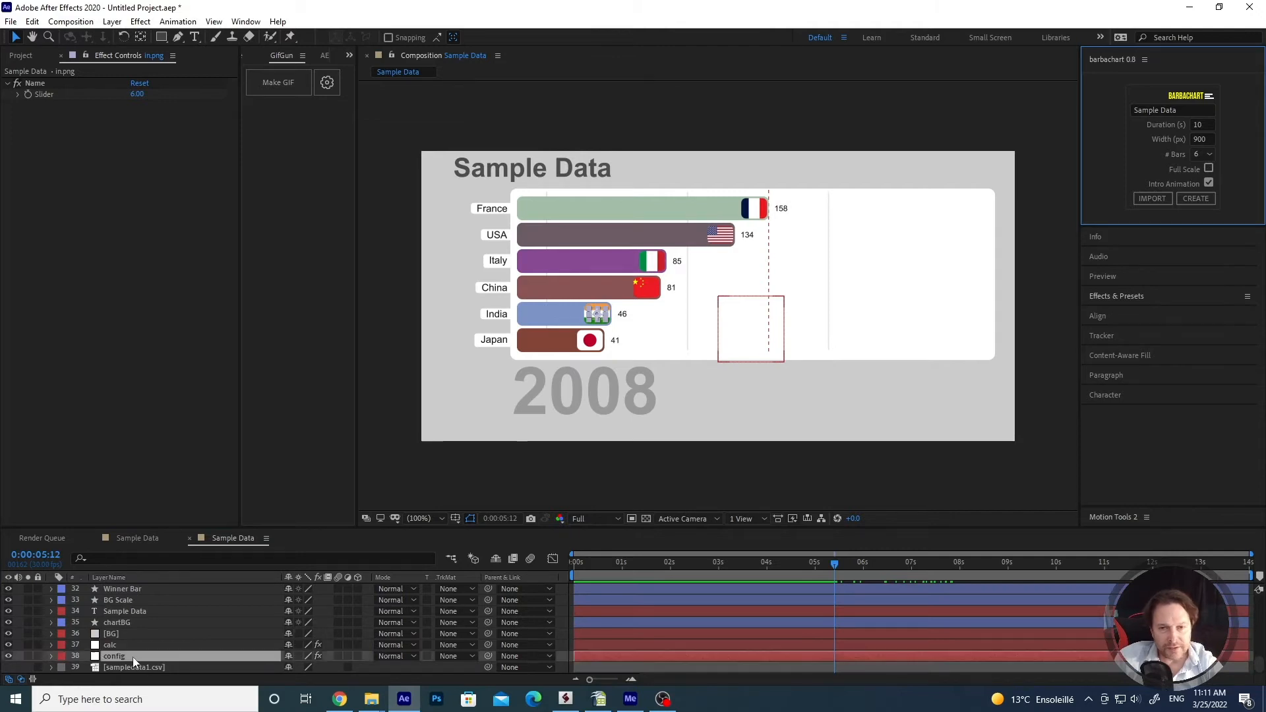
{"action": "left_click", "coordinate": [113, 655]}
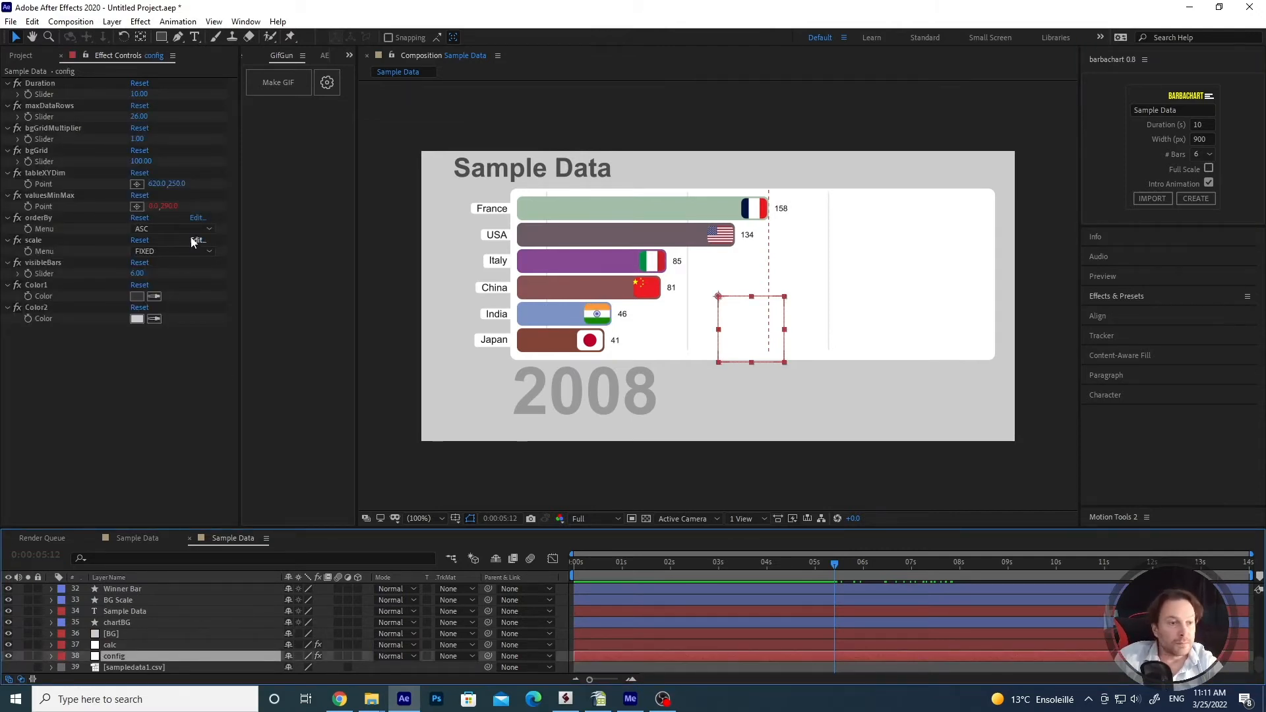
{"action": "mouse_move", "coordinate": [24, 251]}
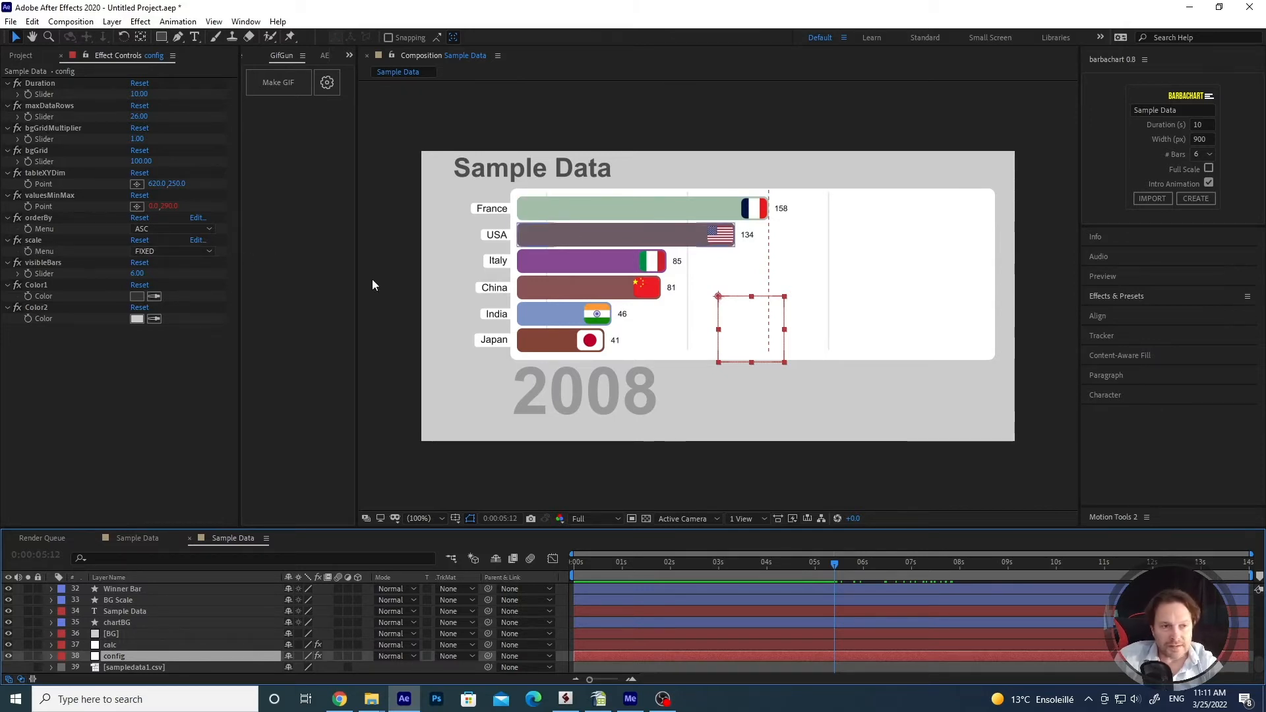
{"action": "left_click", "coordinate": [172, 252]}
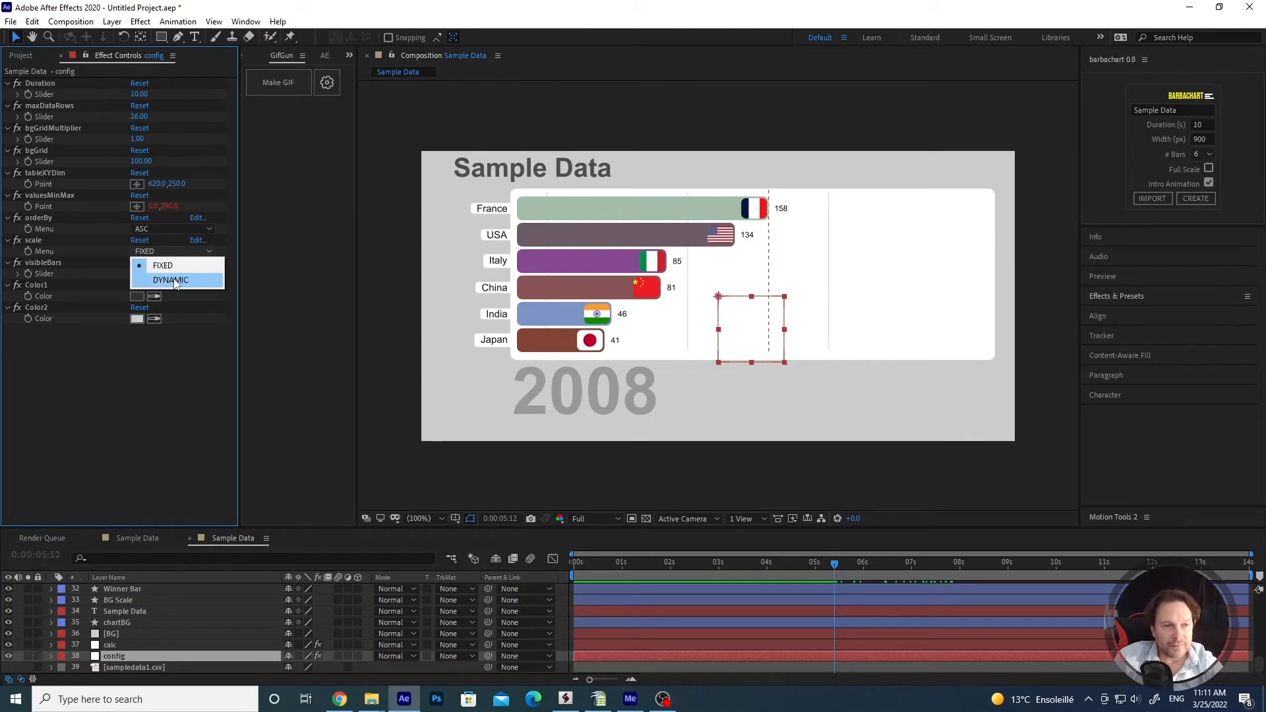
{"action": "left_click", "coordinate": [170, 280]}
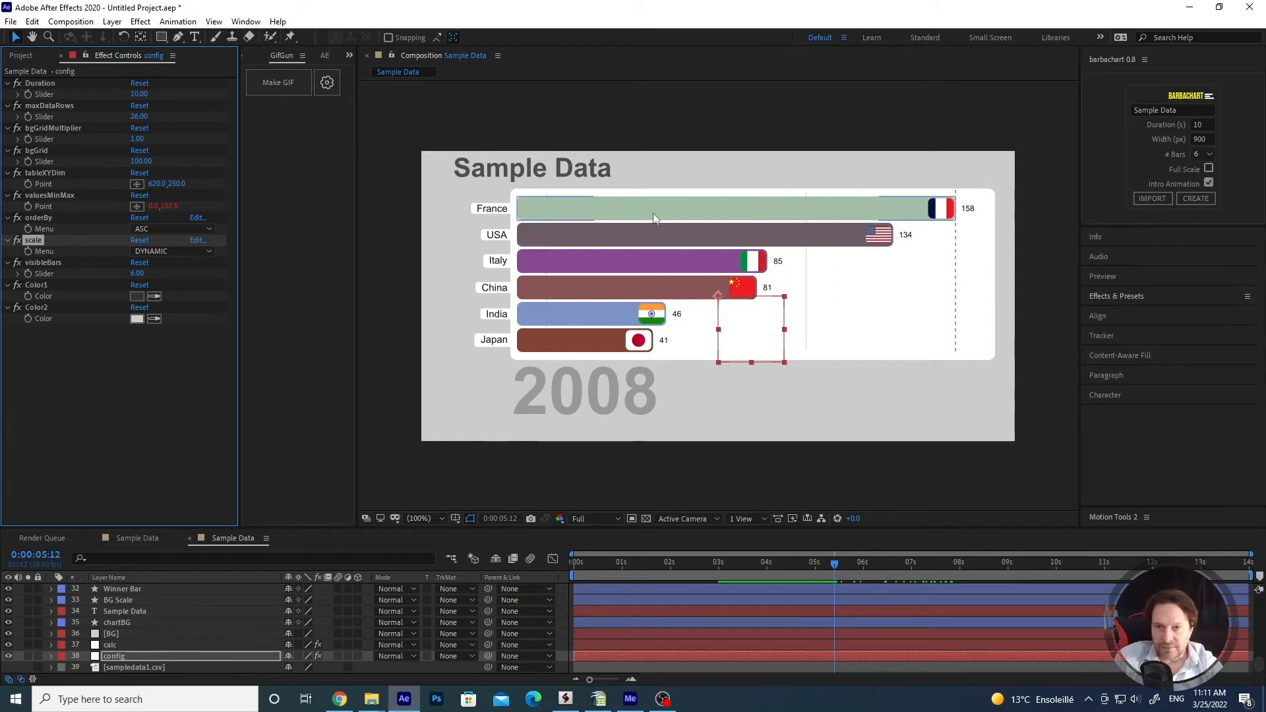
{"action": "left_click", "coordinate": [172, 251]}
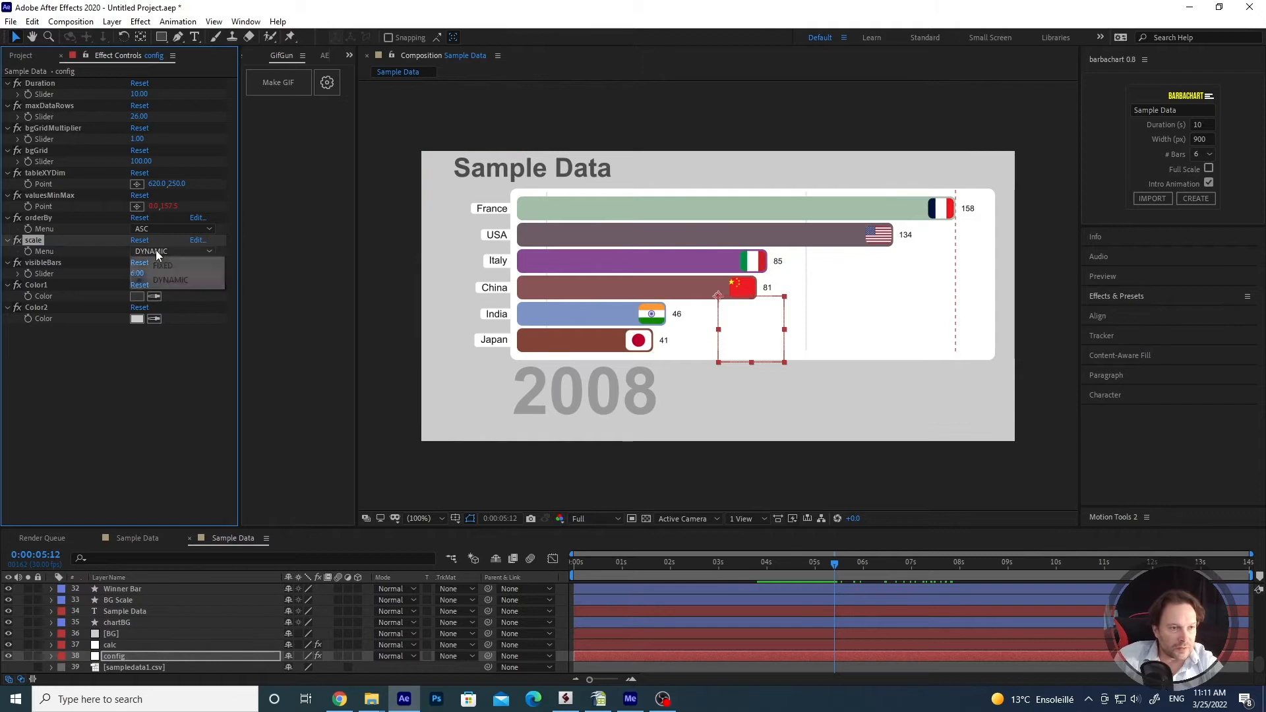
{"action": "left_click", "coordinate": [161, 265]}
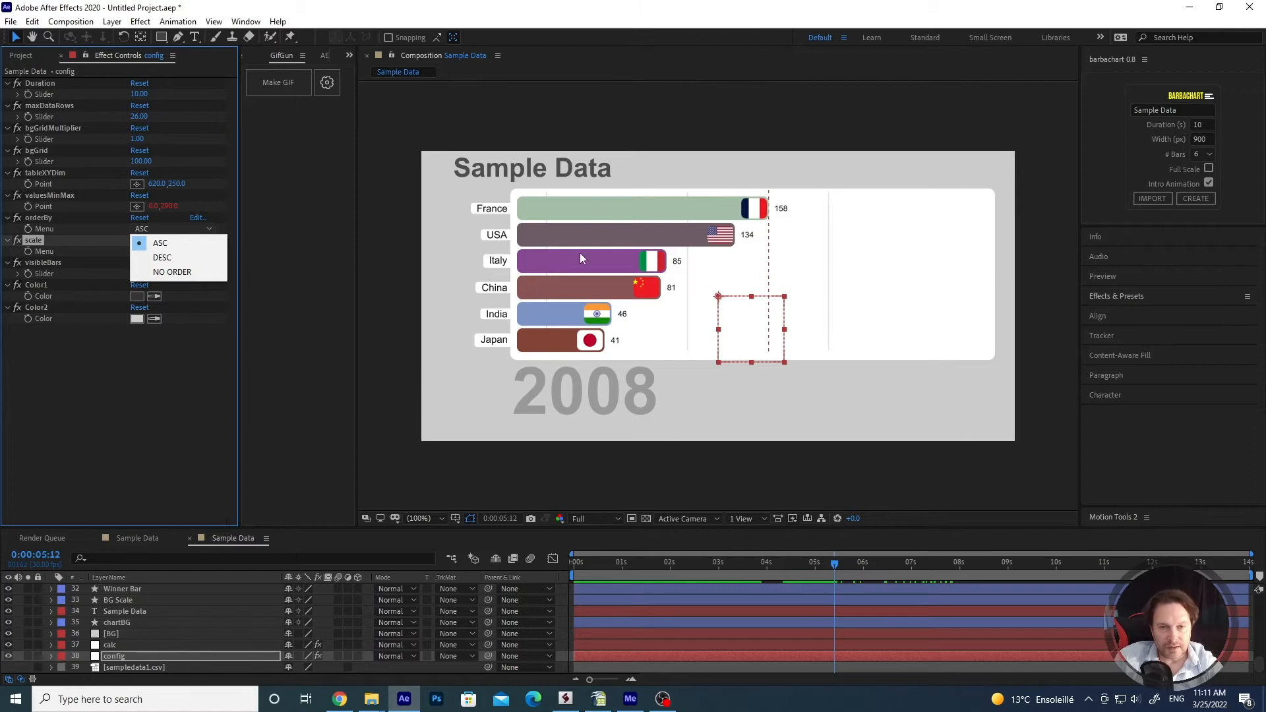
Step: Set bar ordering to DESC, then change it to NO ORDER
{"action": "left_click", "coordinate": [161, 257]}
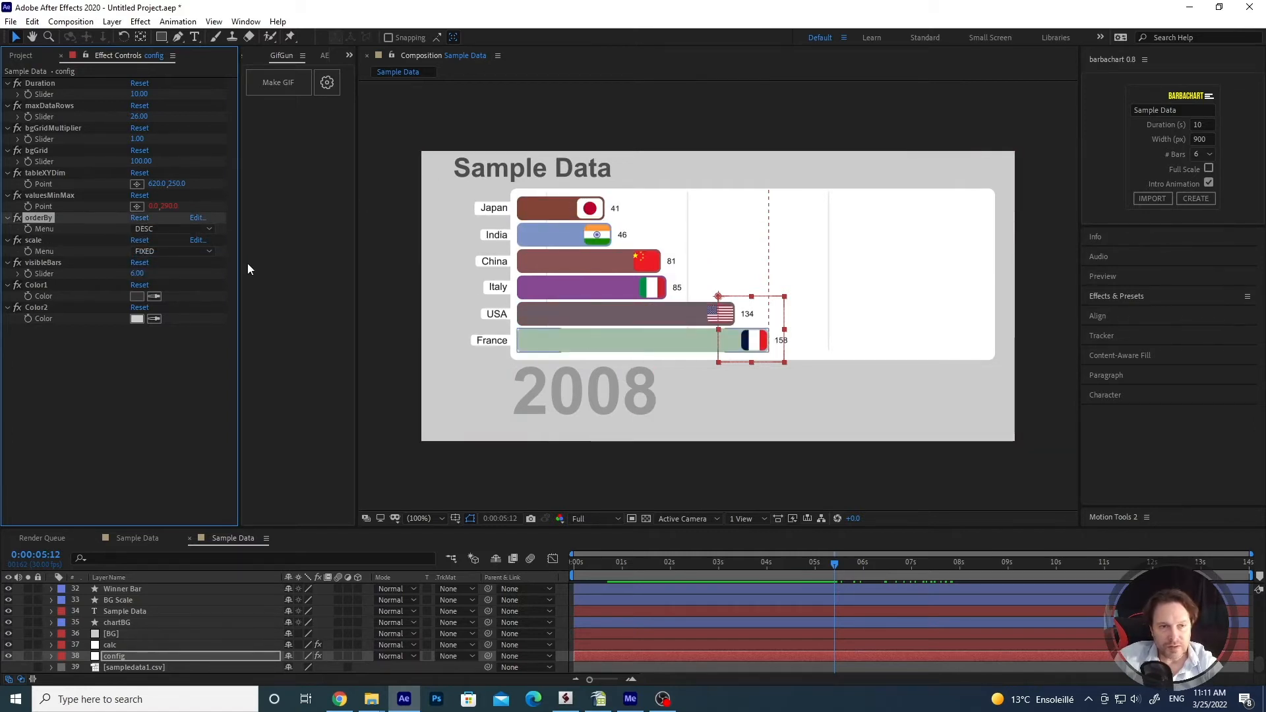
{"action": "left_click", "coordinate": [172, 229]}
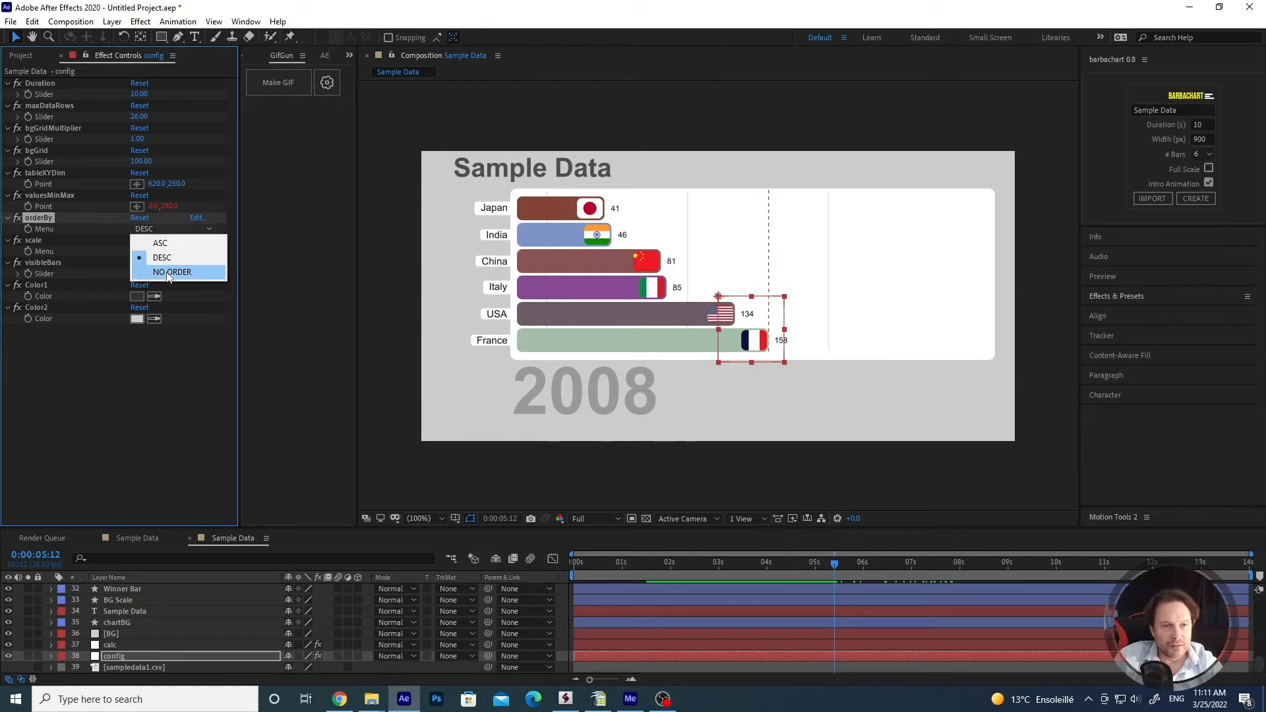
{"action": "left_click", "coordinate": [172, 271]}
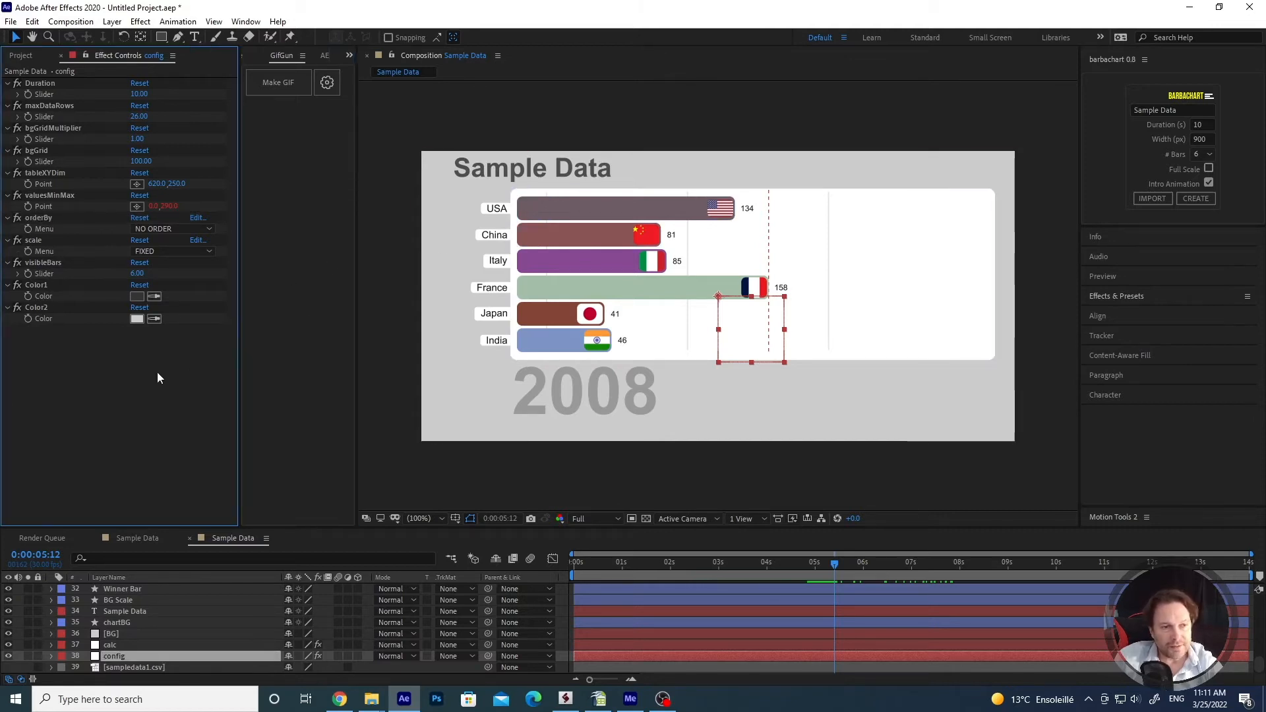
{"action": "mouse_move", "coordinate": [10, 338]}
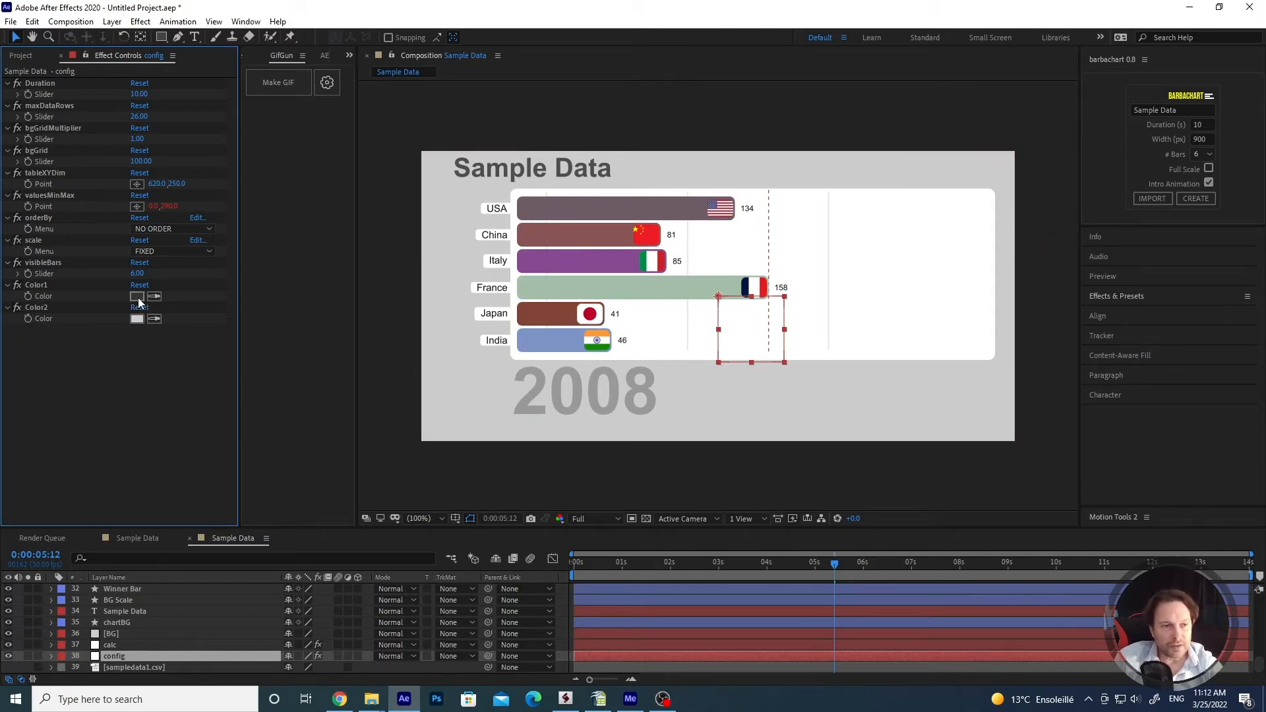
Step: Change the Color1 bar swatch to a pale dusty red and confirm
{"action": "left_click", "coordinate": [137, 296]}
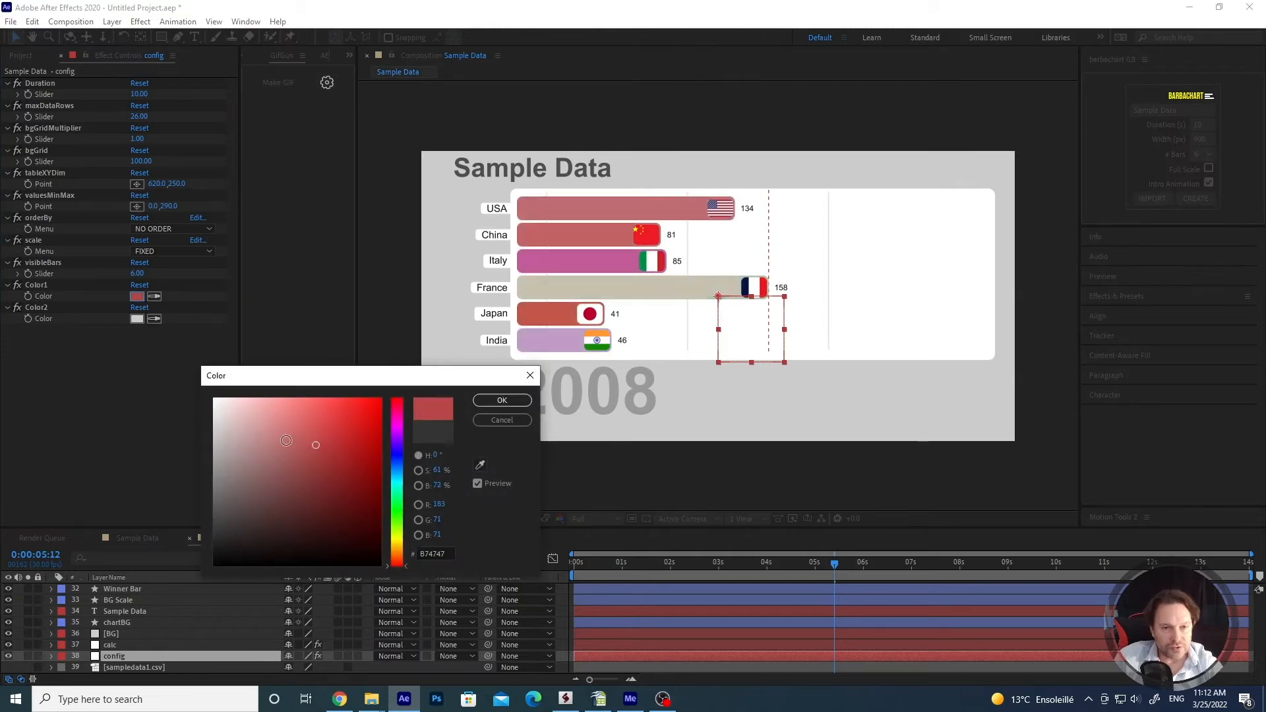
{"action": "left_click", "coordinate": [501, 399]}
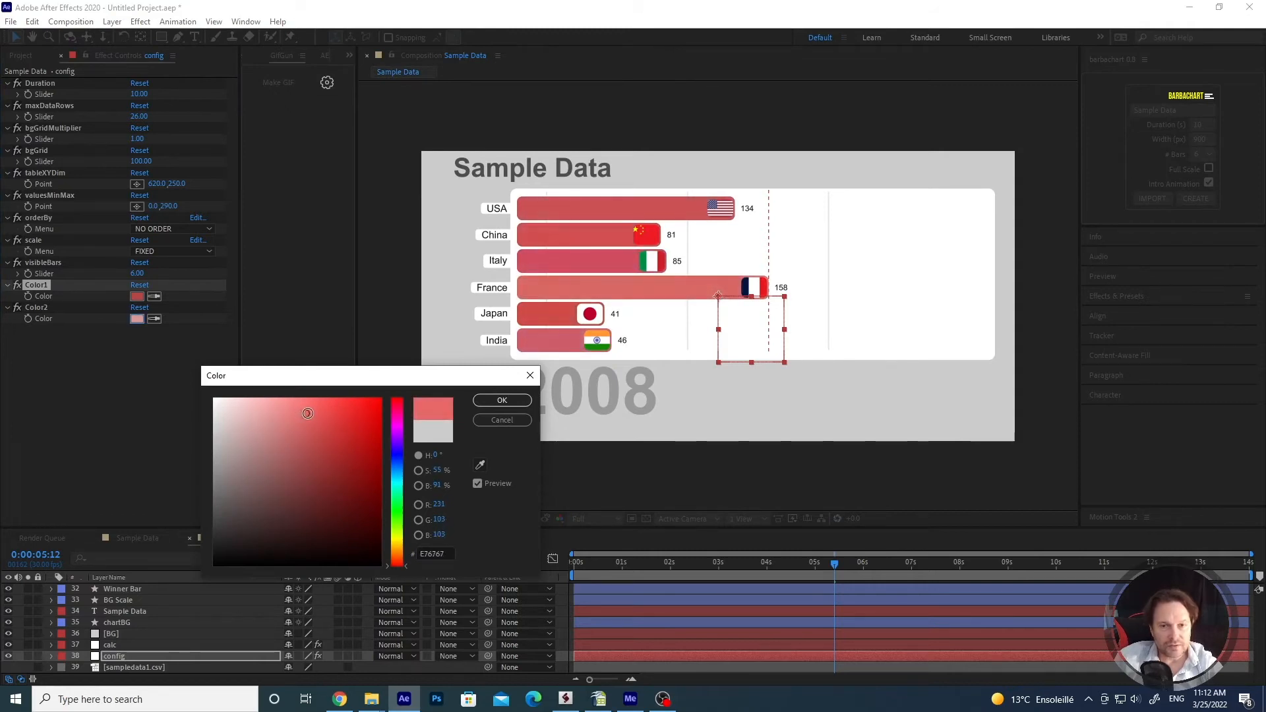
{"action": "left_click_drag", "start_coordinate": [306, 413], "coordinate": [327, 508]}
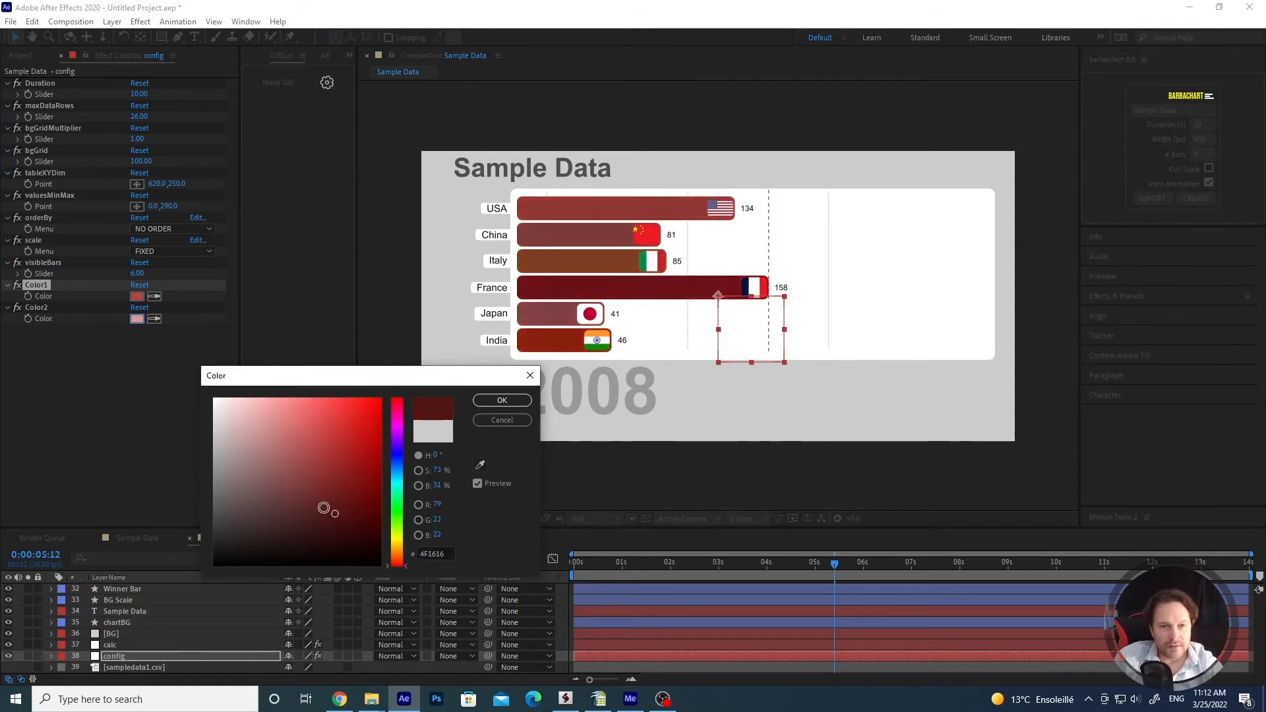
{"action": "left_click_drag", "start_coordinate": [328, 510], "coordinate": [227, 425]}
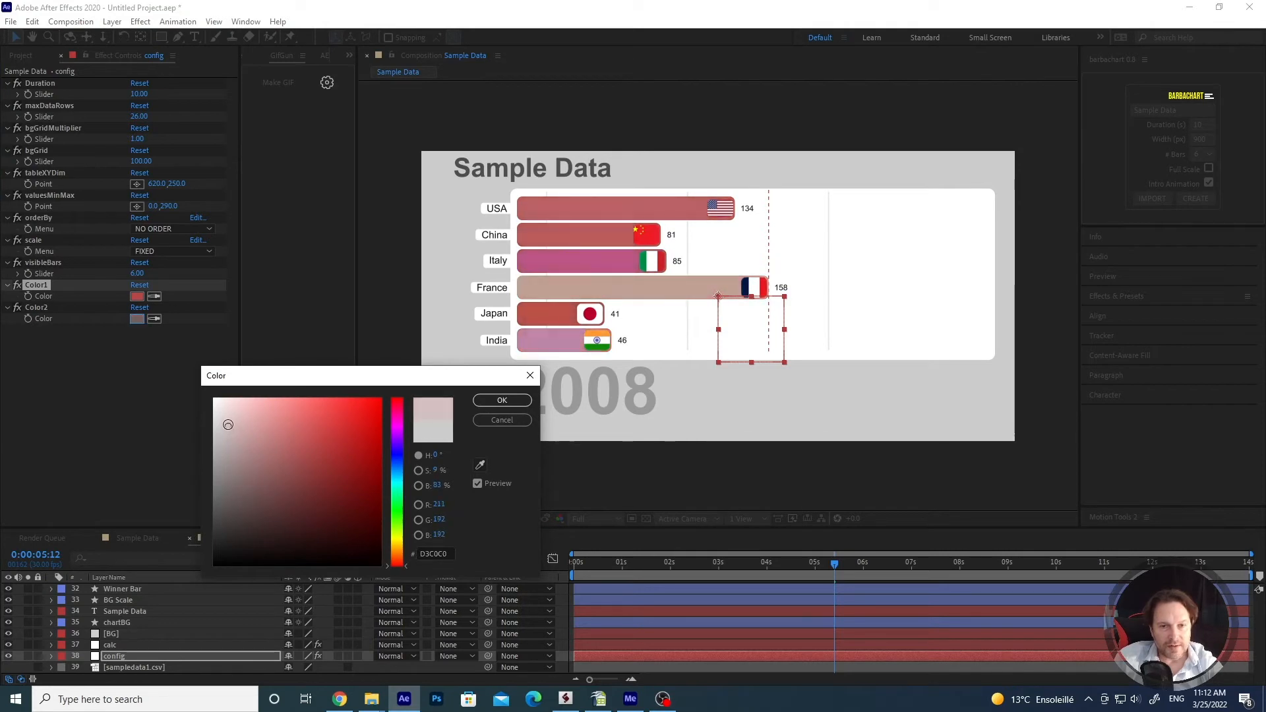
{"action": "left_click_drag", "start_coordinate": [228, 424], "coordinate": [244, 456]}
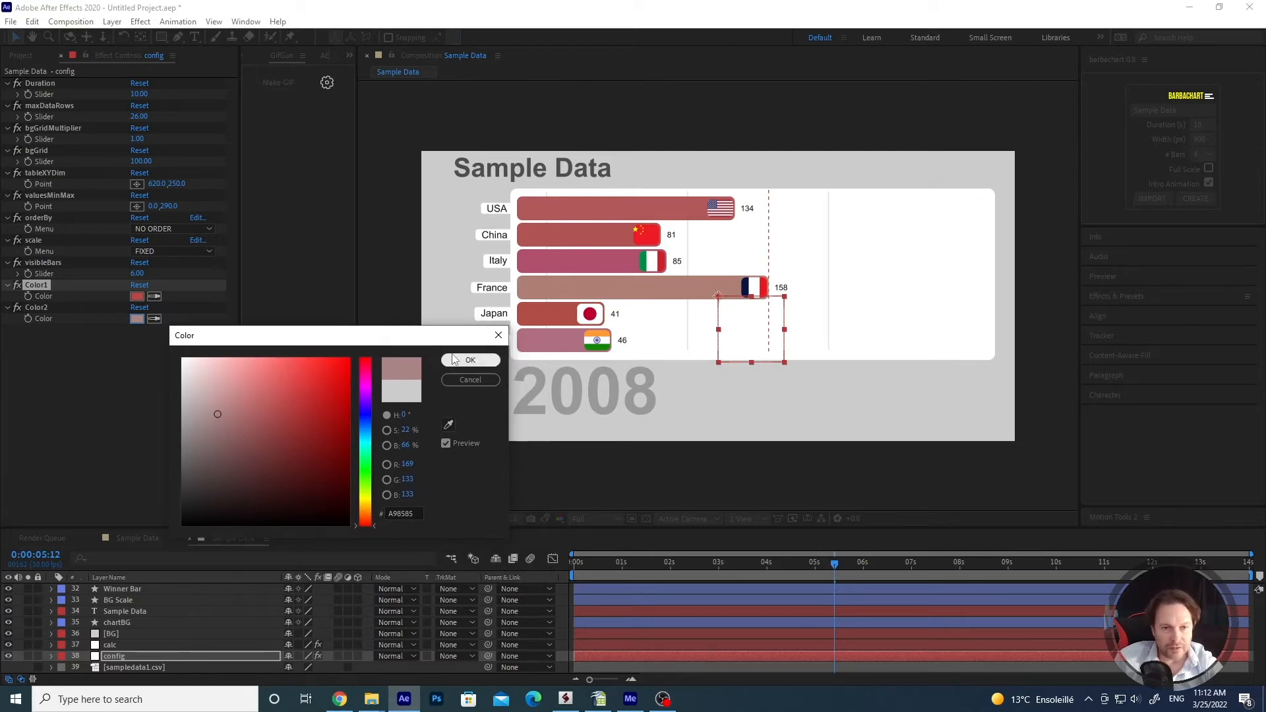
{"action": "left_click", "coordinate": [470, 360]}
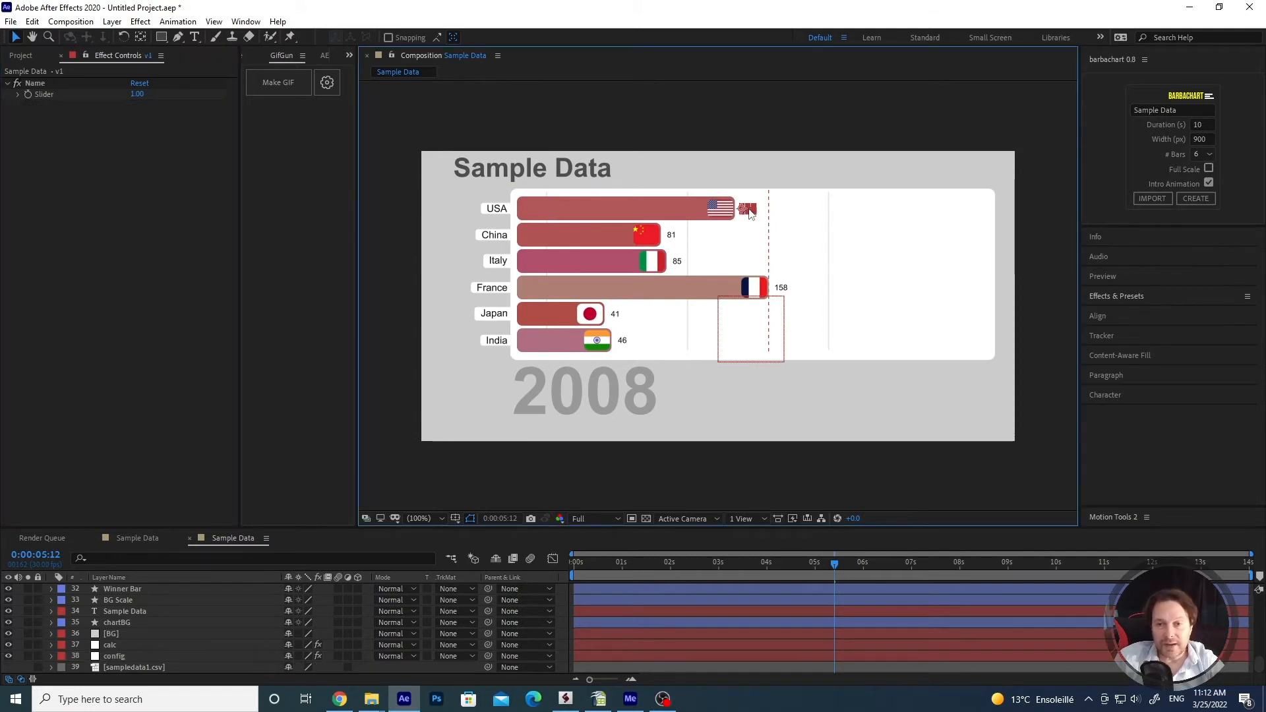
{"action": "left_click", "coordinate": [116, 622]}
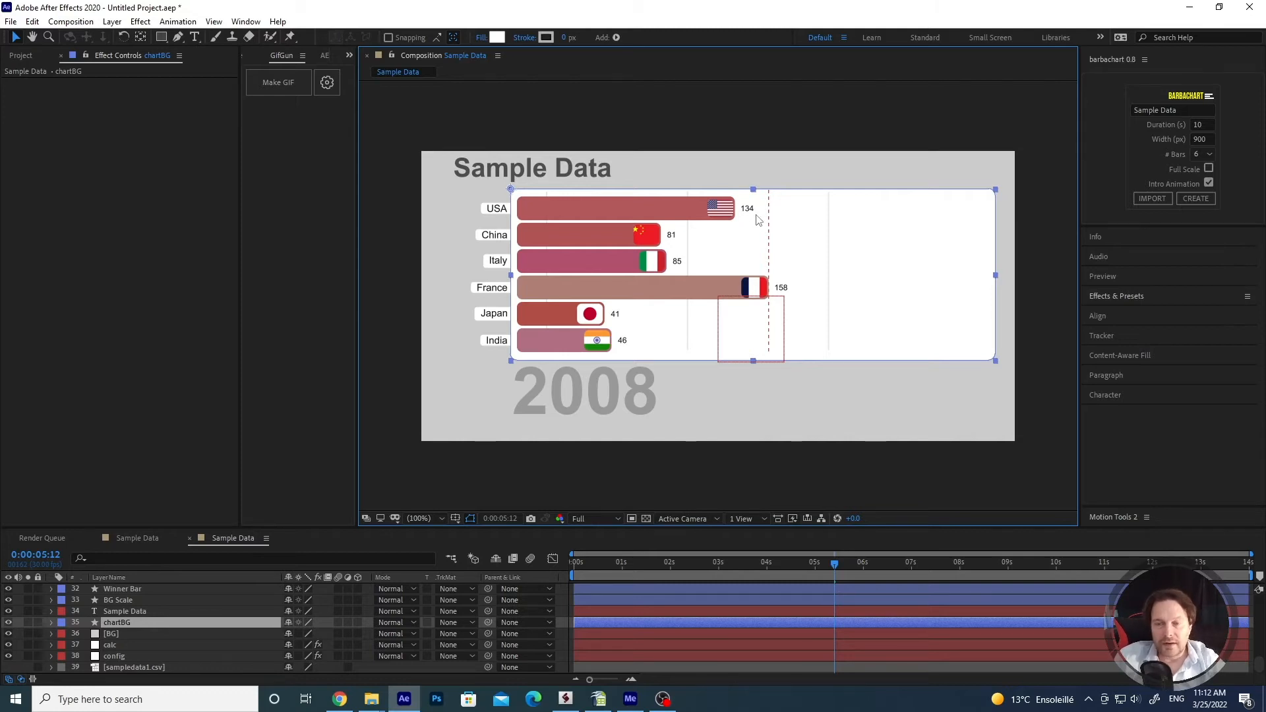
{"action": "mouse_move", "coordinate": [768, 216]}
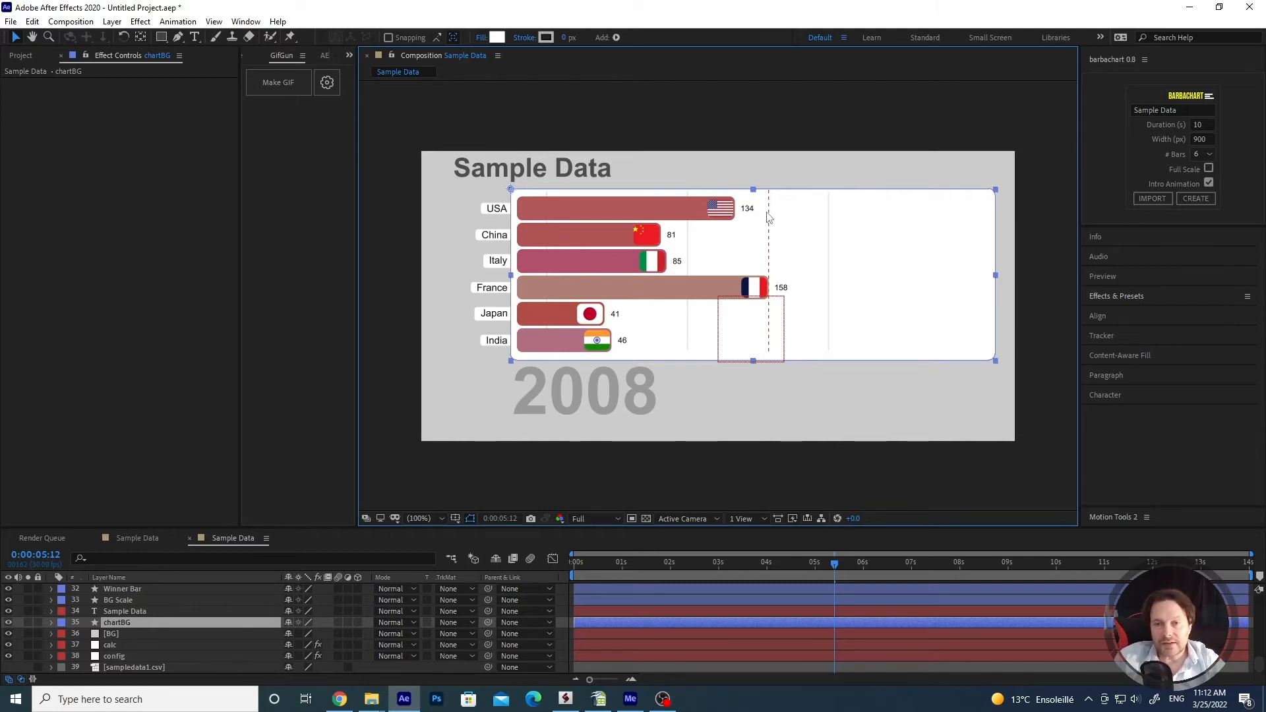
{"action": "mouse_move", "coordinate": [749, 212]}
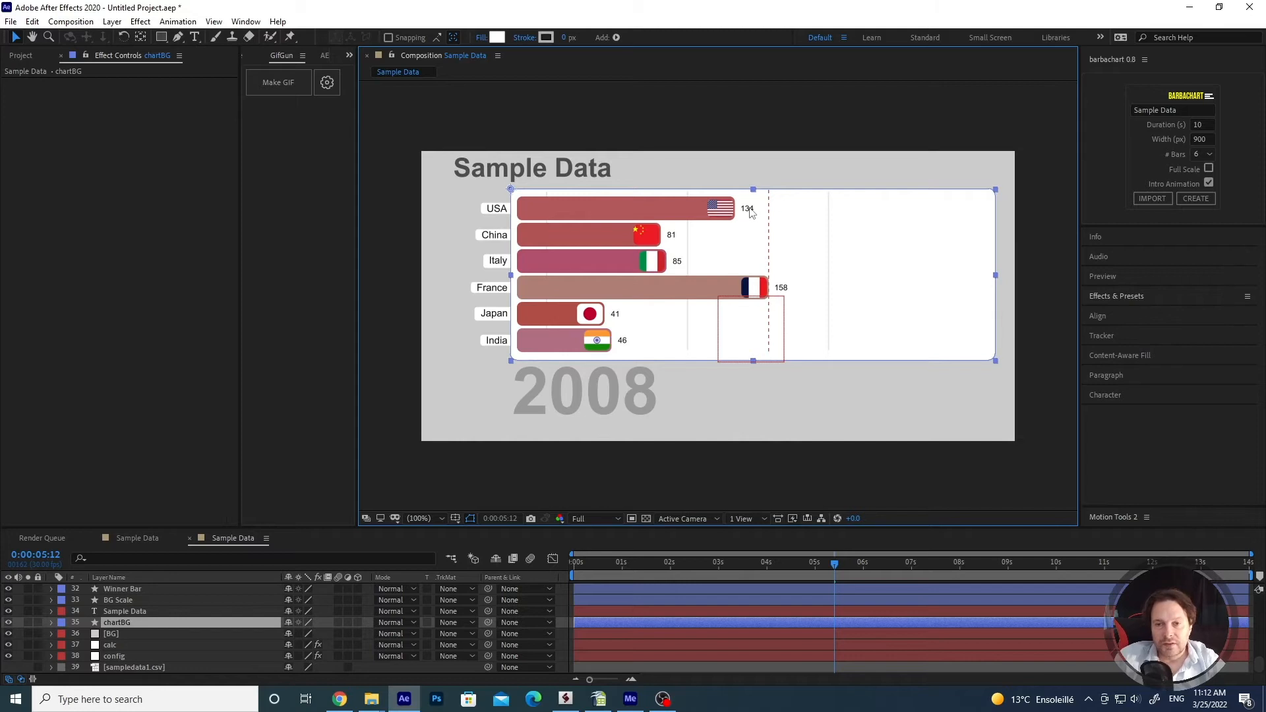
{"action": "mouse_move", "coordinate": [755, 212]}
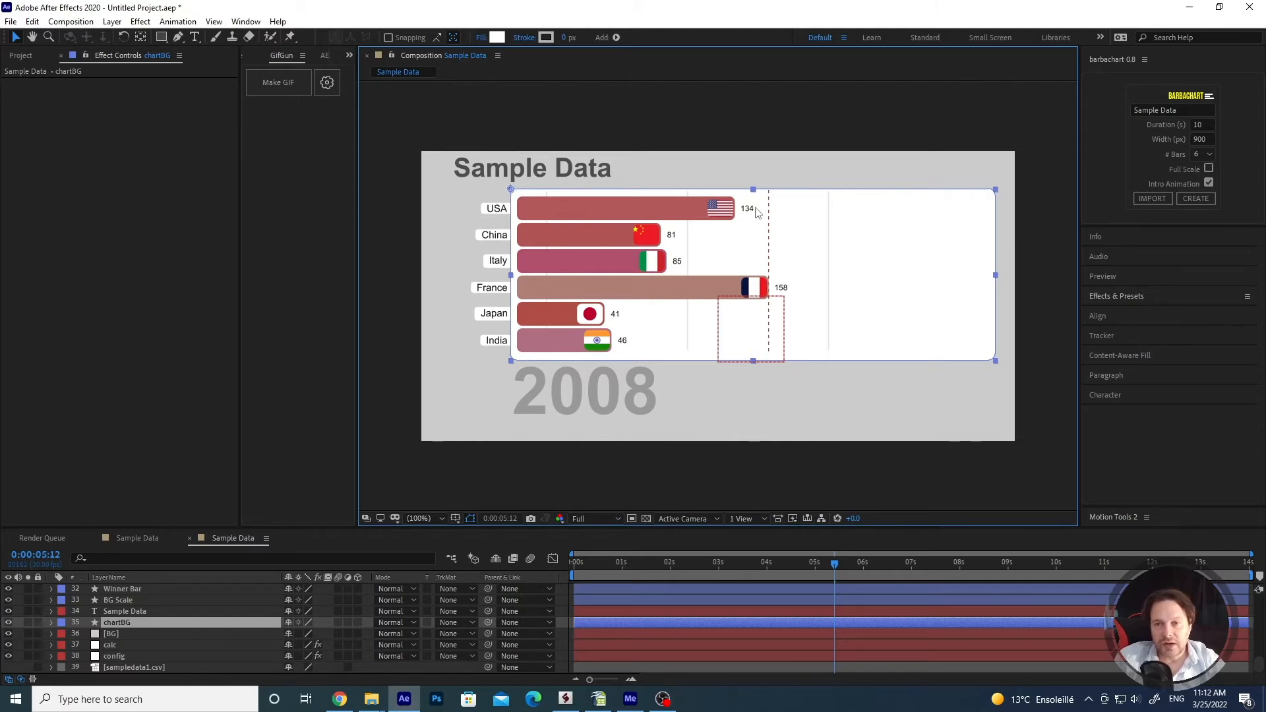
{"action": "mouse_move", "coordinate": [599, 308]}
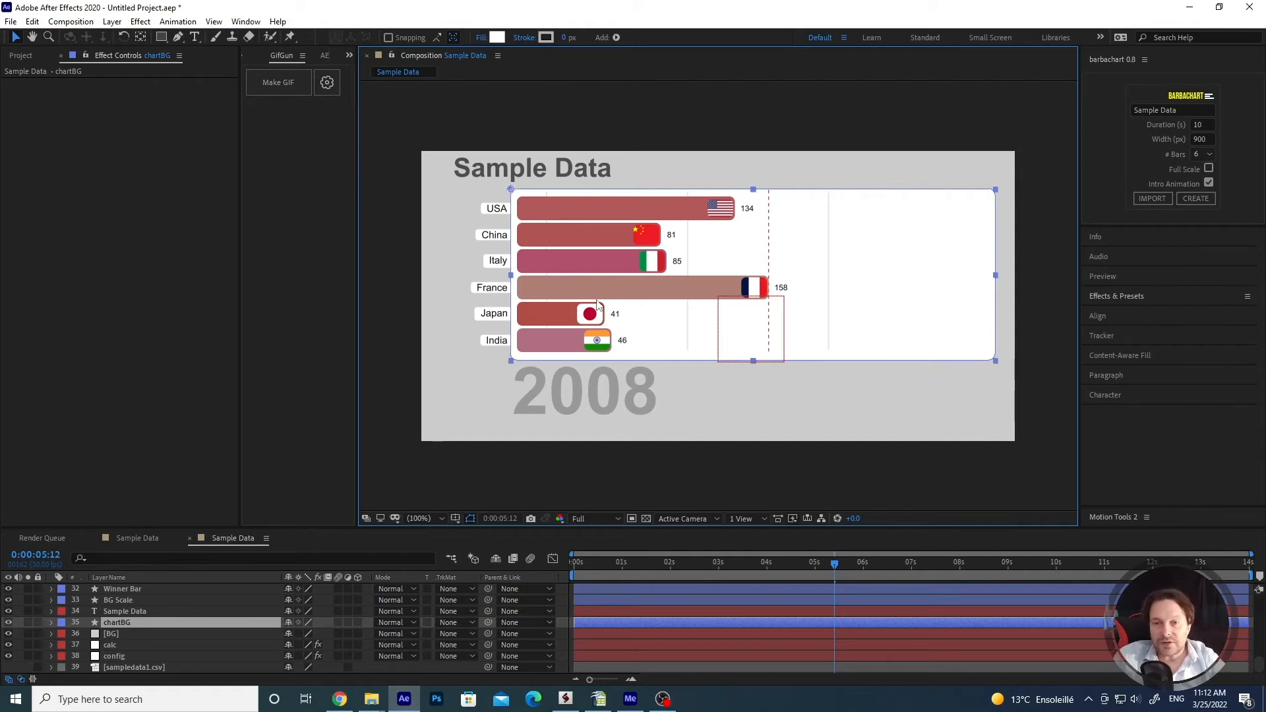
{"action": "mouse_move", "coordinate": [747, 218]}
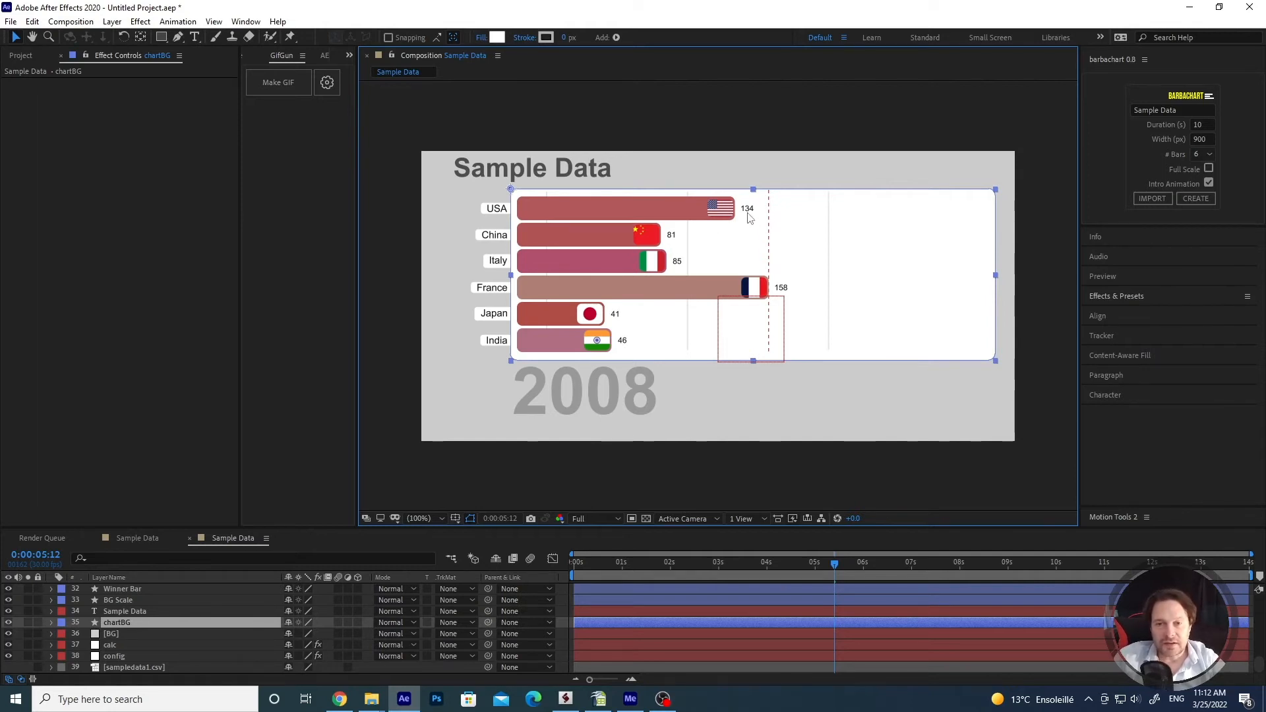
{"action": "mouse_move", "coordinate": [770, 218]}
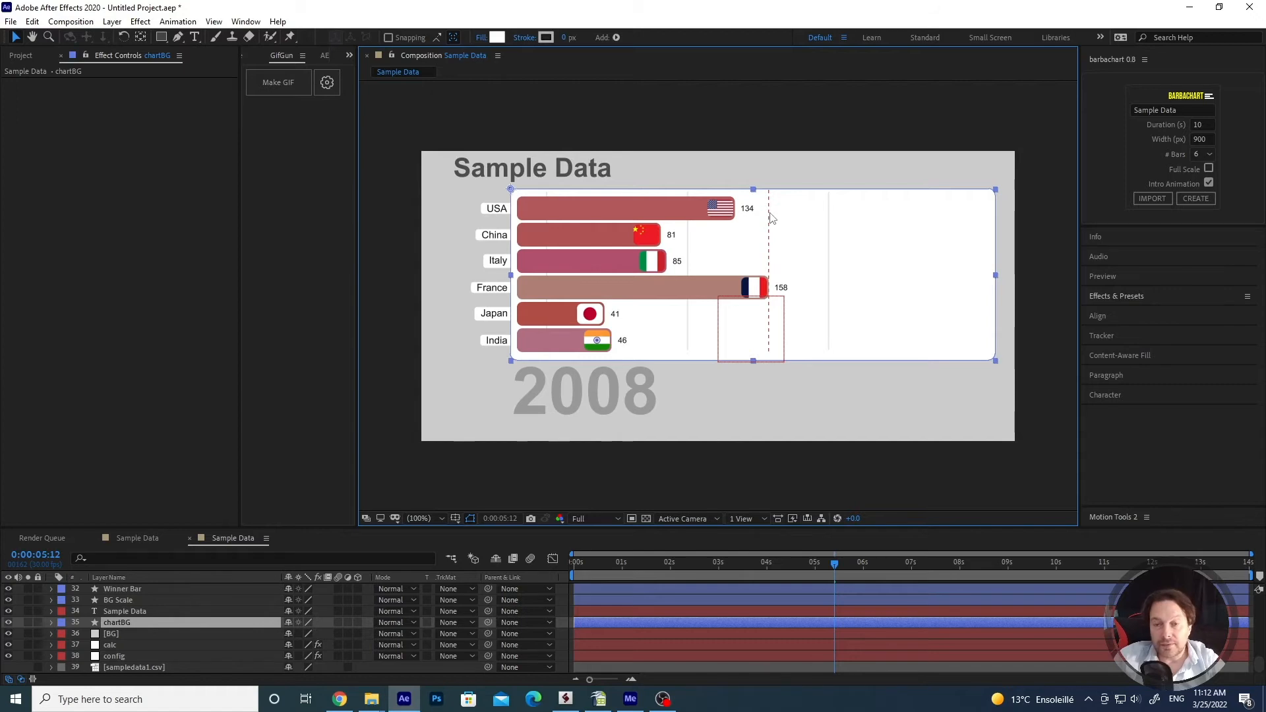
{"action": "mouse_move", "coordinate": [555, 263]}
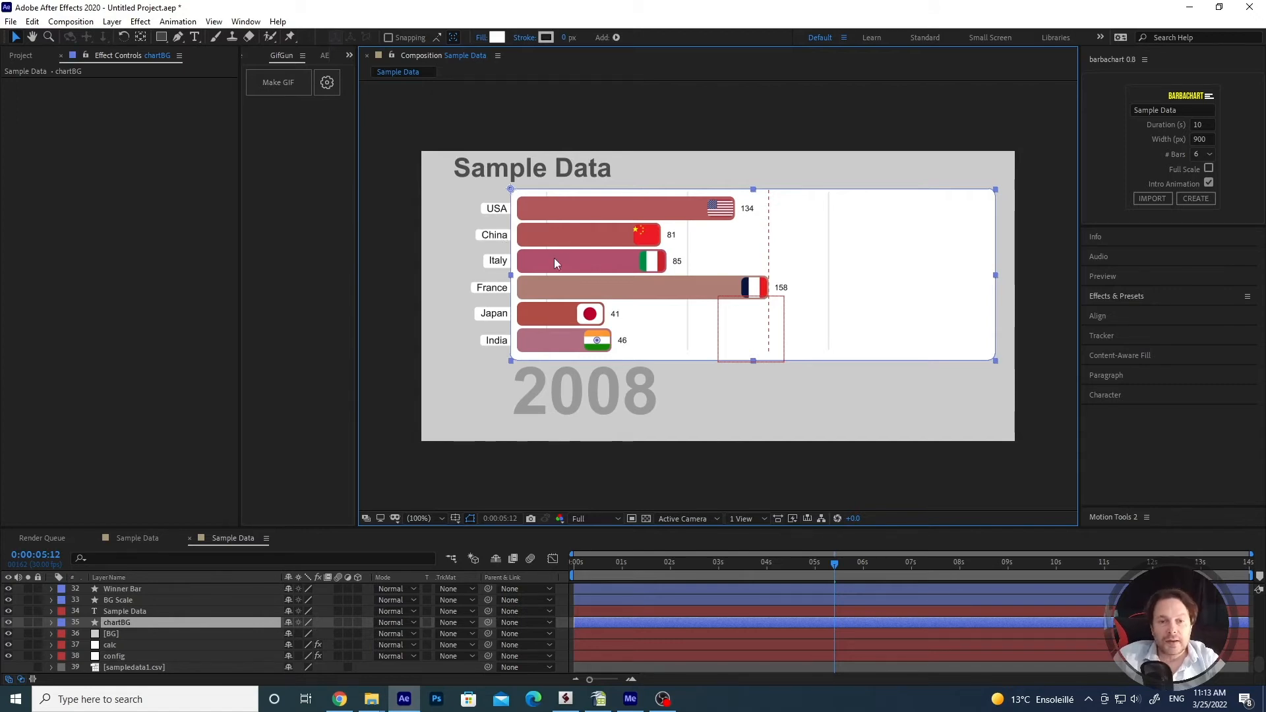
{"action": "mouse_move", "coordinate": [583, 159]}
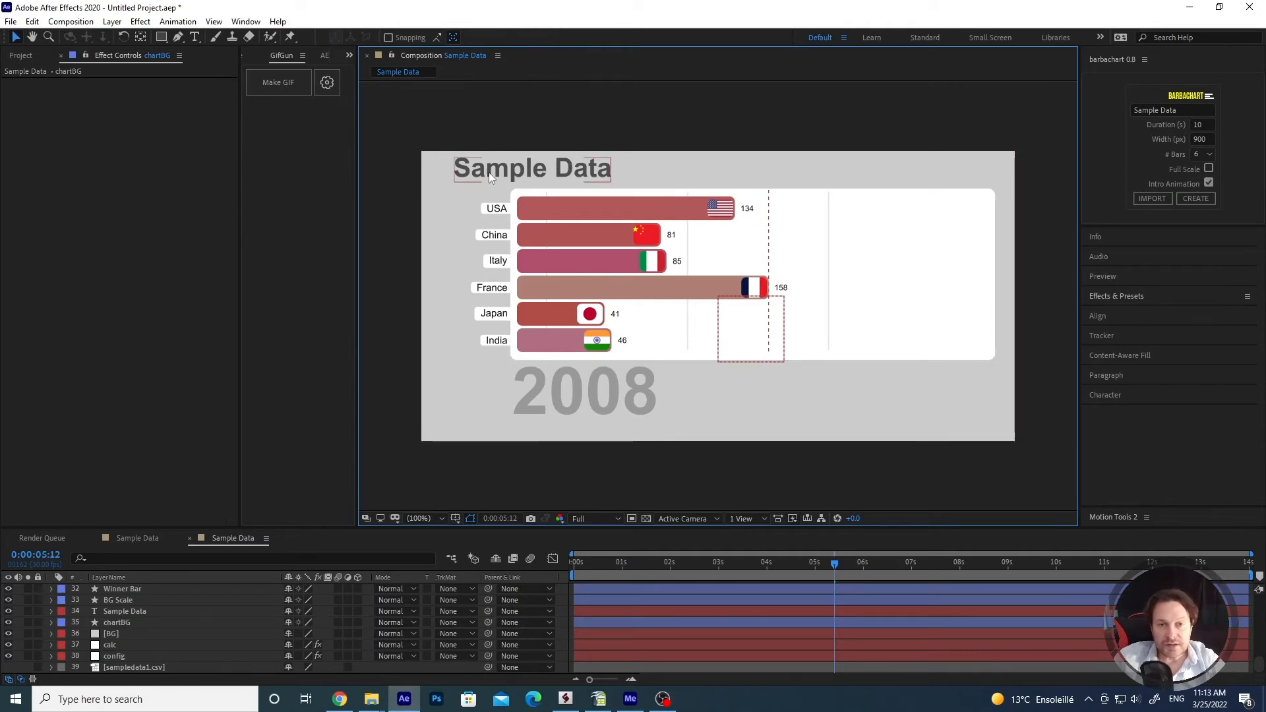
{"action": "left_click", "coordinate": [531, 168]}
{"action": "type", "text": "my"}
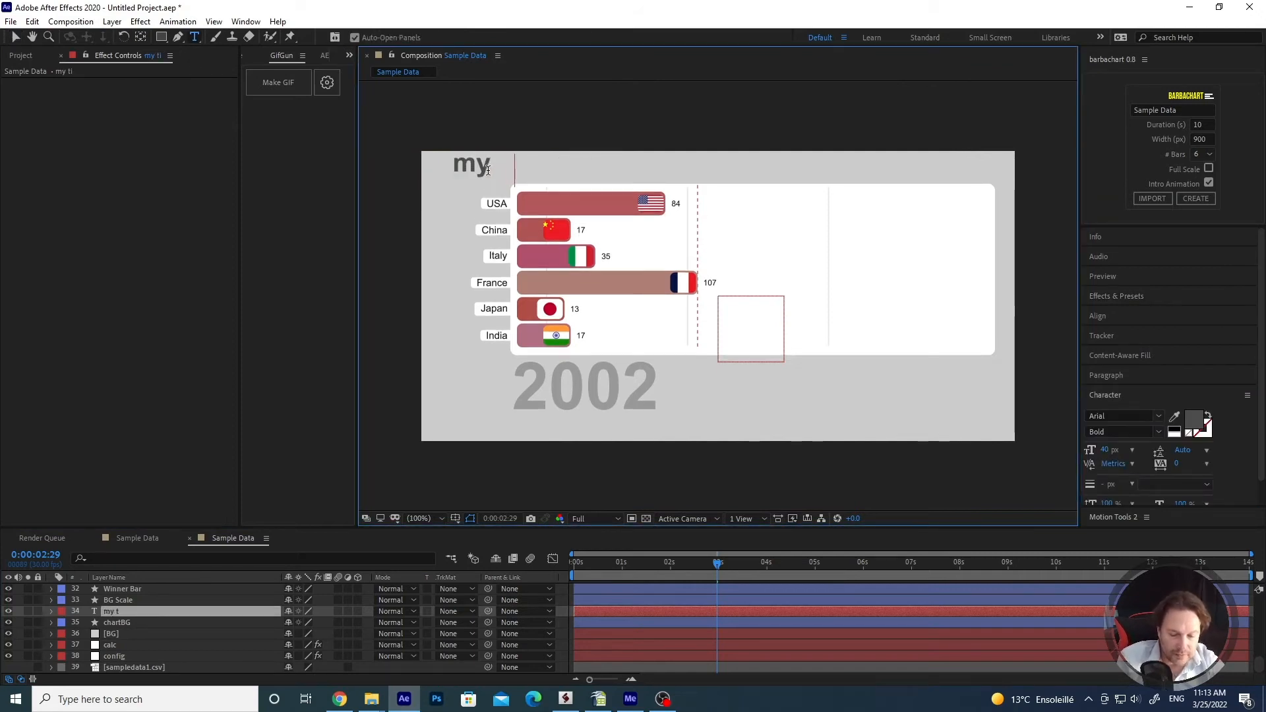
{"action": "type", "text": "title"}
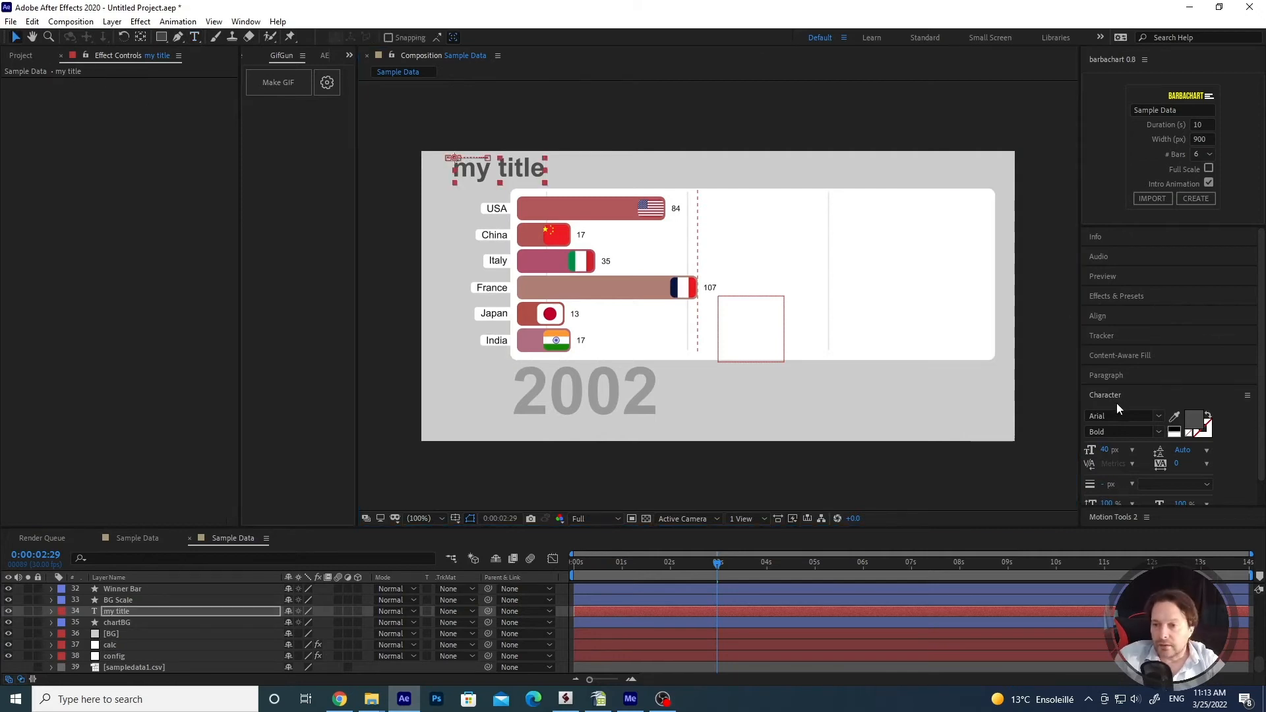
{"action": "left_click", "coordinate": [1158, 414]}
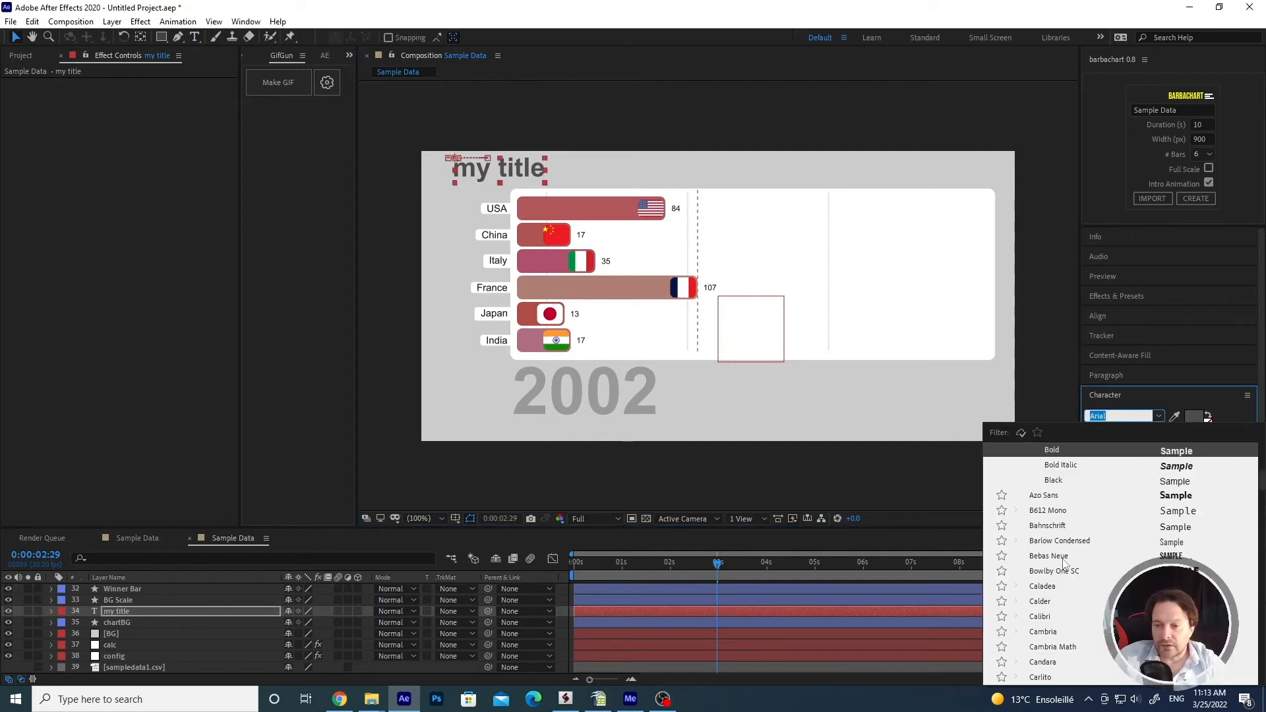
{"action": "left_click", "coordinate": [1048, 556]}
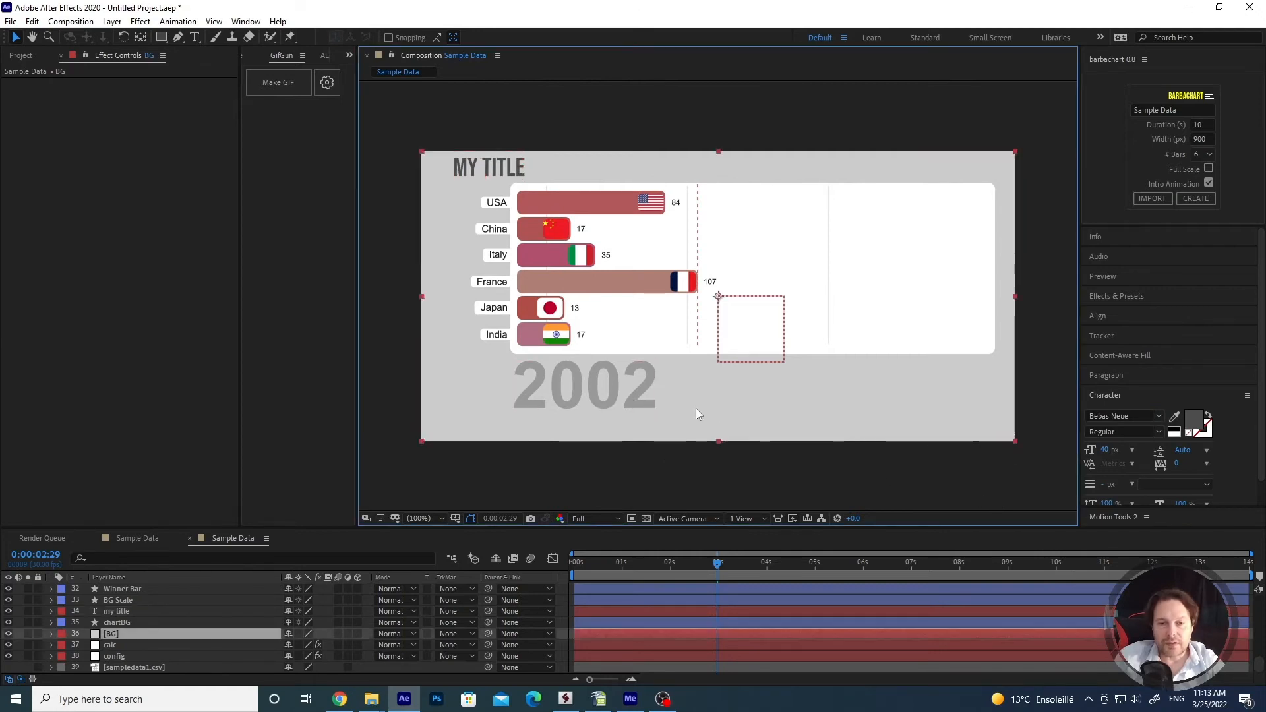
{"action": "mouse_move", "coordinate": [388, 344]}
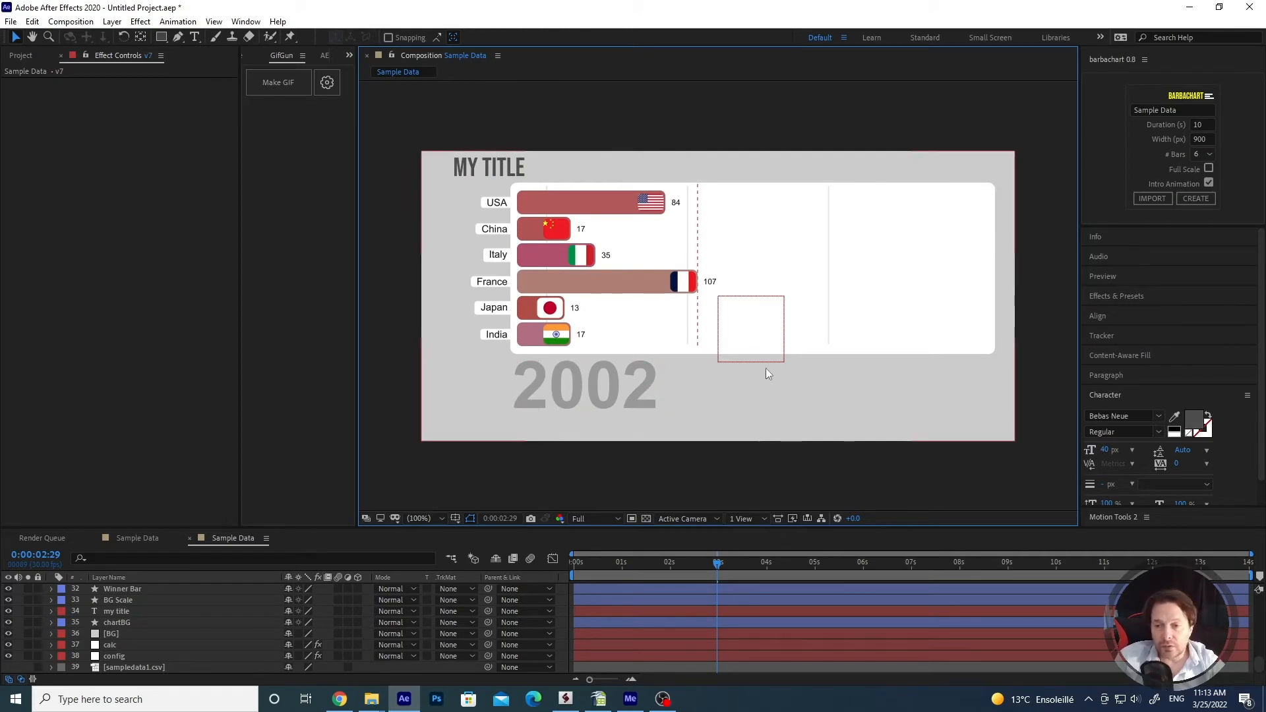
{"action": "mouse_move", "coordinate": [811, 498]}
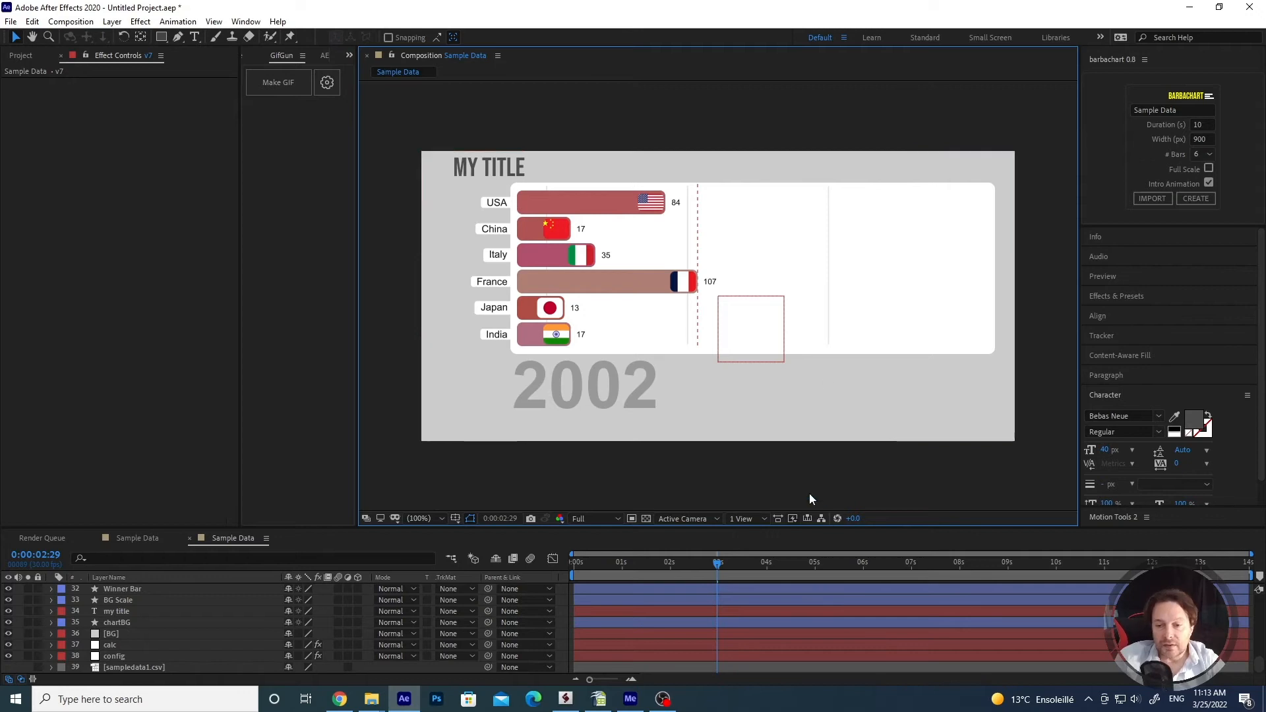
{"action": "mouse_move", "coordinate": [801, 486]}
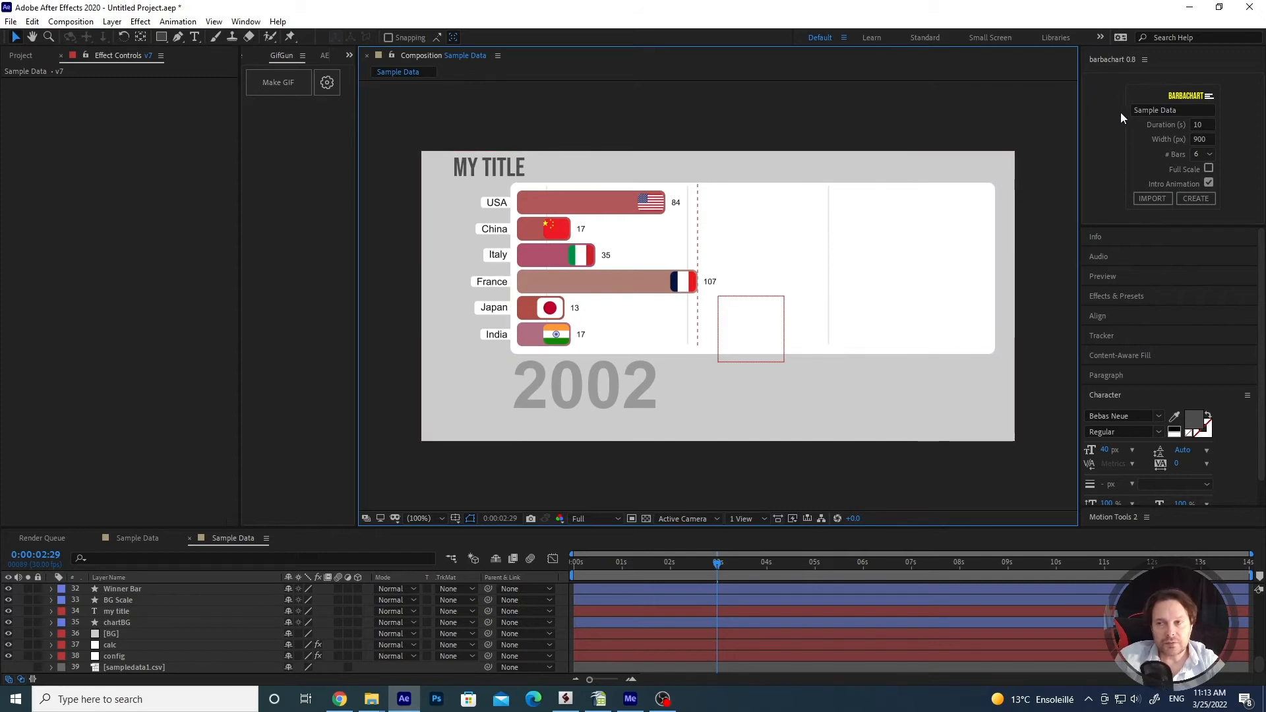
{"action": "mouse_move", "coordinate": [1228, 129]}
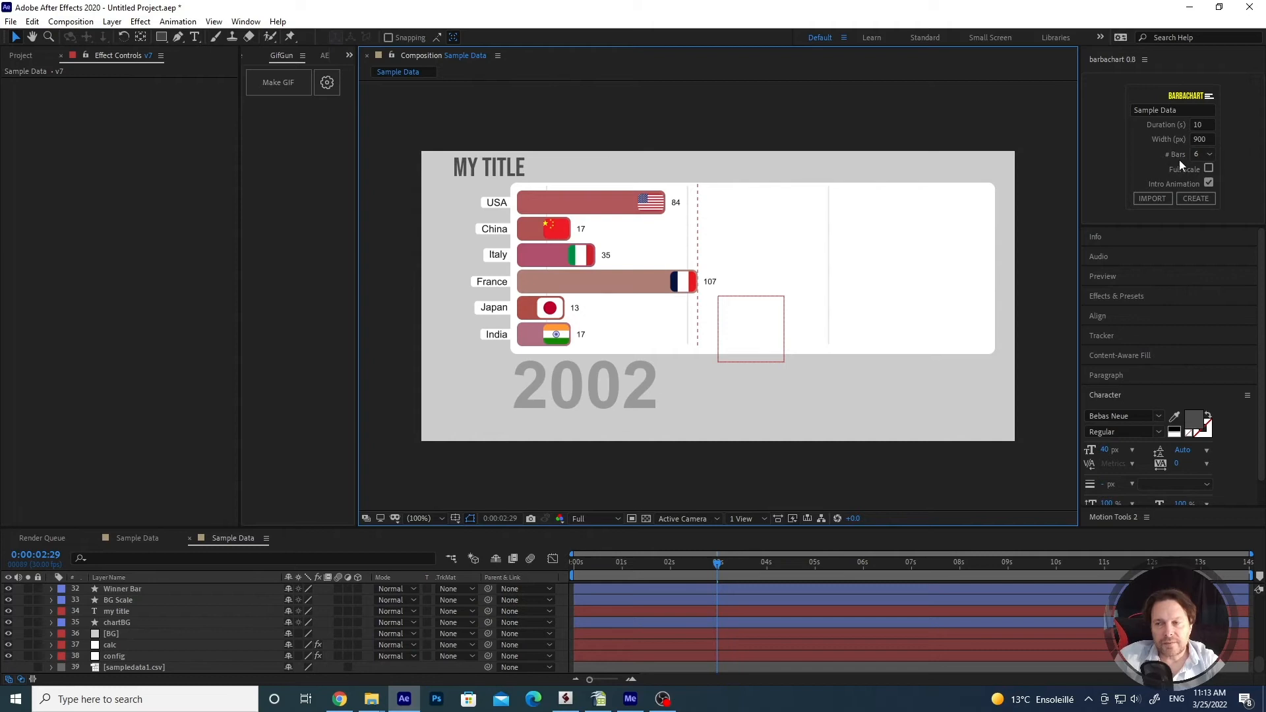
{"action": "mouse_move", "coordinate": [1089, 134]}
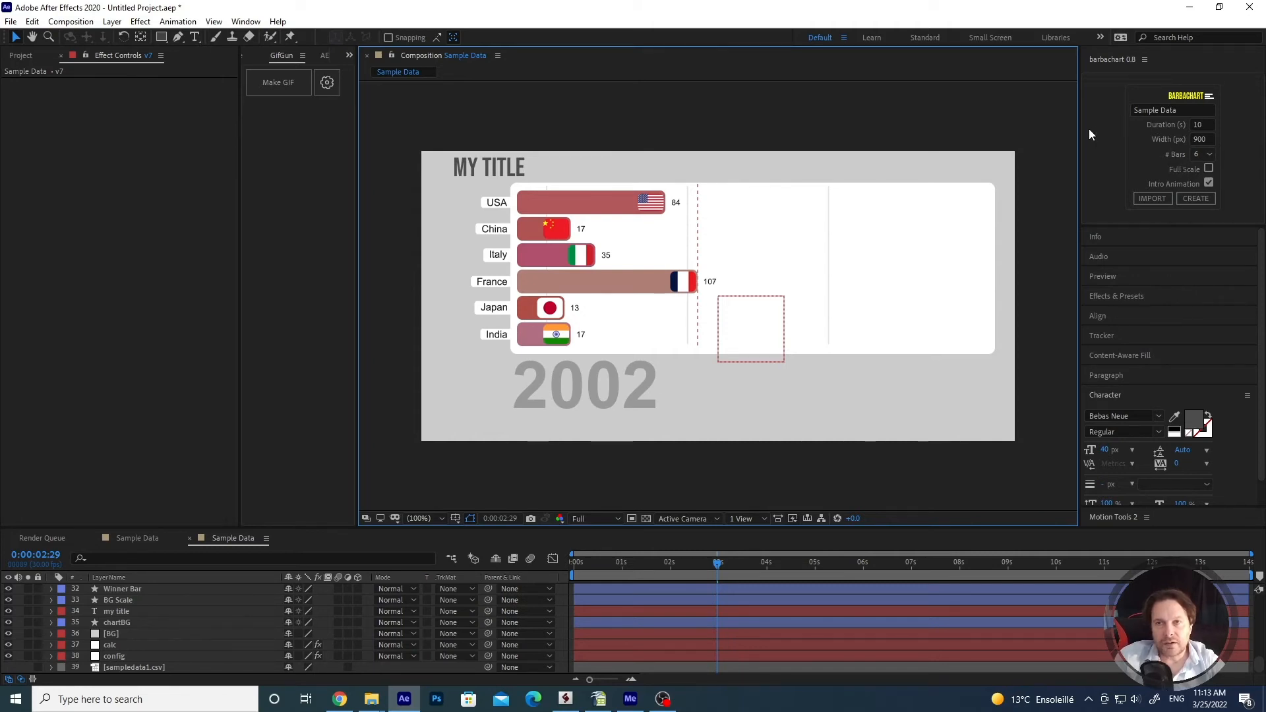
{"action": "mouse_move", "coordinate": [1030, 182]}
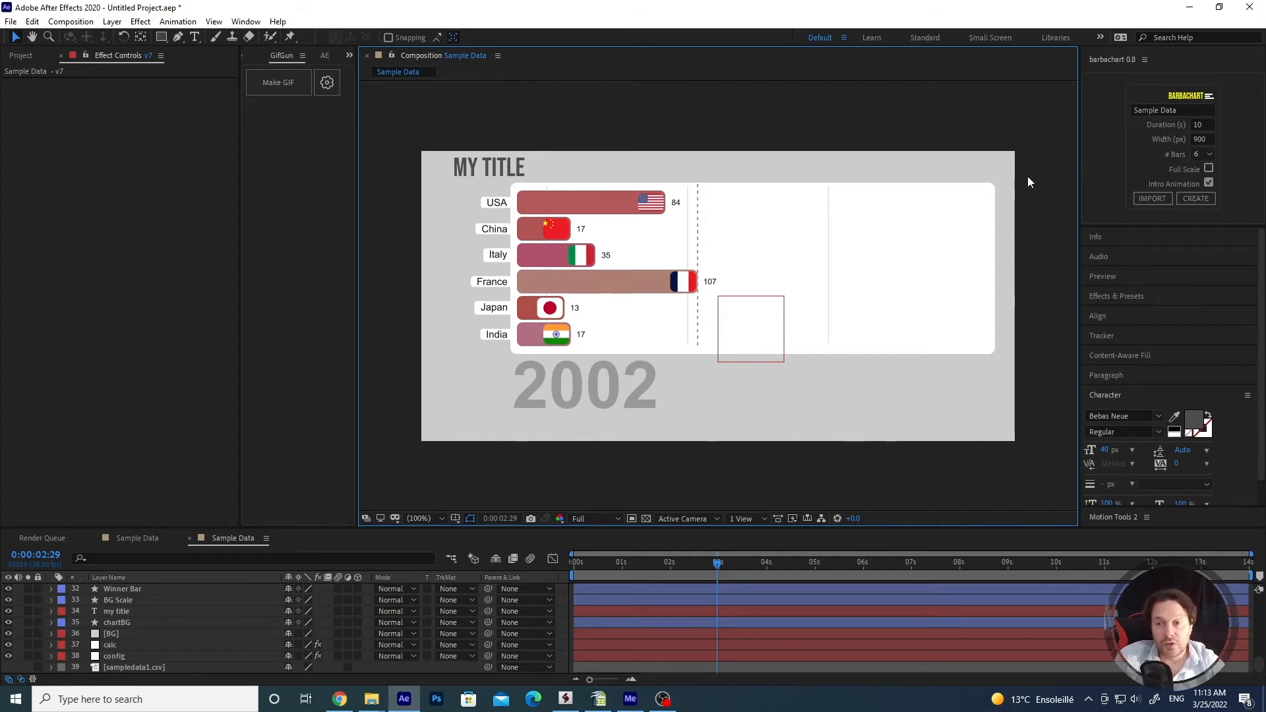
{"action": "mouse_move", "coordinate": [1043, 164]}
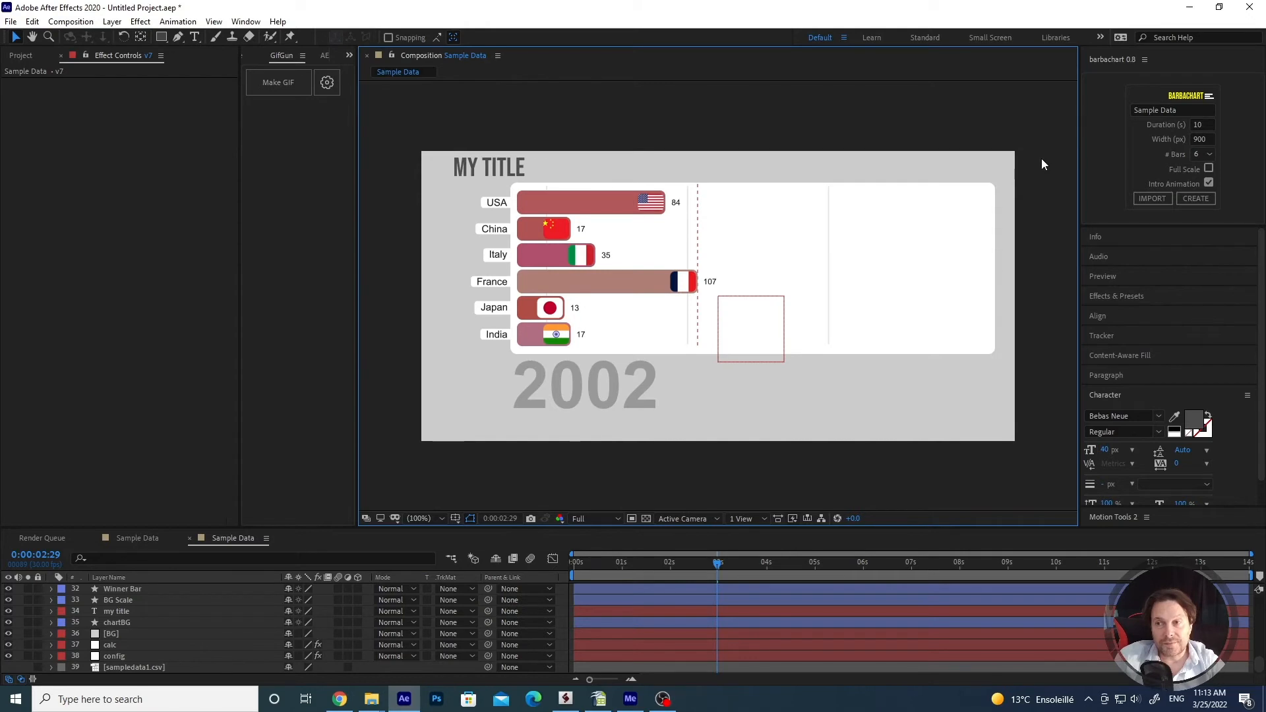
{"action": "mouse_move", "coordinate": [895, 115]}
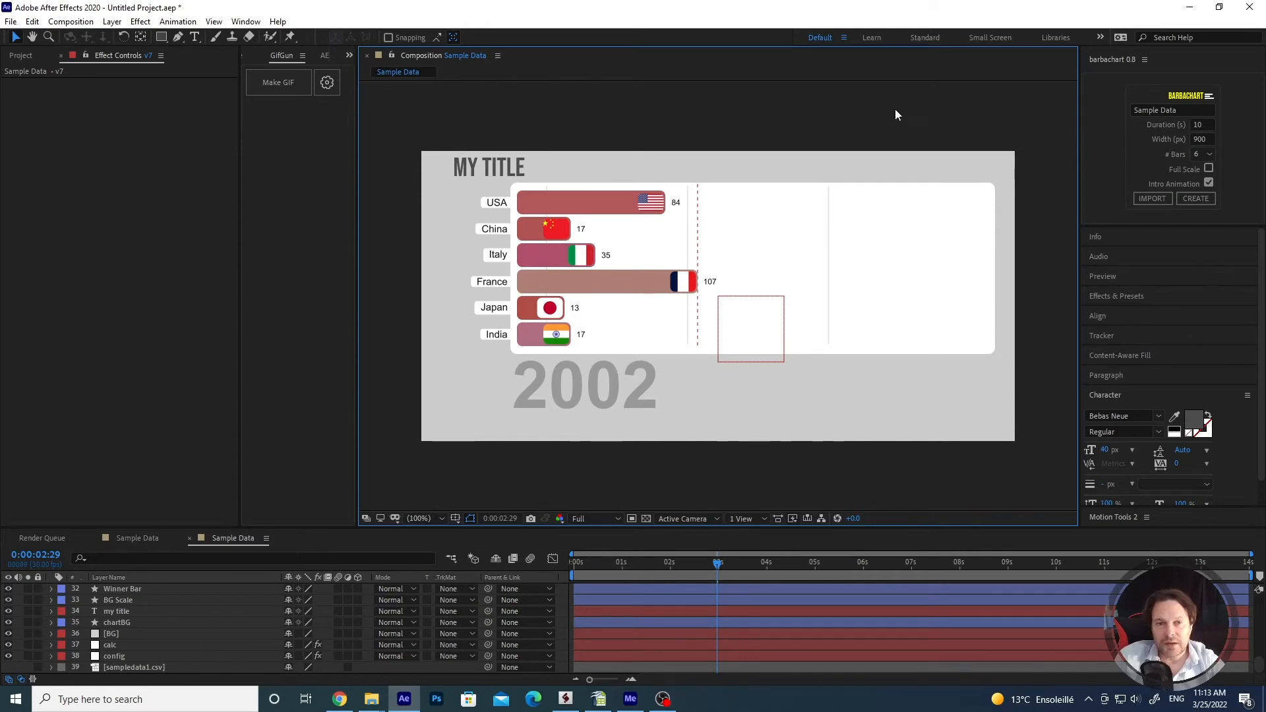
{"action": "mouse_move", "coordinate": [1136, 123]}
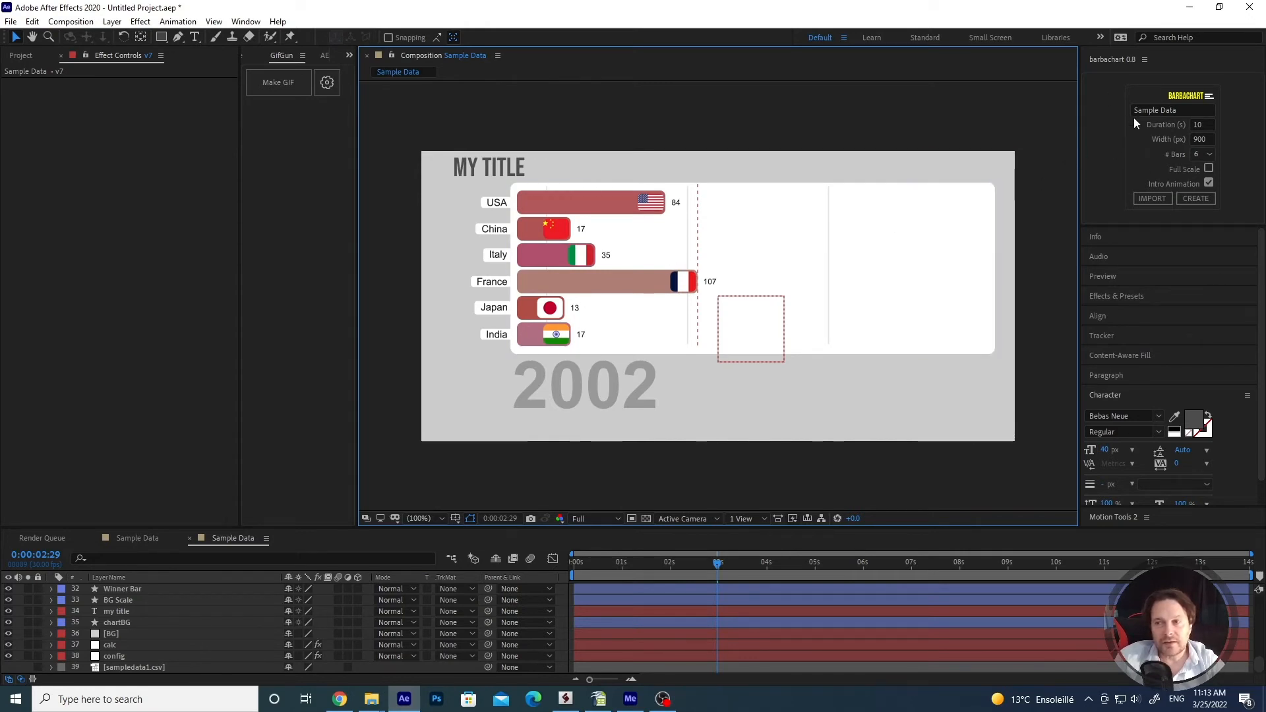
{"action": "mouse_move", "coordinate": [1128, 125]}
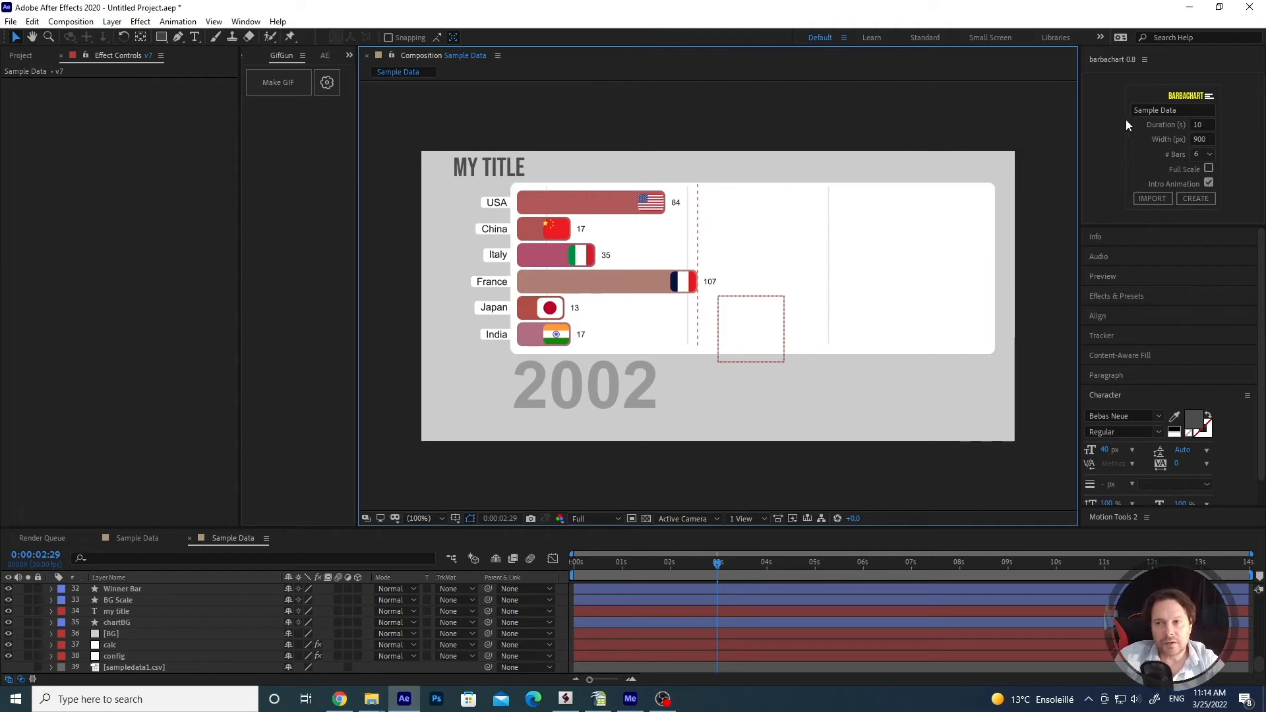
{"action": "mouse_move", "coordinate": [691, 504]}
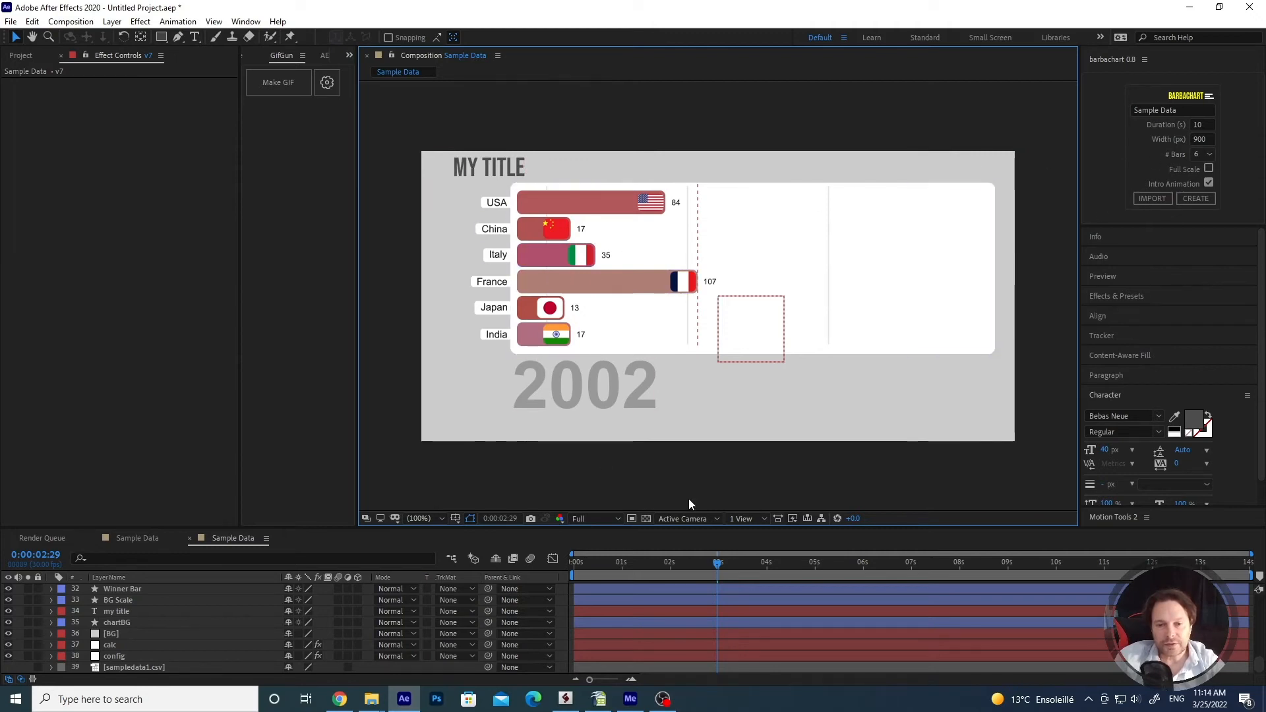
{"action": "mouse_move", "coordinate": [697, 485]}
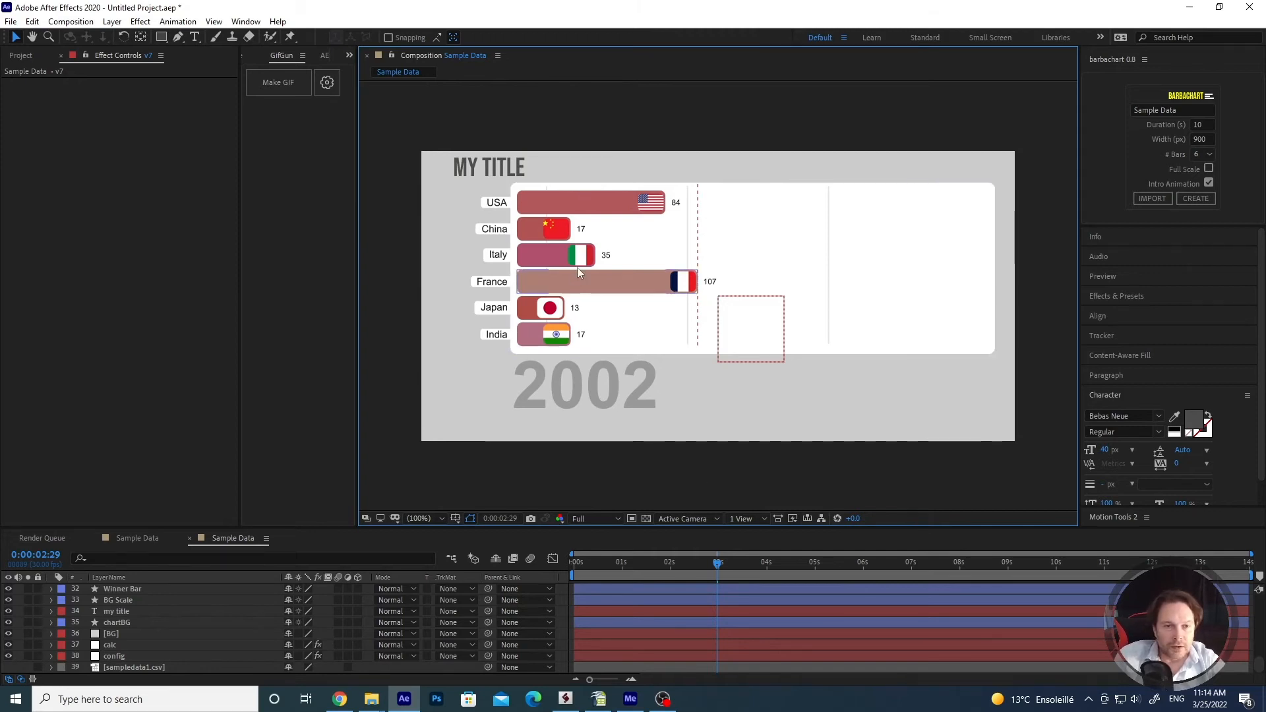
Step: Add Drop Shadow to the country bars with Softness 6 and Opacity about 59%
{"action": "left_click", "coordinate": [589, 201]}
{"action": "type", "text": "drop s"}
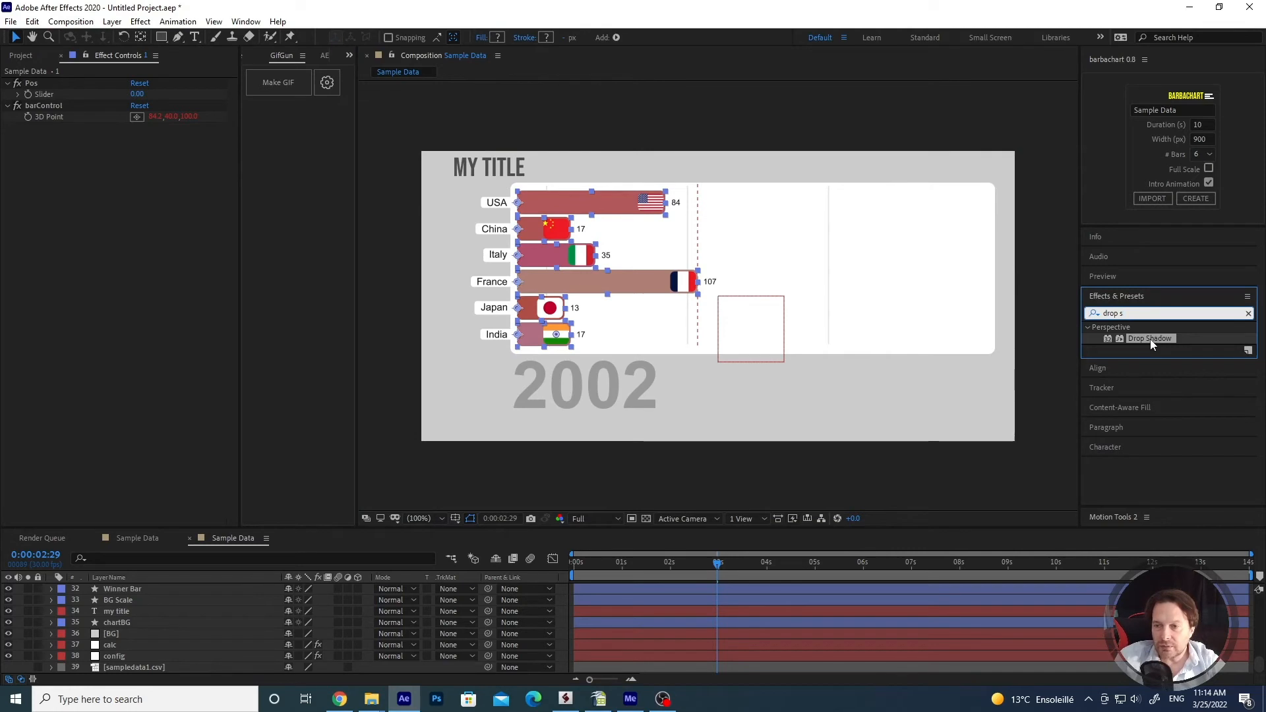
{"action": "double_click", "coordinate": [1150, 338]}
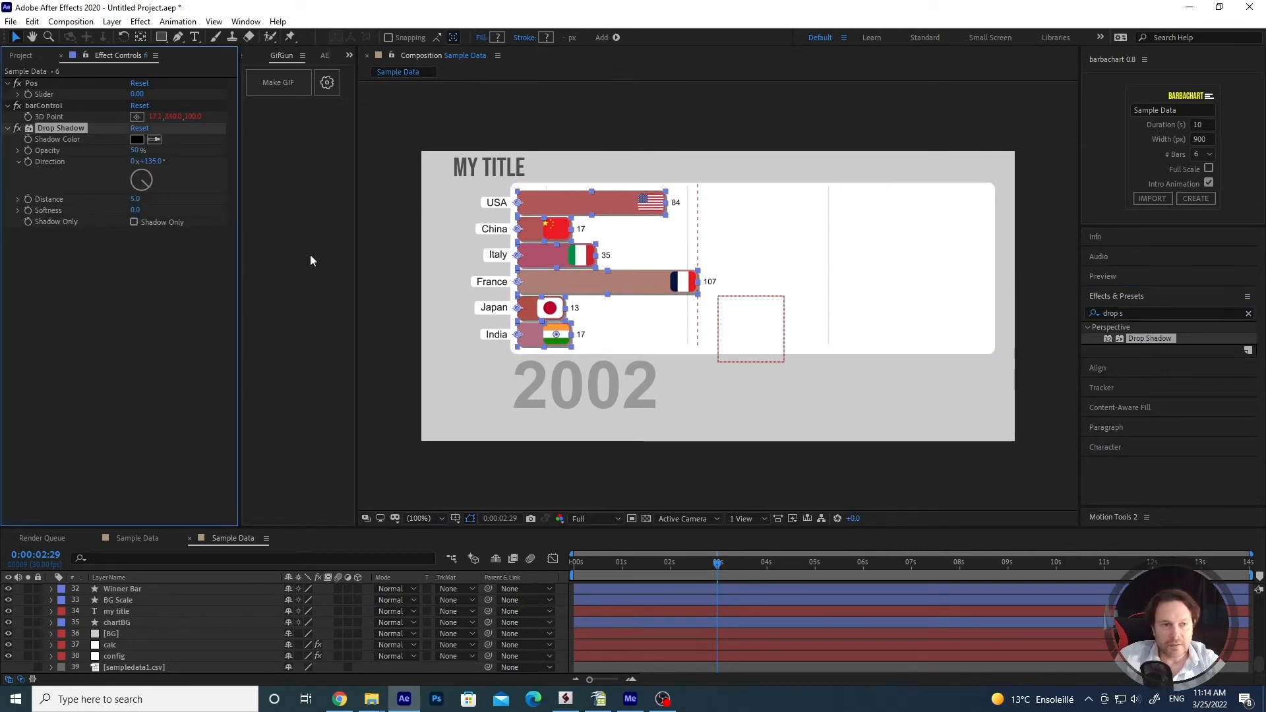
{"action": "left_click", "coordinate": [136, 199]}
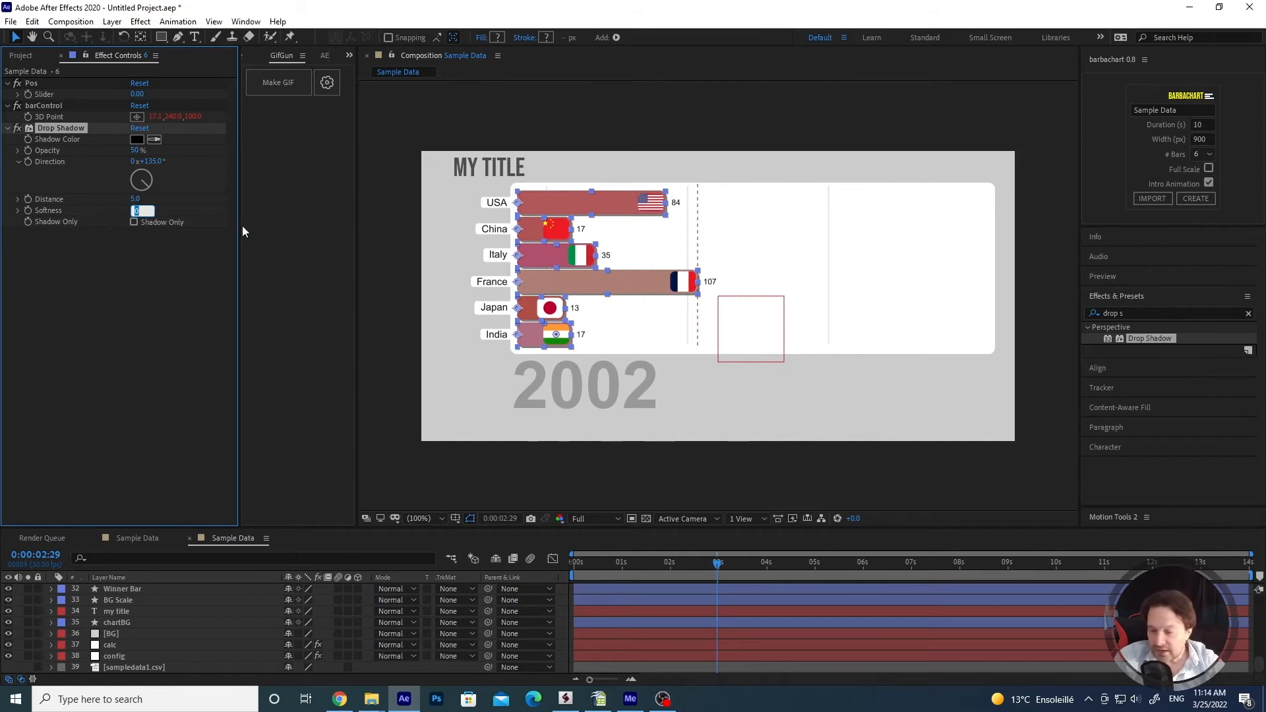
{"action": "type", "text": "6."}
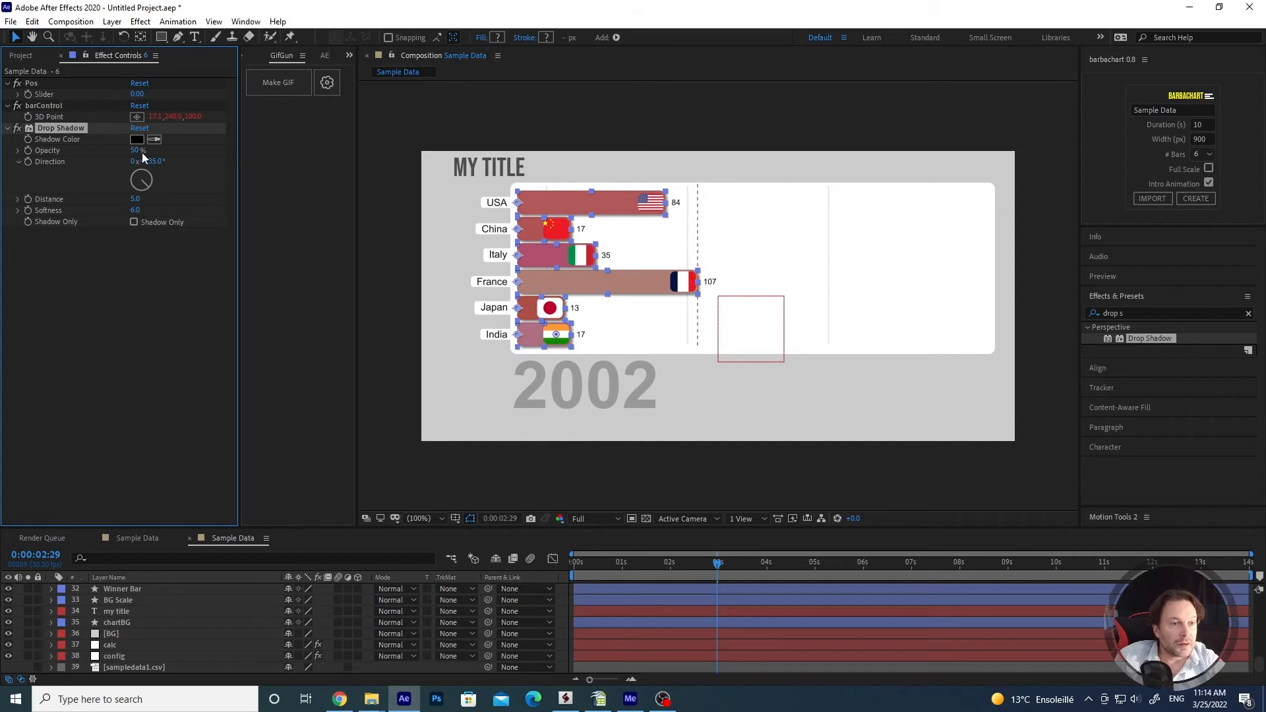
{"action": "left_click_drag", "start_coordinate": [137, 151], "coordinate": [145, 150]}
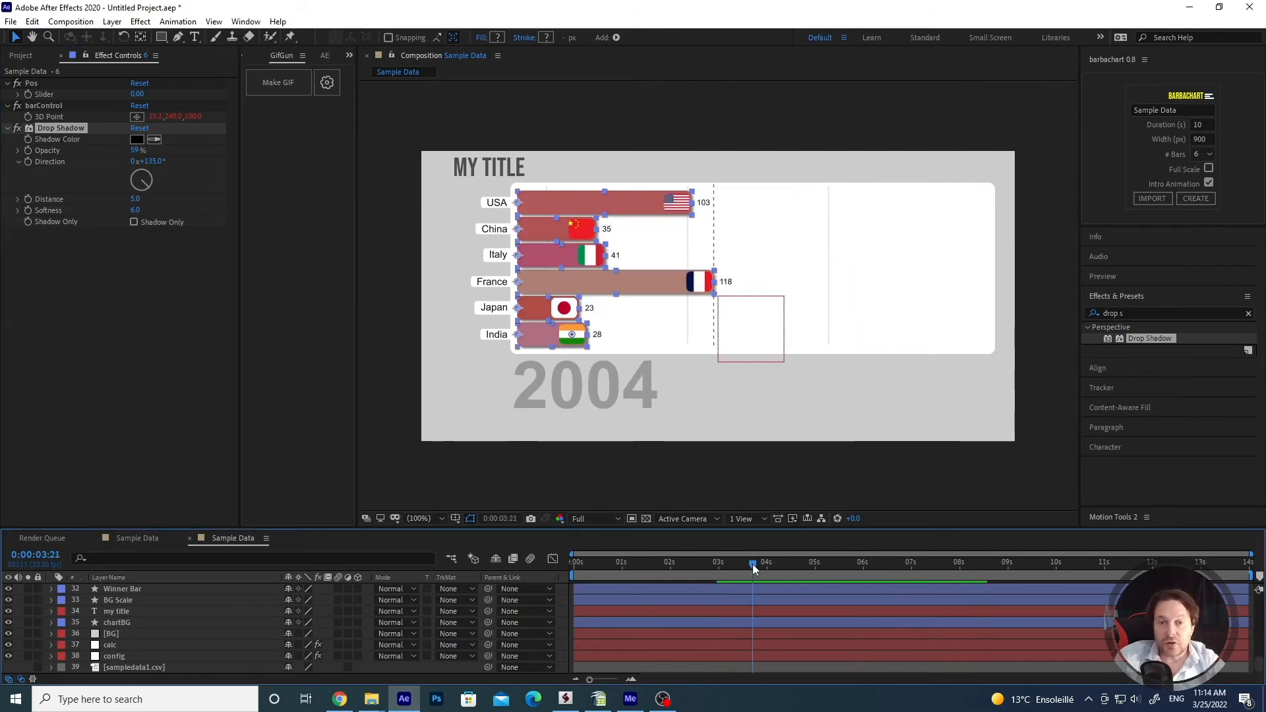
{"action": "mouse_move", "coordinate": [752, 567]}
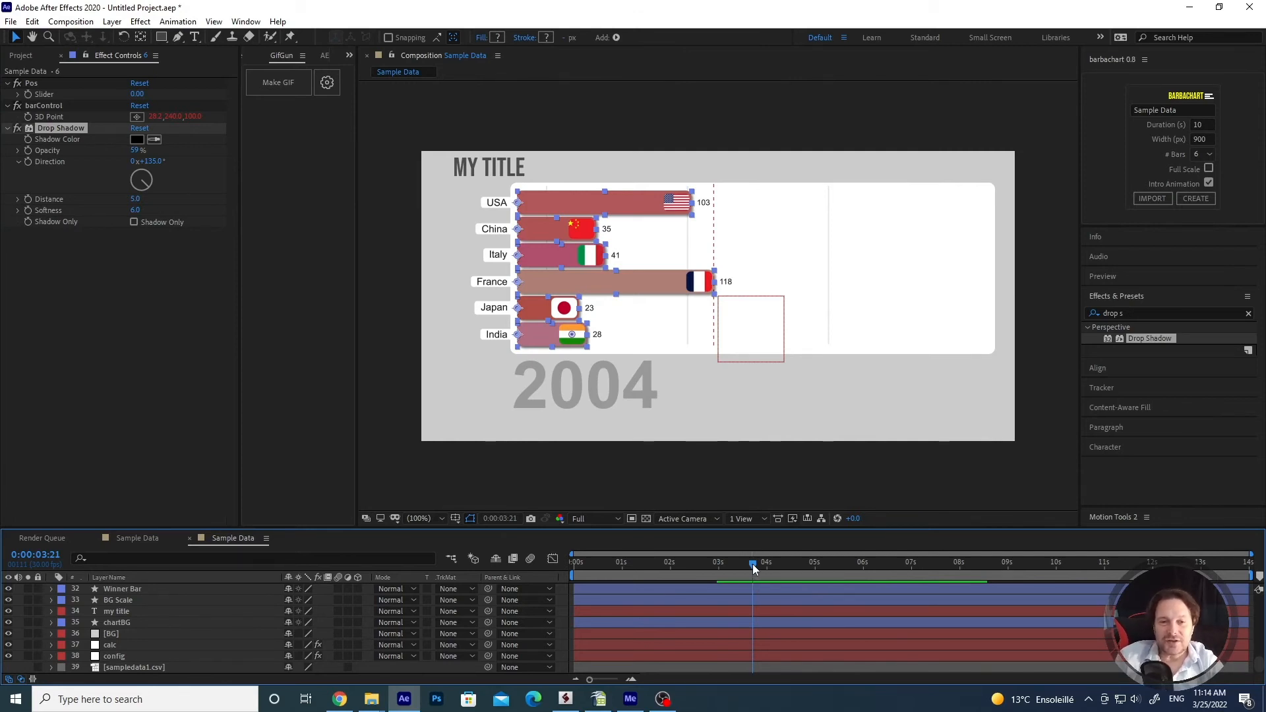
{"action": "left_click", "coordinate": [765, 561]}
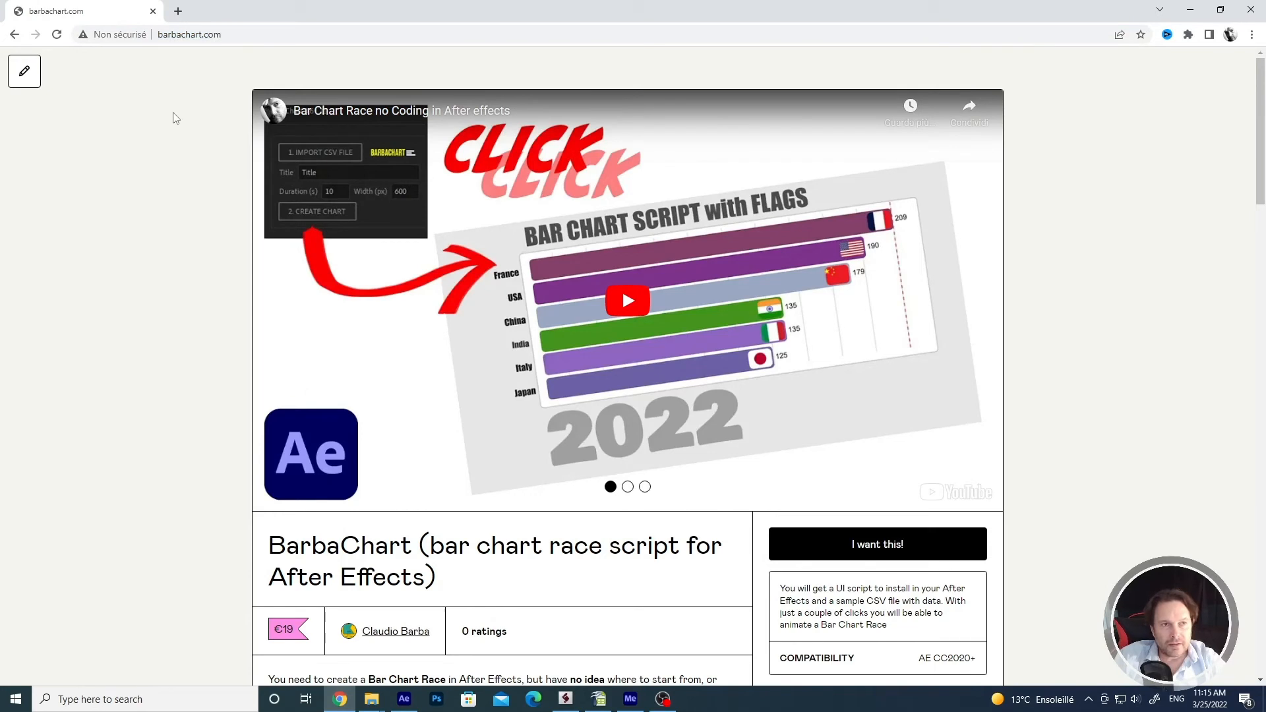
{"action": "mouse_move", "coordinate": [173, 120]}
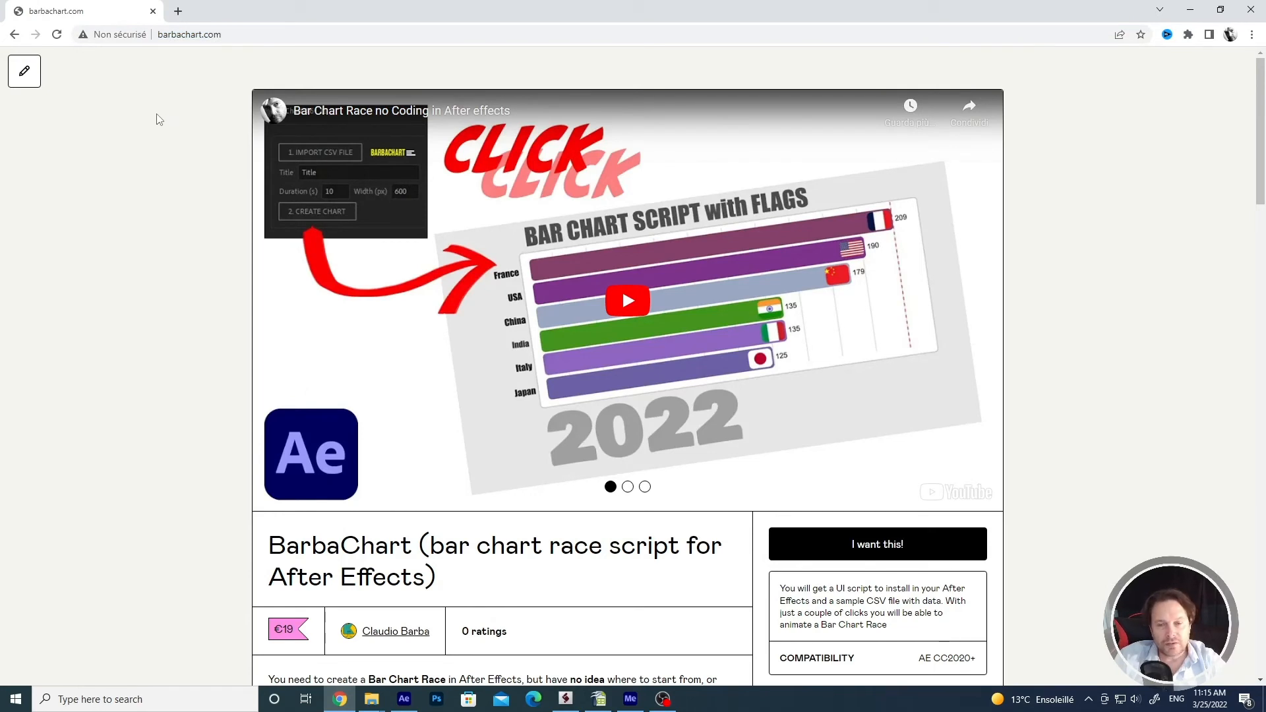
{"action": "mouse_move", "coordinate": [165, 208]}
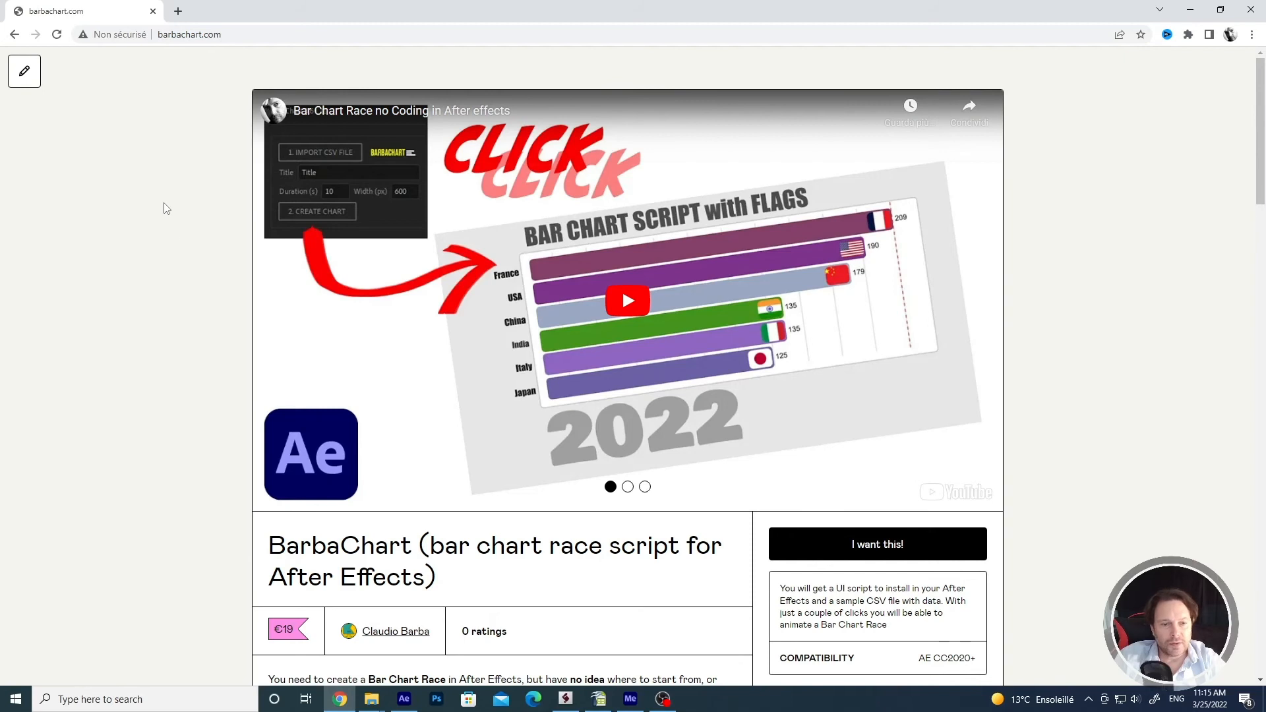
Step: Scroll the BarbaChart page past the €19 price and CSV steps to Installation
{"action": "scroll", "scroll_direction": "down", "scroll_amount": 3}
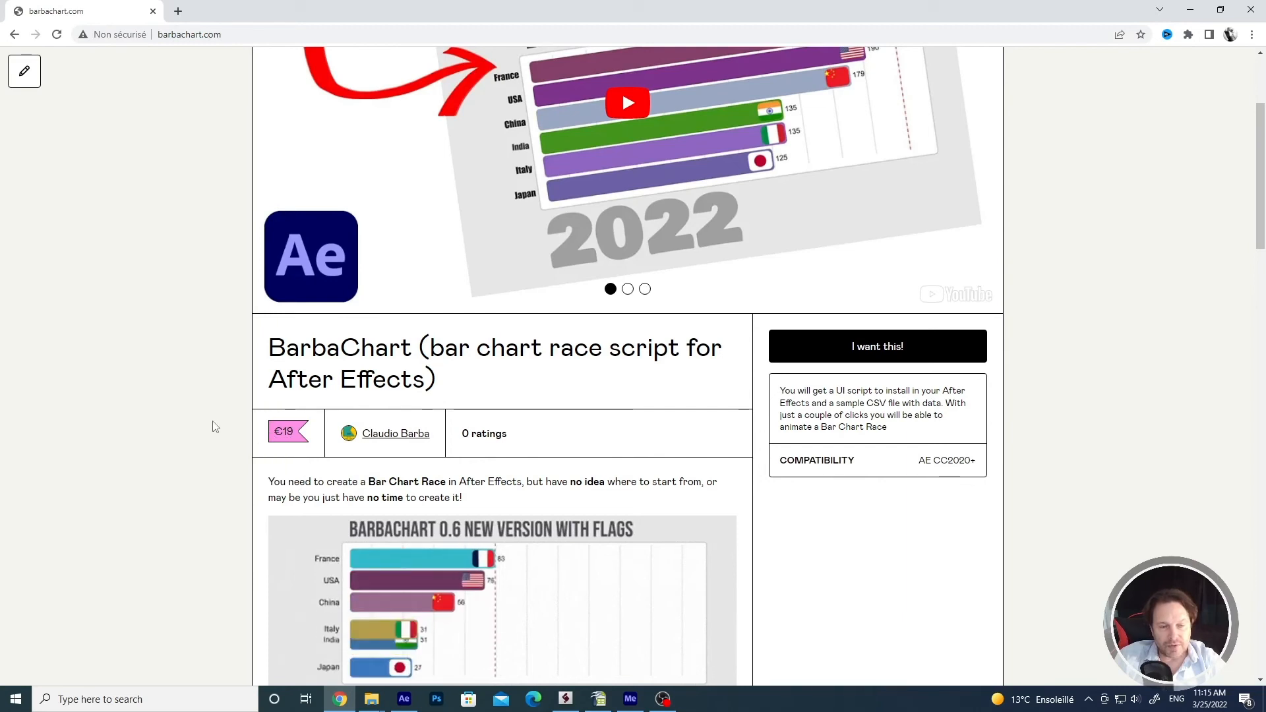
{"action": "mouse_move", "coordinate": [877, 344]}
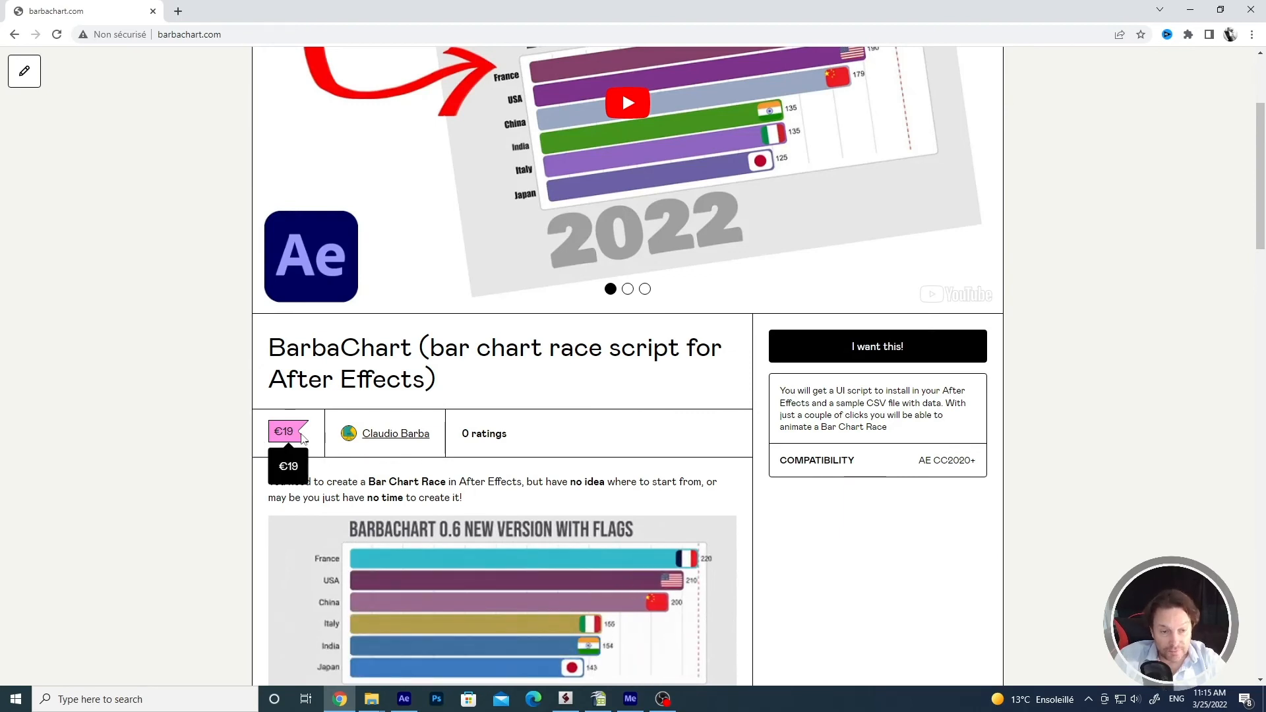
{"action": "scroll", "scroll_direction": "down", "scroll_amount": 3}
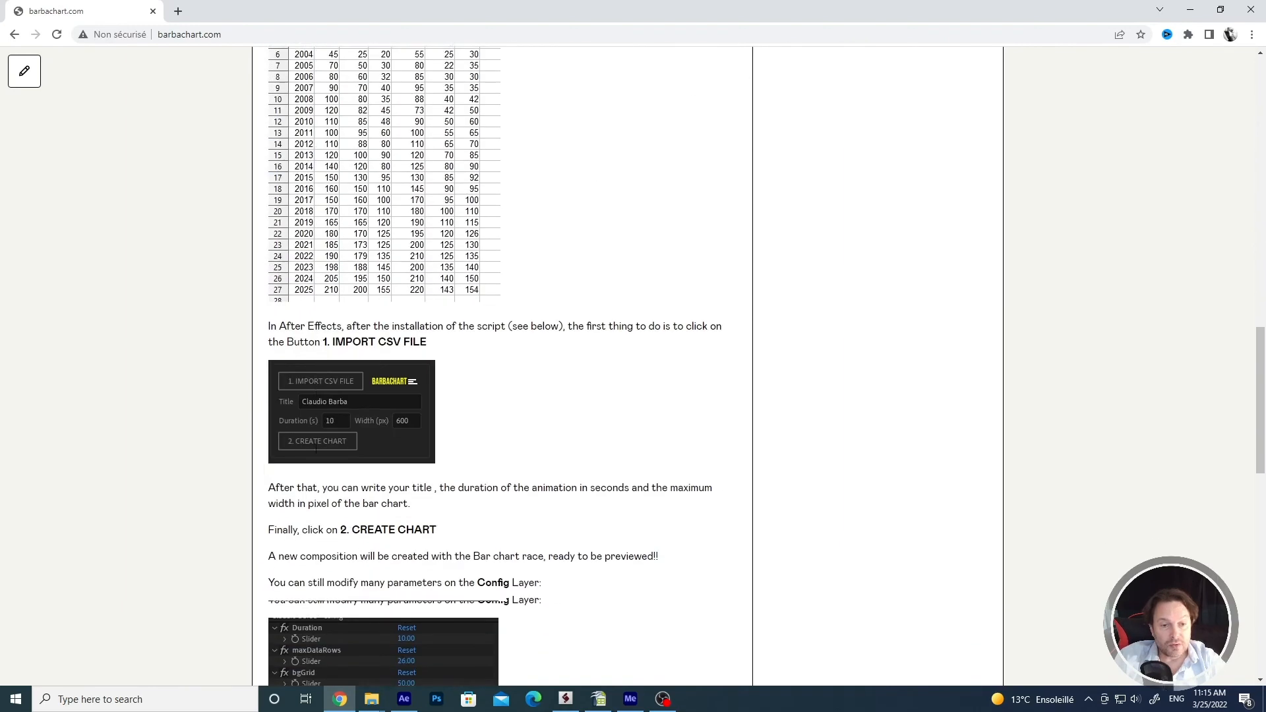
{"action": "scroll", "scroll_direction": "down", "scroll_amount": 3}
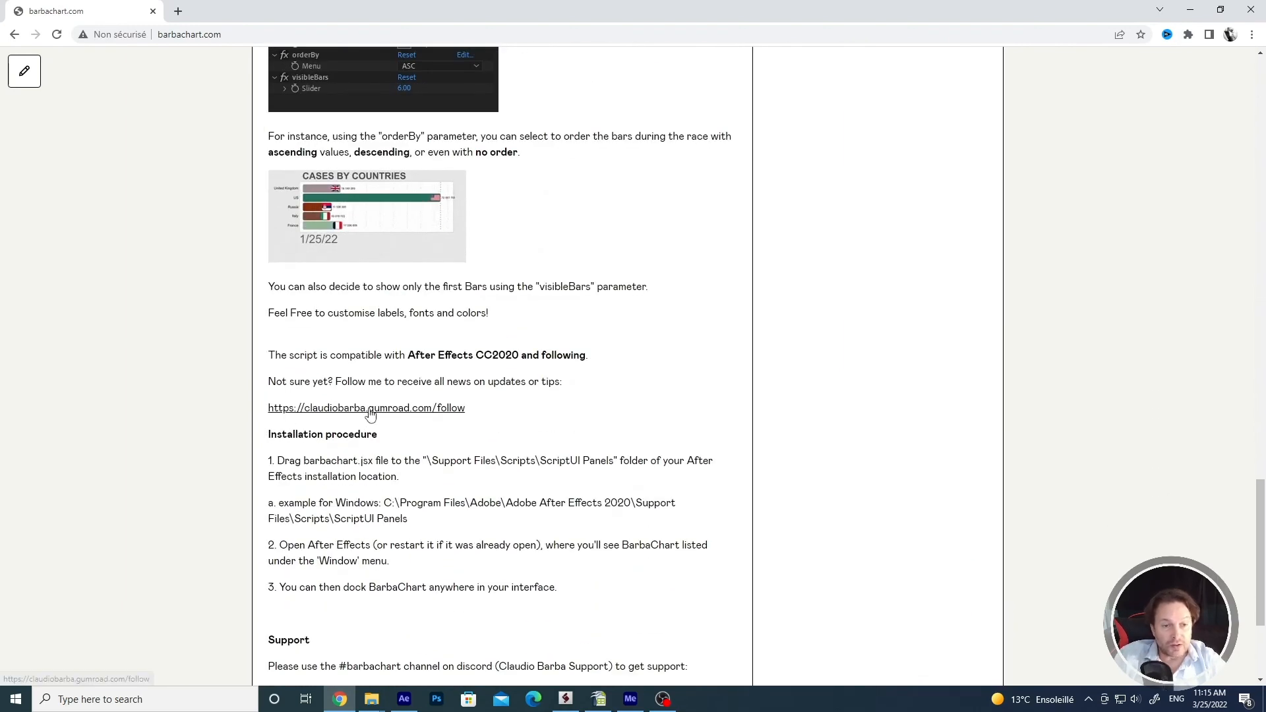
Step: Open Claudio Barba's Gumroad follow page, focus its email field, then return to the product tab
{"action": "left_click", "coordinate": [366, 406]}
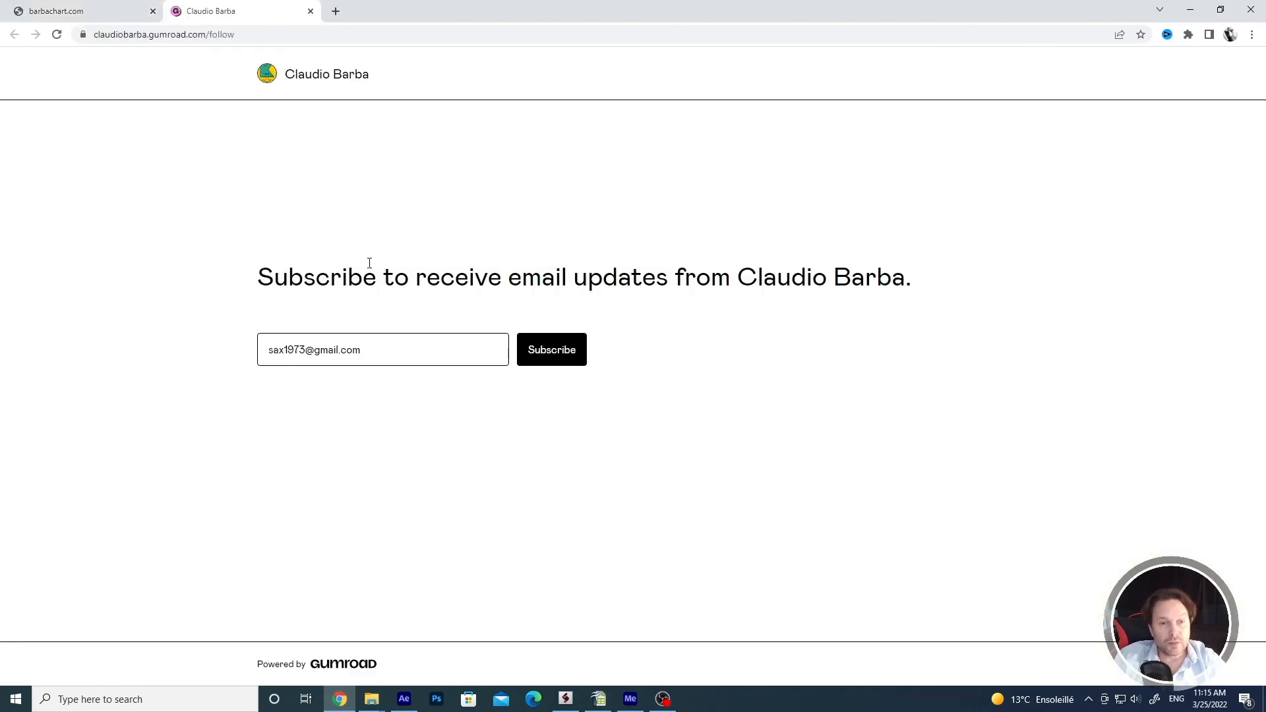
{"action": "left_click_drag", "start_coordinate": [256, 277], "coordinate": [669, 277]}
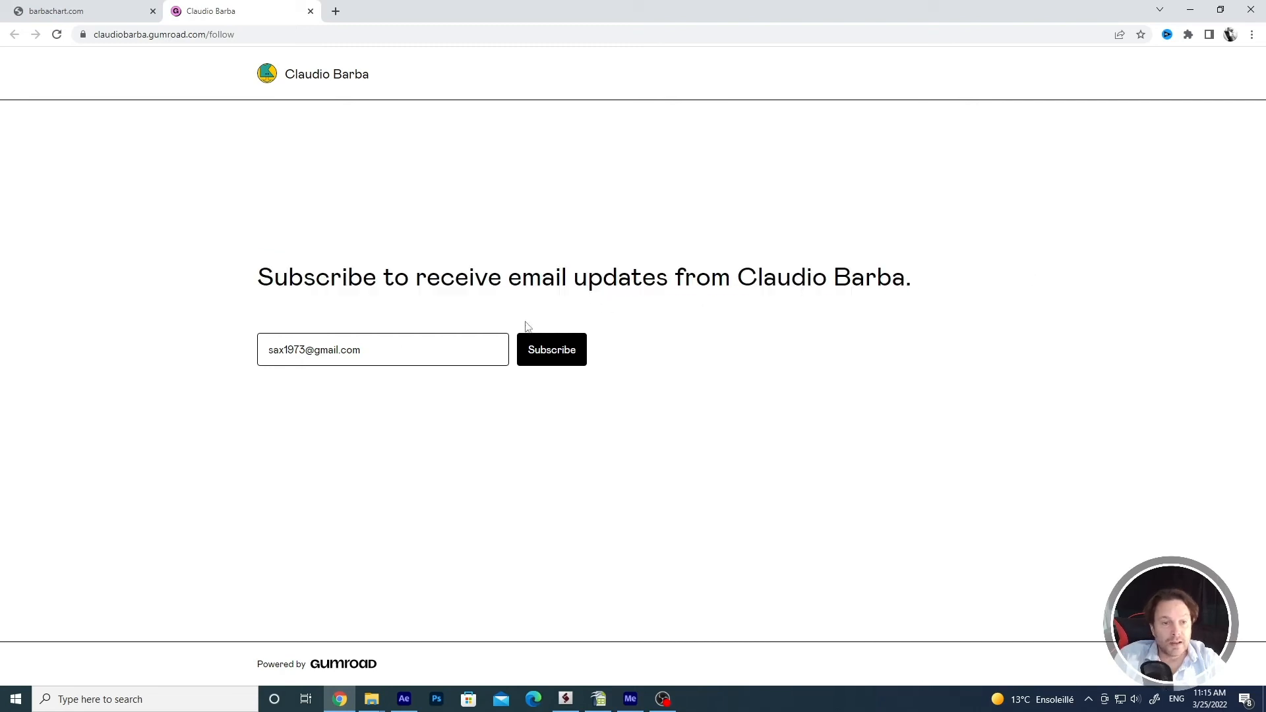
{"action": "left_click", "coordinate": [382, 349]}
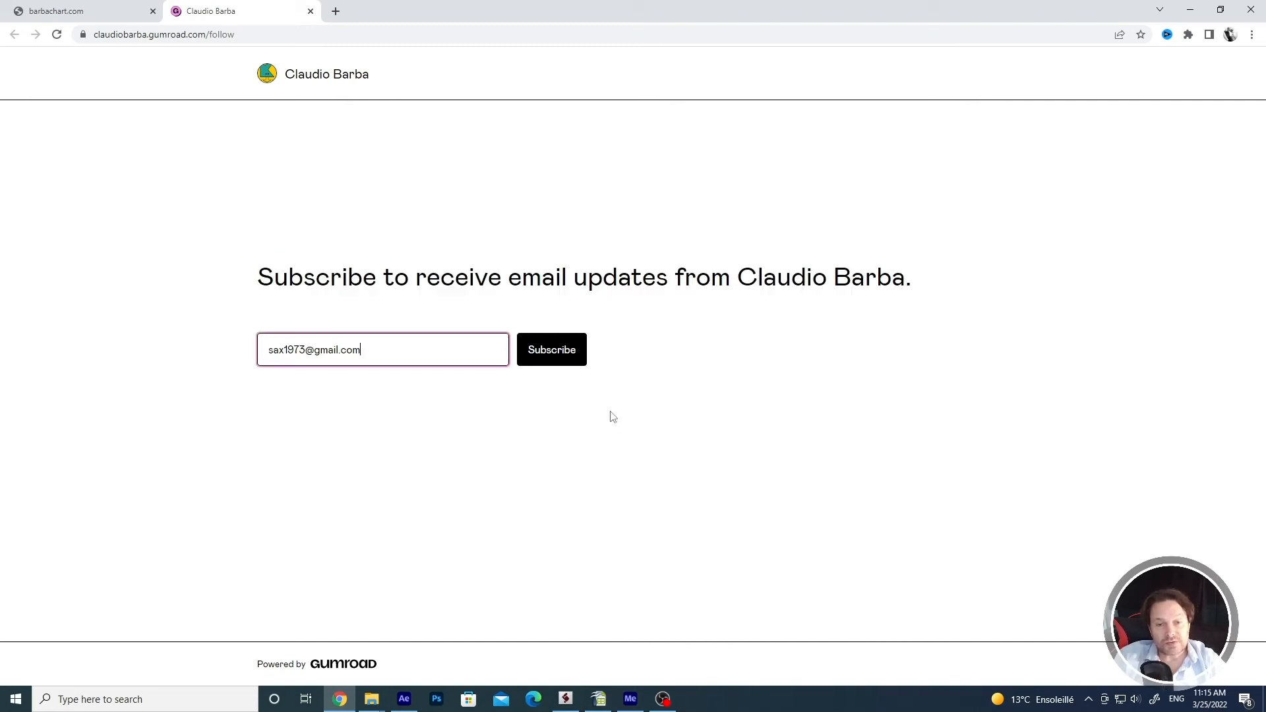
{"action": "mouse_move", "coordinate": [713, 403]}
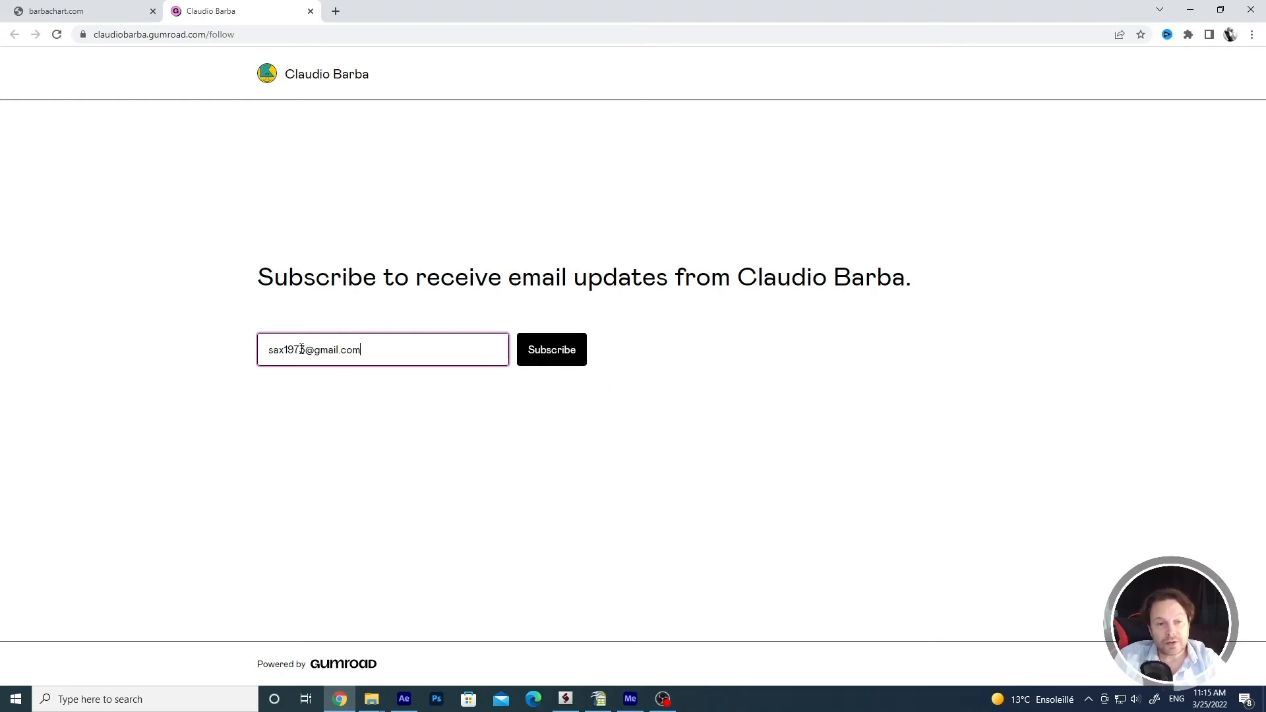
{"action": "mouse_move", "coordinate": [546, 414]}
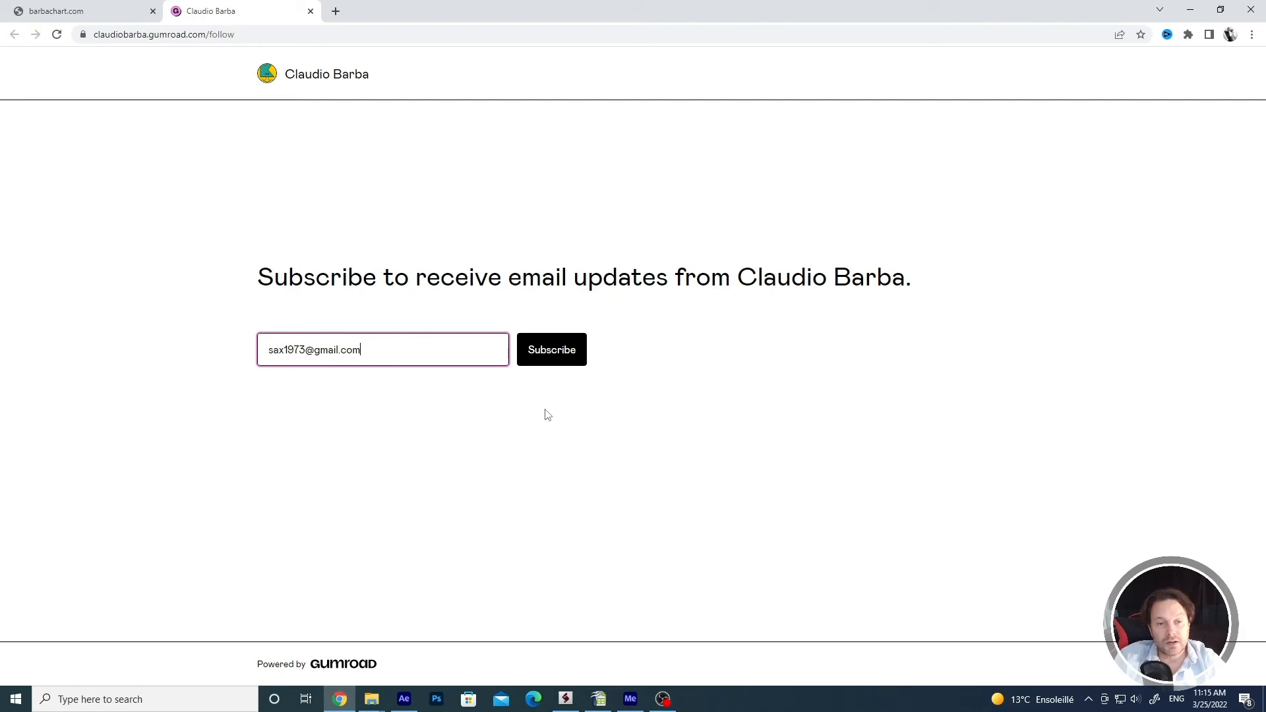
{"action": "mouse_move", "coordinate": [353, 225]}
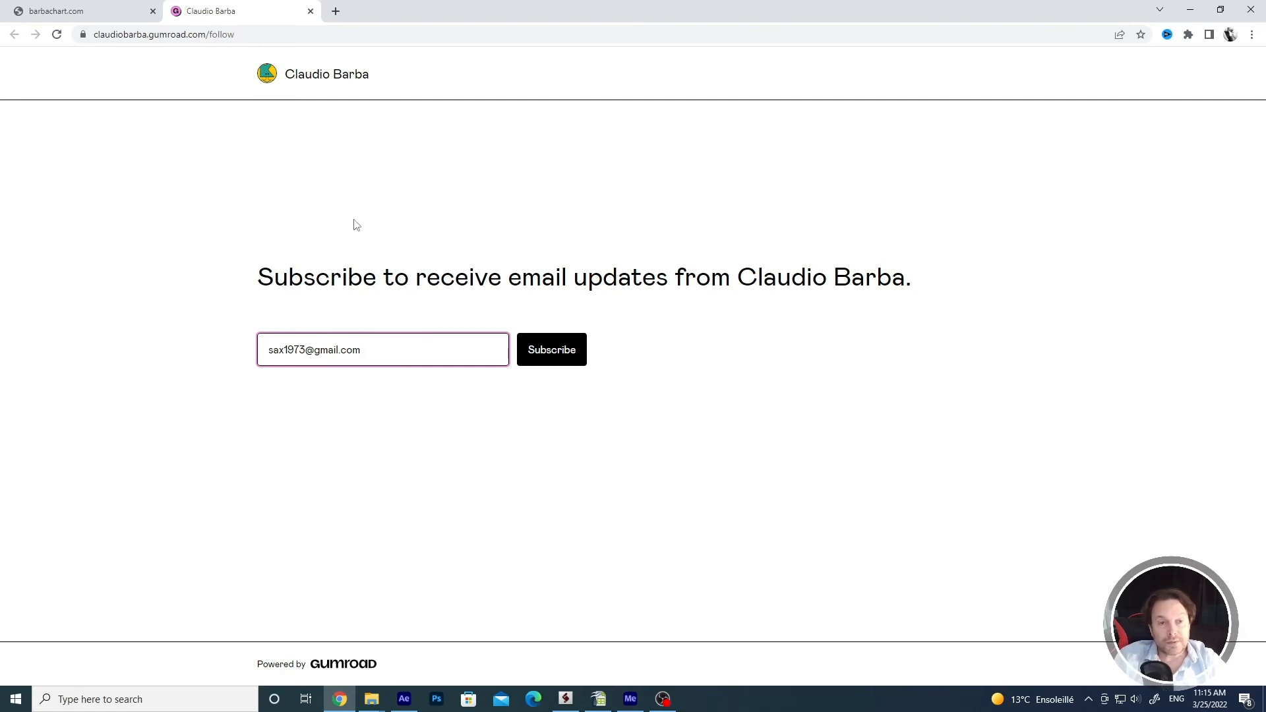
{"action": "left_click", "coordinate": [76, 11]}
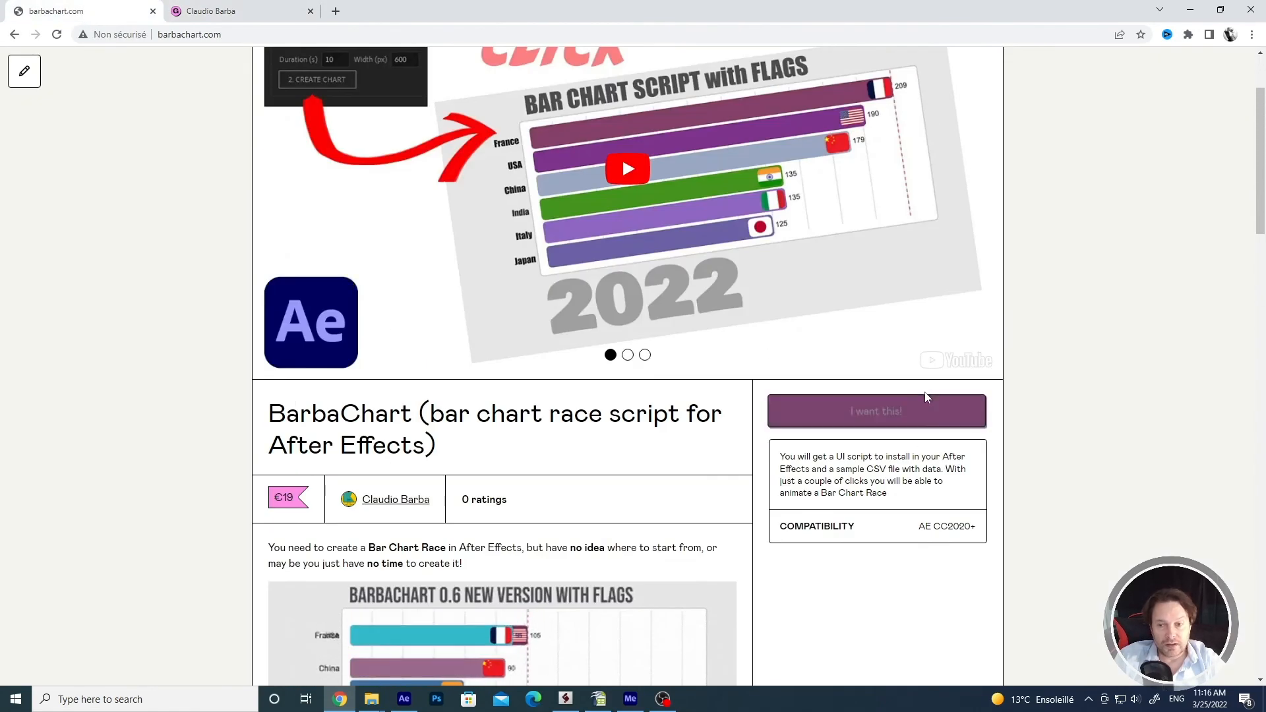
Step: Open the BarbaChart 'I want this!' checkout form, then close it
{"action": "left_click", "coordinate": [877, 410]}
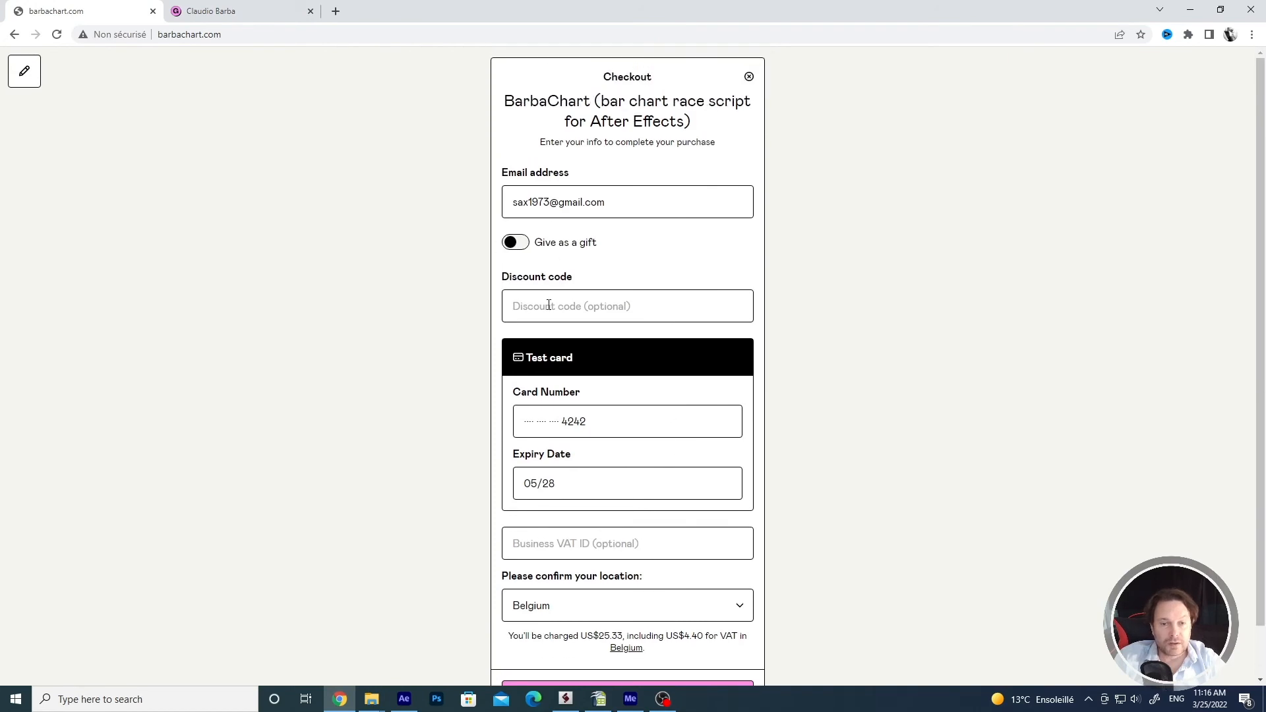
{"action": "left_click", "coordinate": [627, 305]}
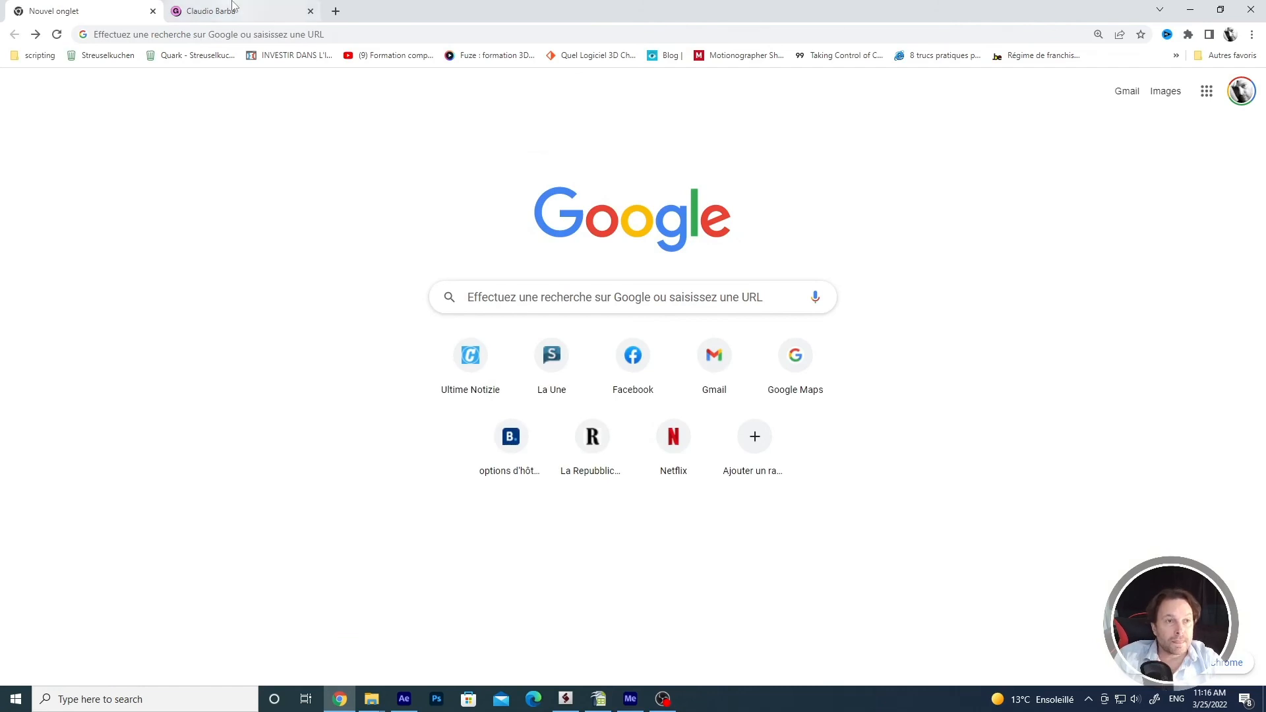
{"action": "mouse_move", "coordinate": [225, 154]}
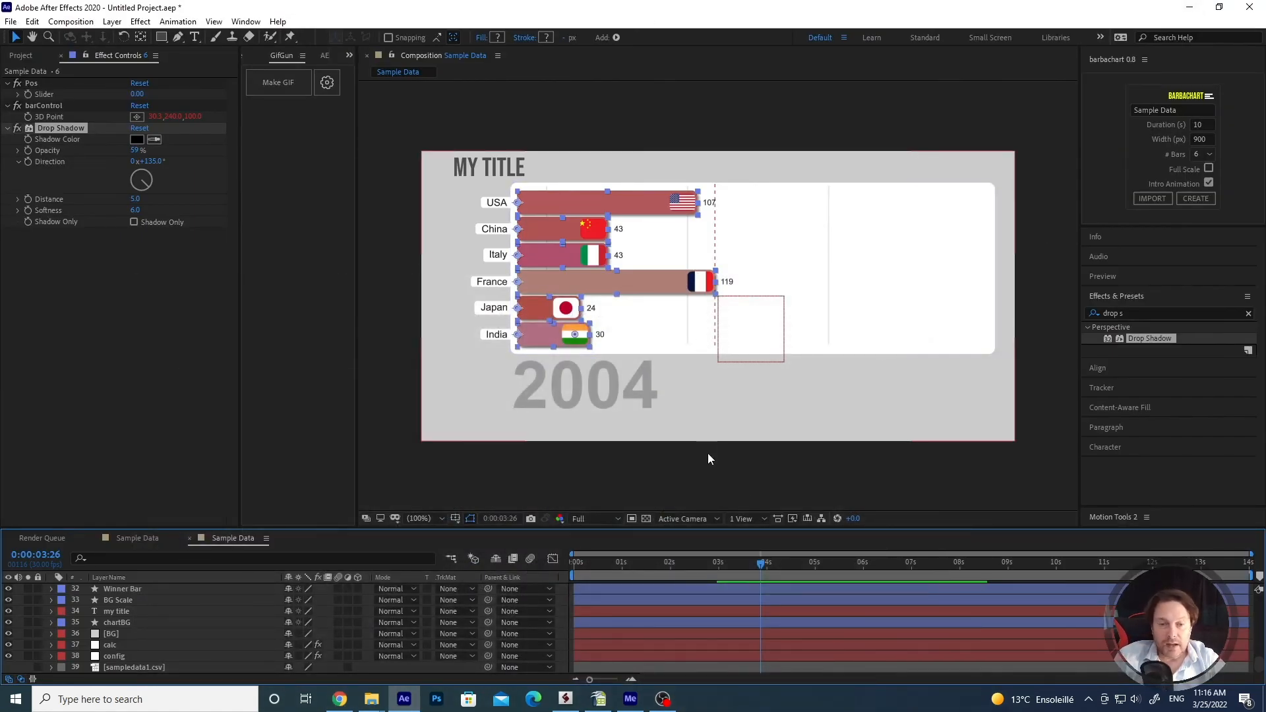
{"action": "mouse_move", "coordinate": [738, 568]}
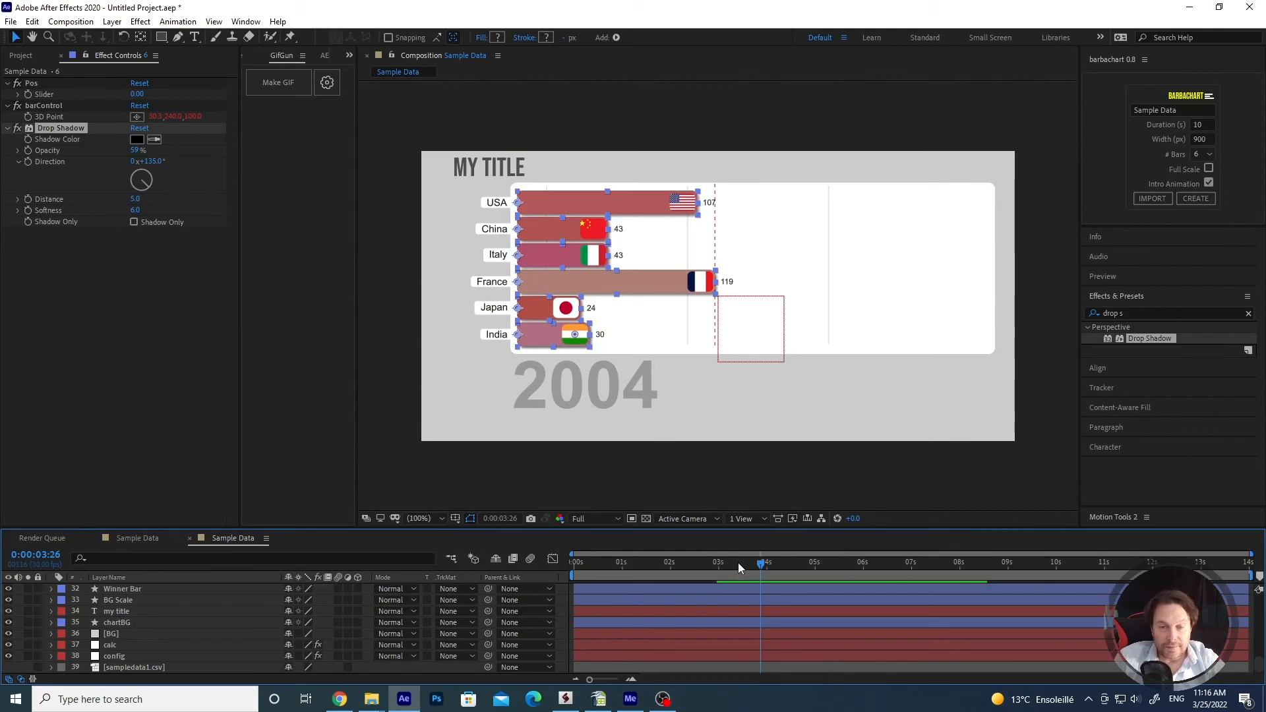
{"action": "mouse_move", "coordinate": [743, 572]}
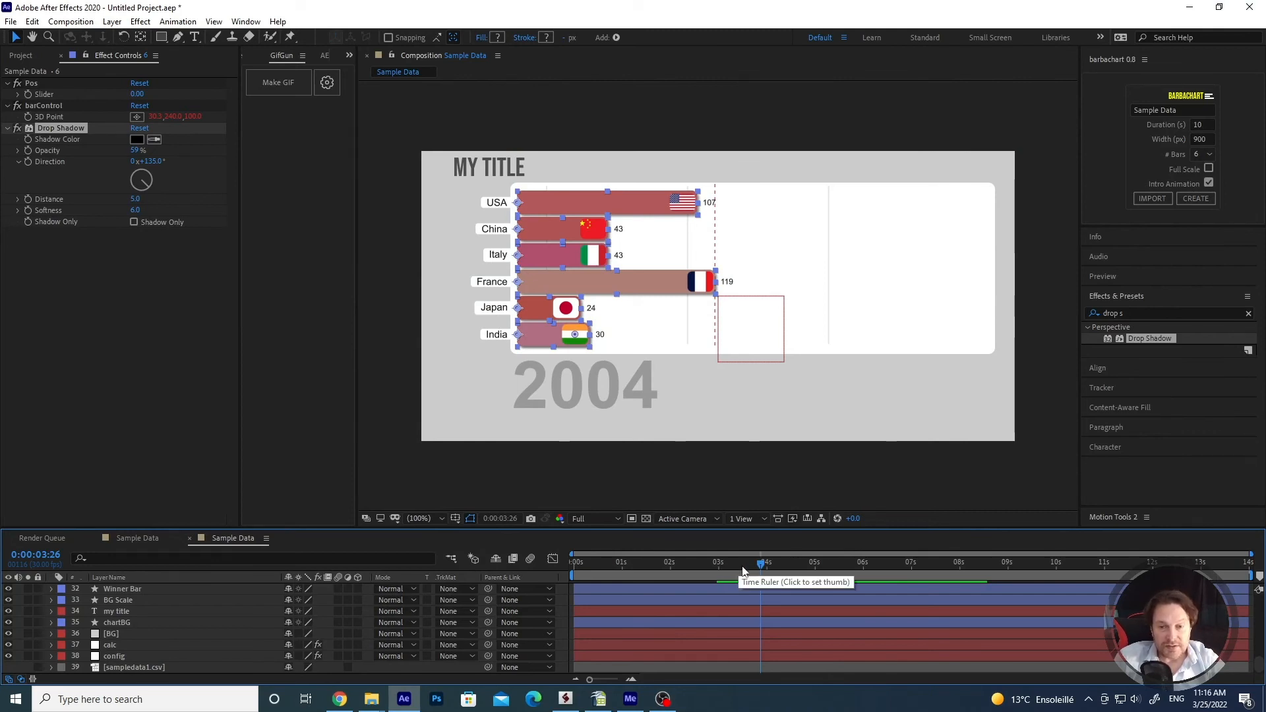
Step: Scrub the MY TITLE bar chart race between 2001 and 2004 to review the shadowed bars
{"action": "left_click_drag", "start_coordinate": [762, 562], "coordinate": [741, 563]}
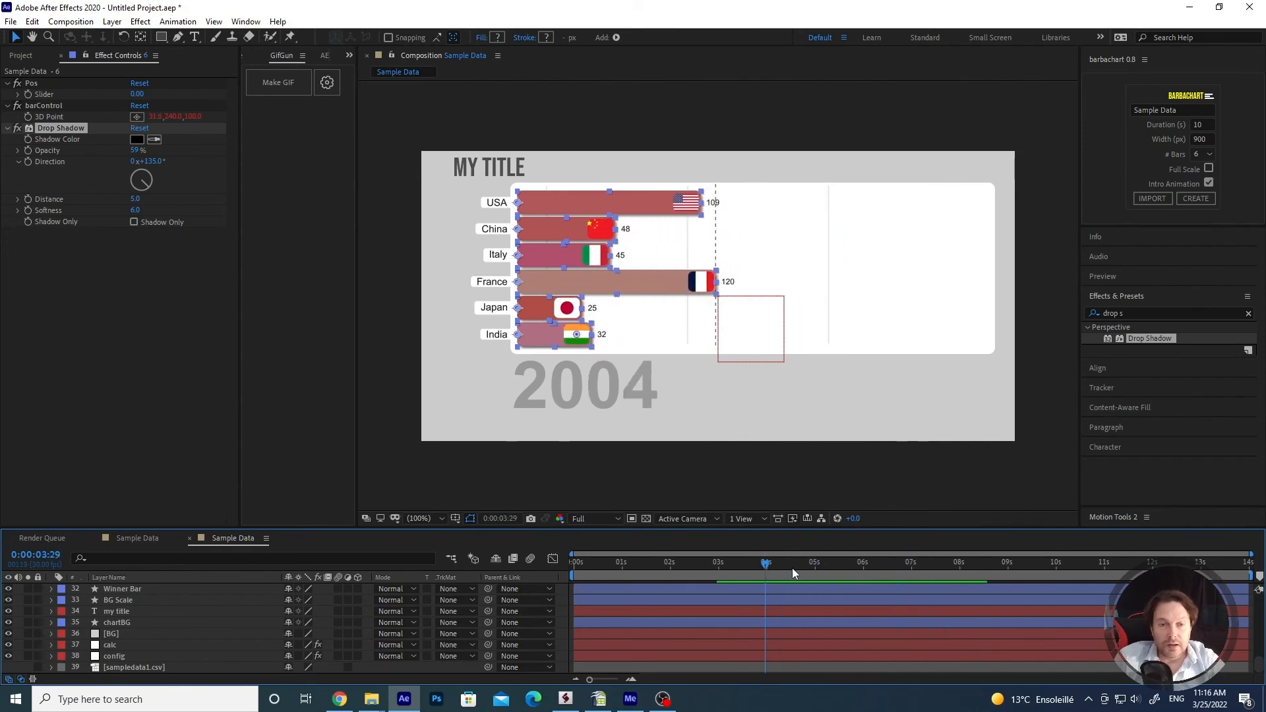
{"action": "mouse_move", "coordinate": [791, 572]}
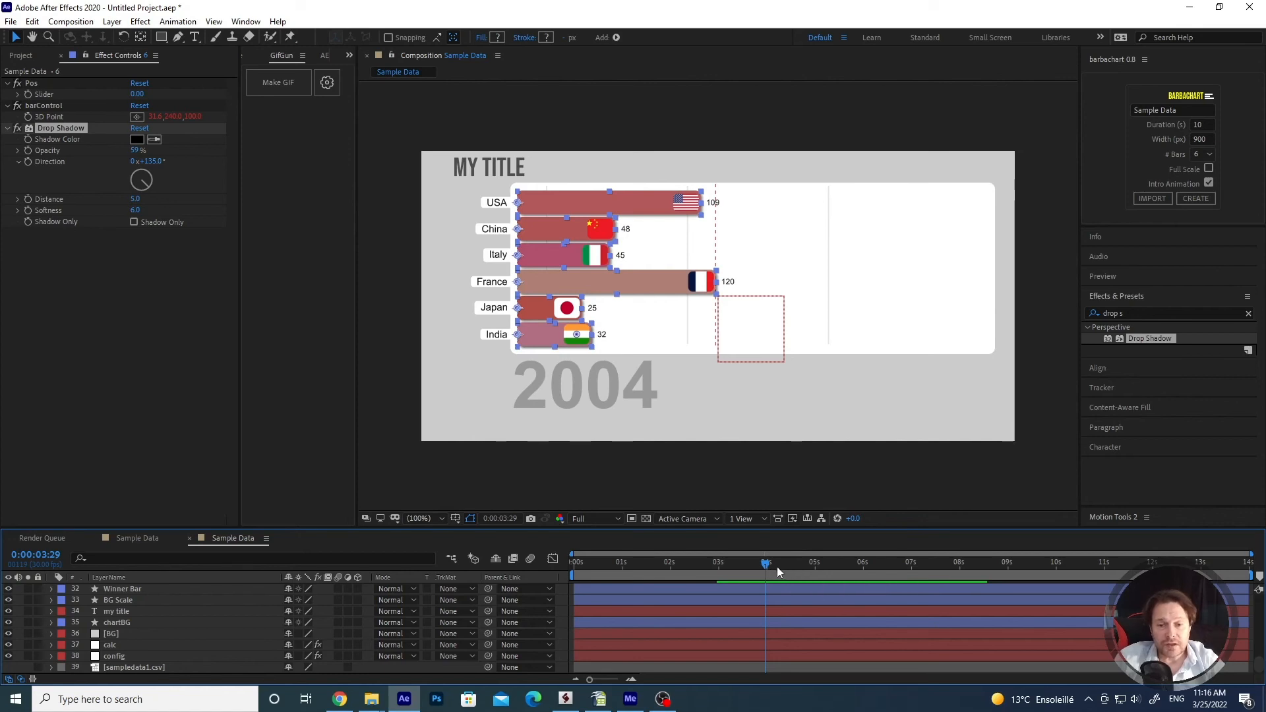
{"action": "mouse_move", "coordinate": [766, 562]}
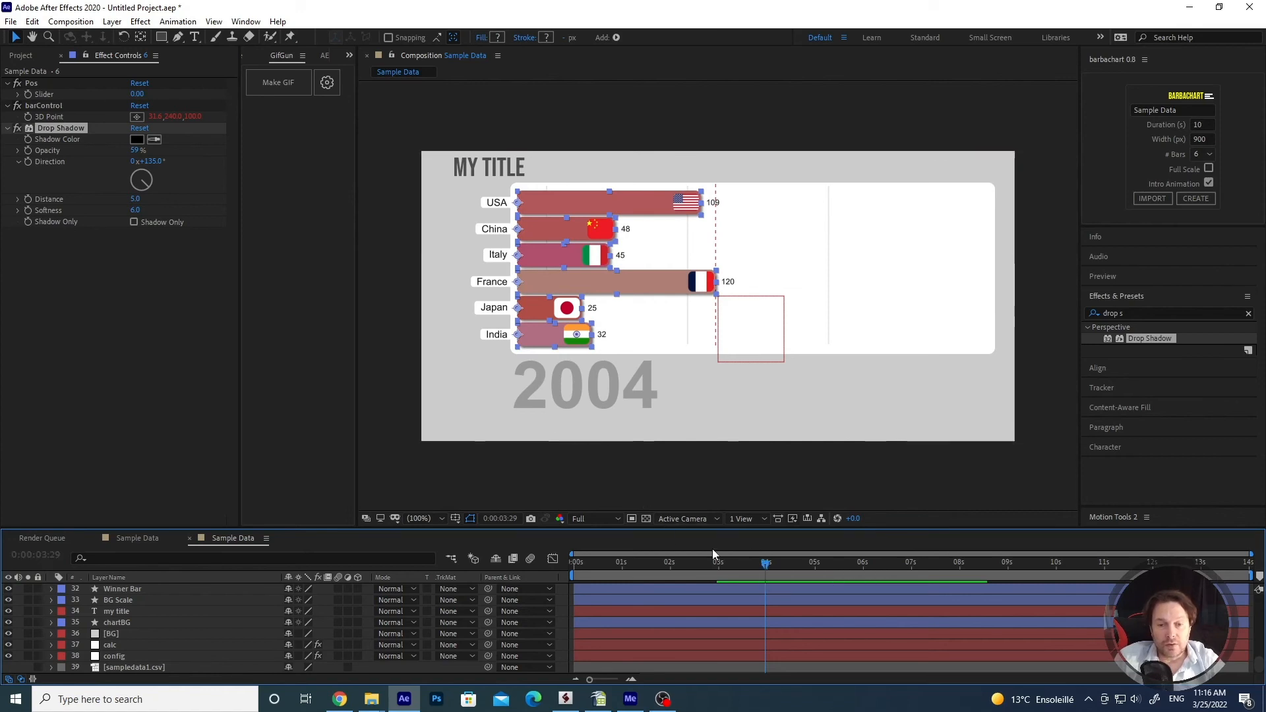
{"action": "mouse_move", "coordinate": [646, 425]}
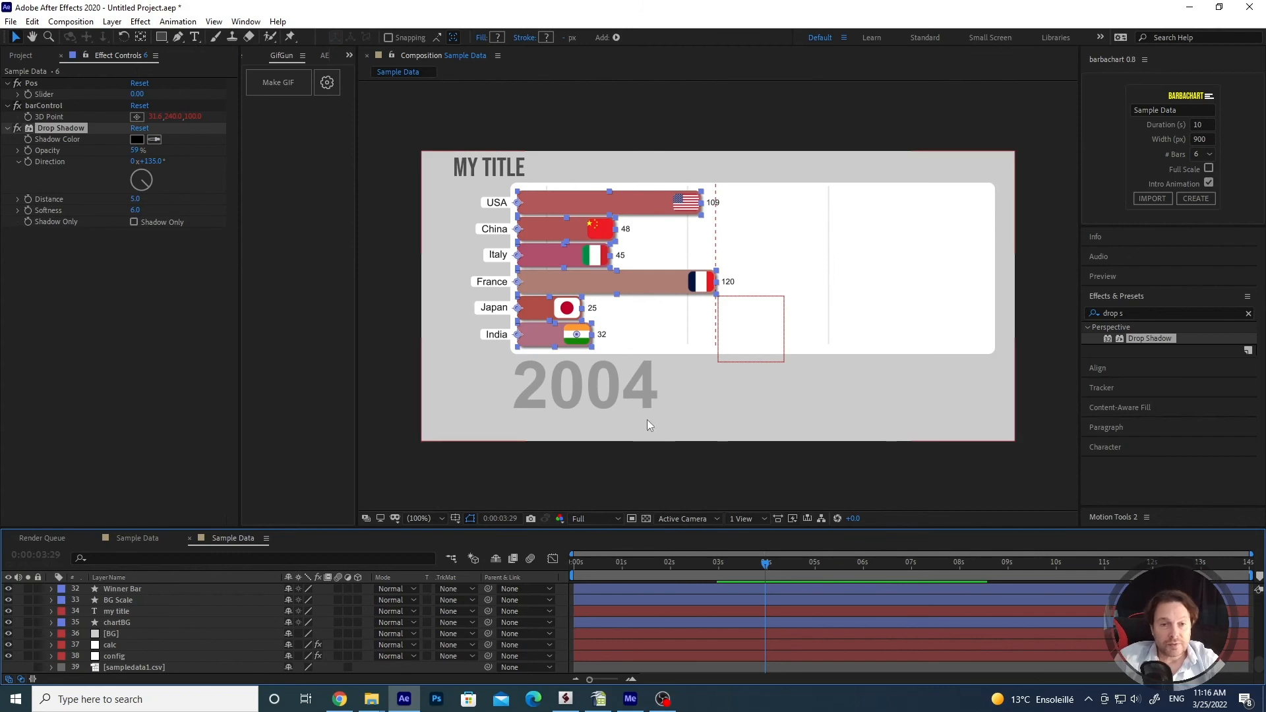
{"action": "mouse_move", "coordinate": [779, 491]}
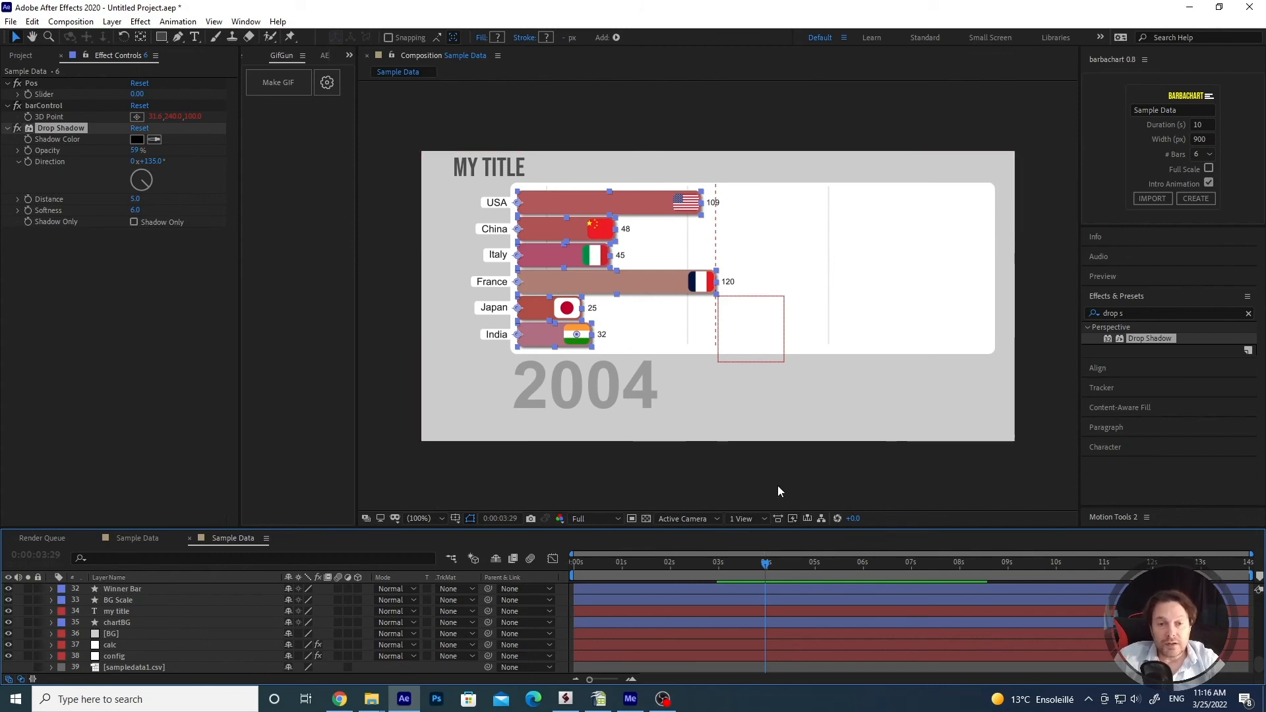
{"action": "mouse_move", "coordinate": [767, 495]}
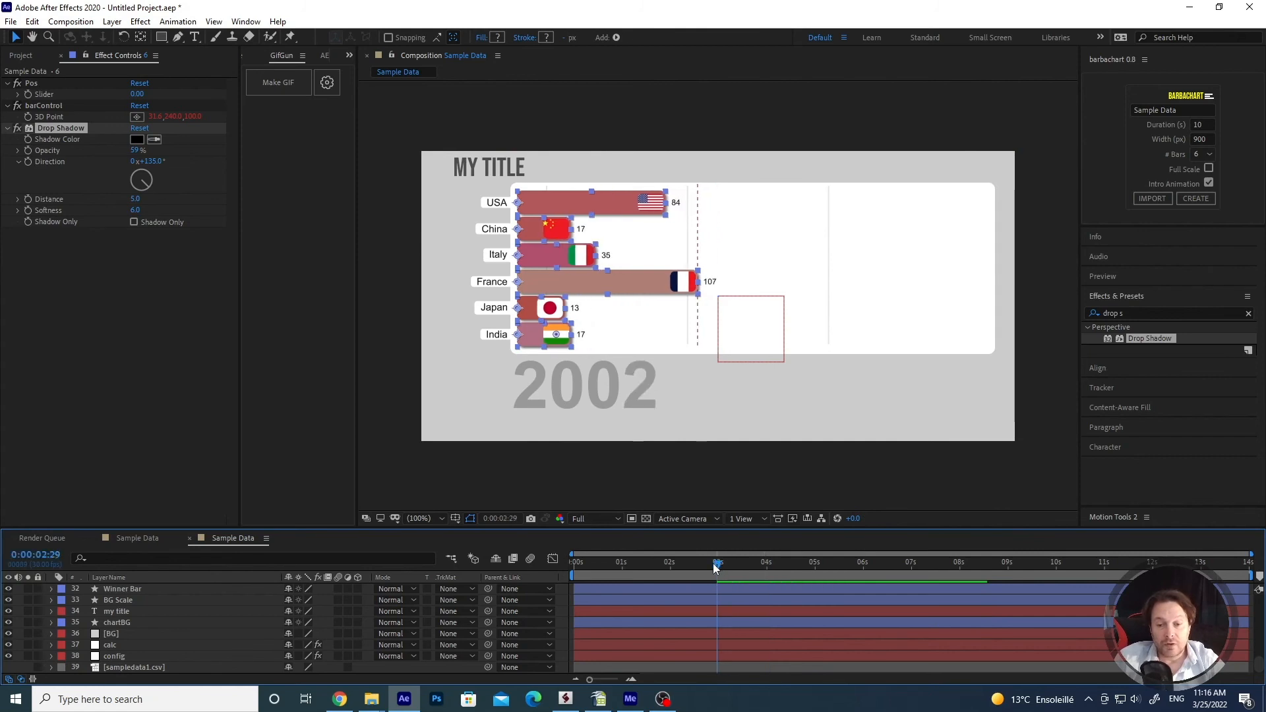
{"action": "left_click_drag", "start_coordinate": [717, 562], "coordinate": [704, 562]}
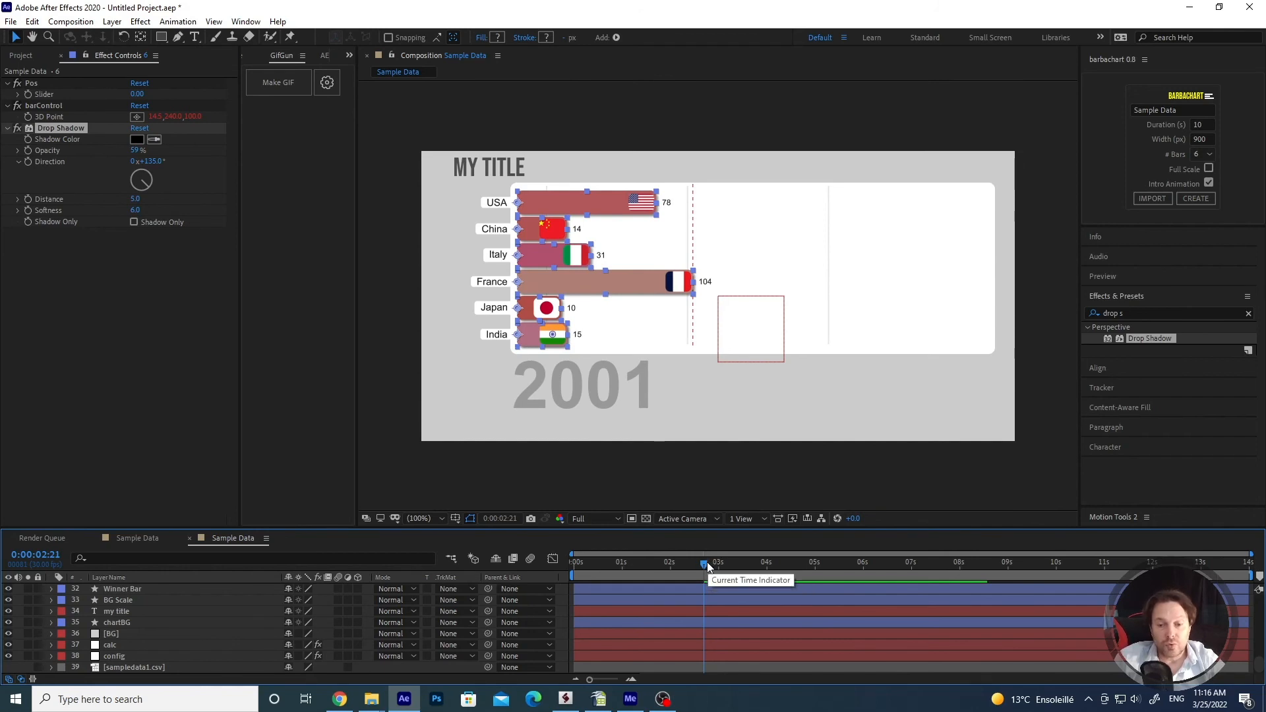
{"action": "left_click_drag", "start_coordinate": [704, 563], "coordinate": [716, 562]}
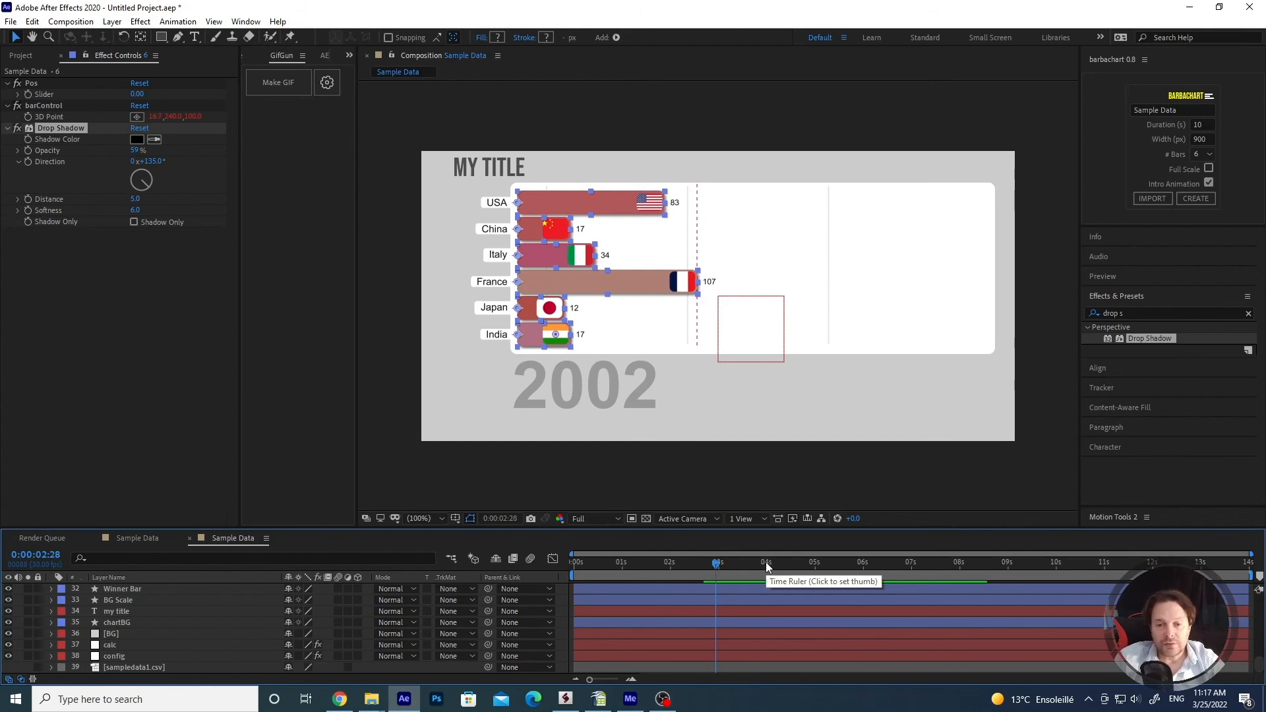
{"action": "mouse_move", "coordinate": [770, 571]}
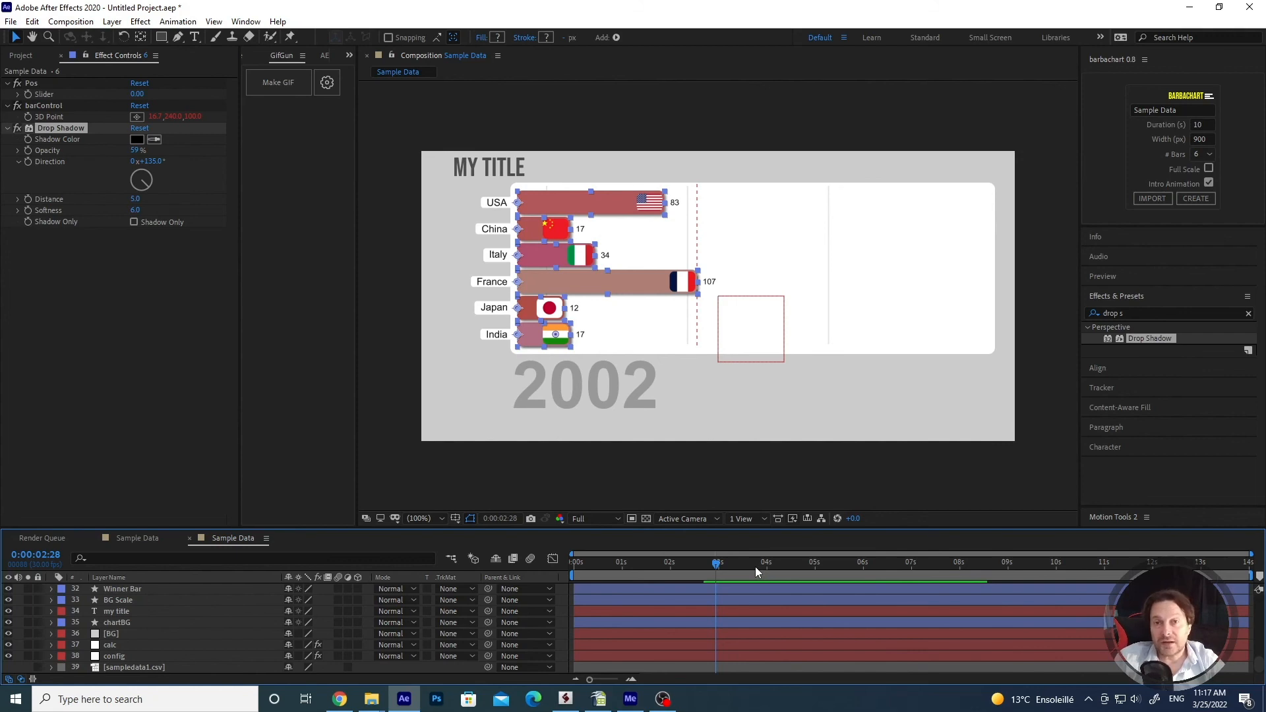
{"action": "mouse_move", "coordinate": [734, 503]}
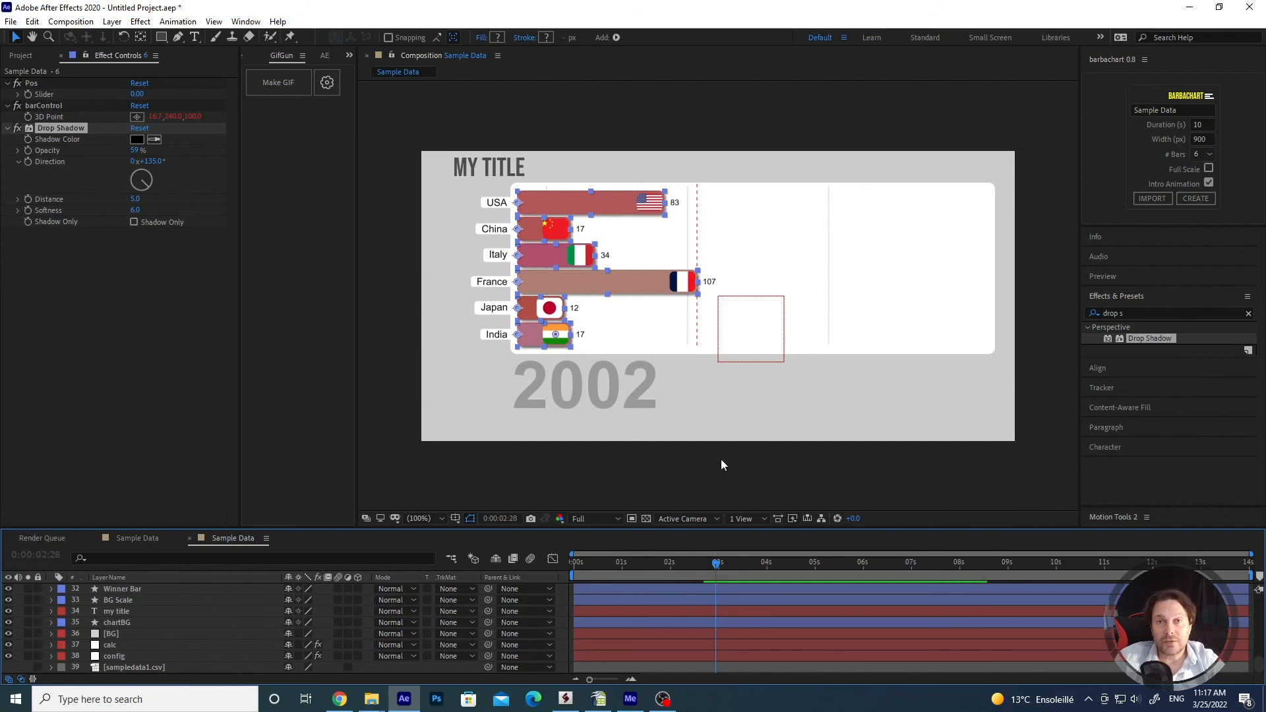
{"action": "mouse_move", "coordinate": [713, 454]}
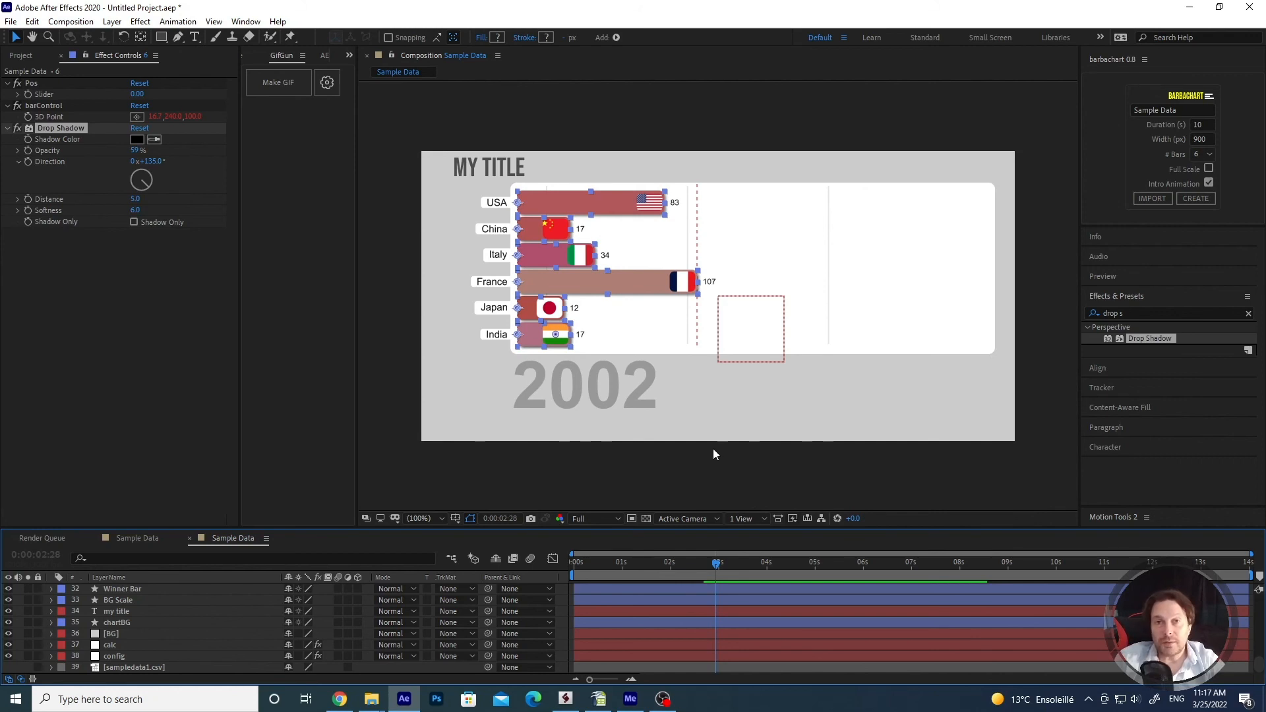
{"action": "mouse_move", "coordinate": [704, 455]}
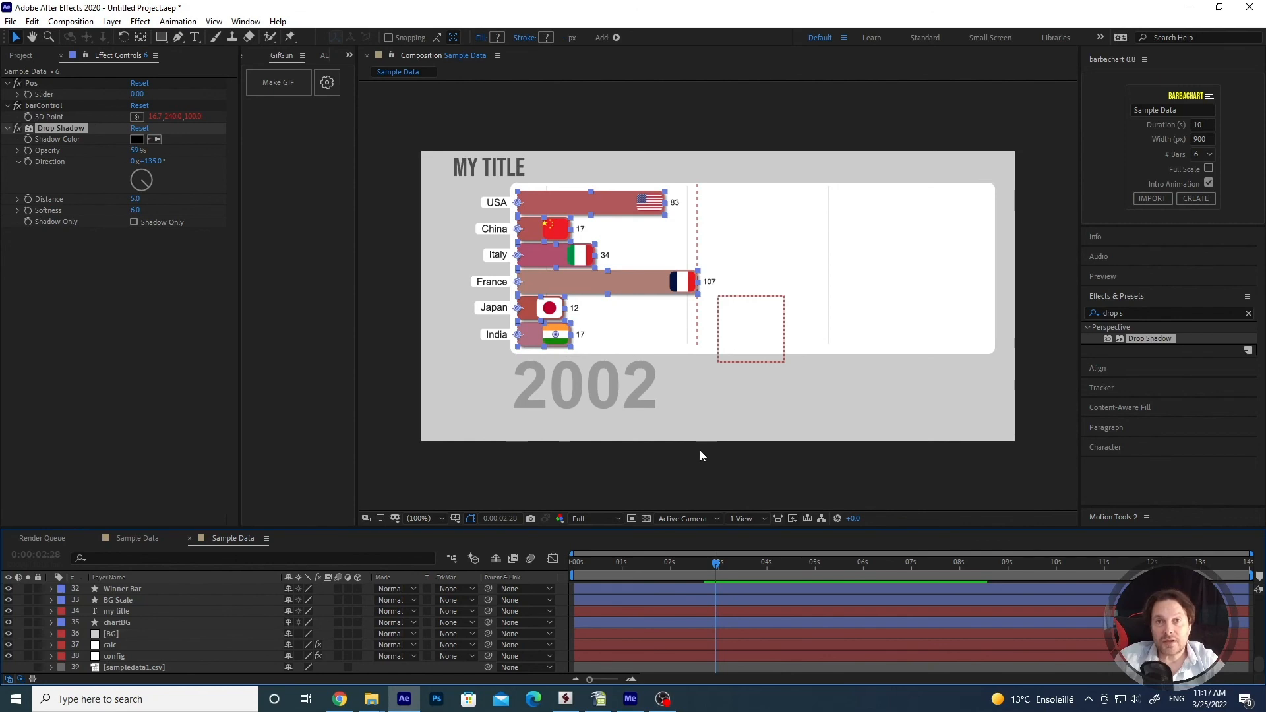
{"action": "mouse_move", "coordinate": [711, 460]}
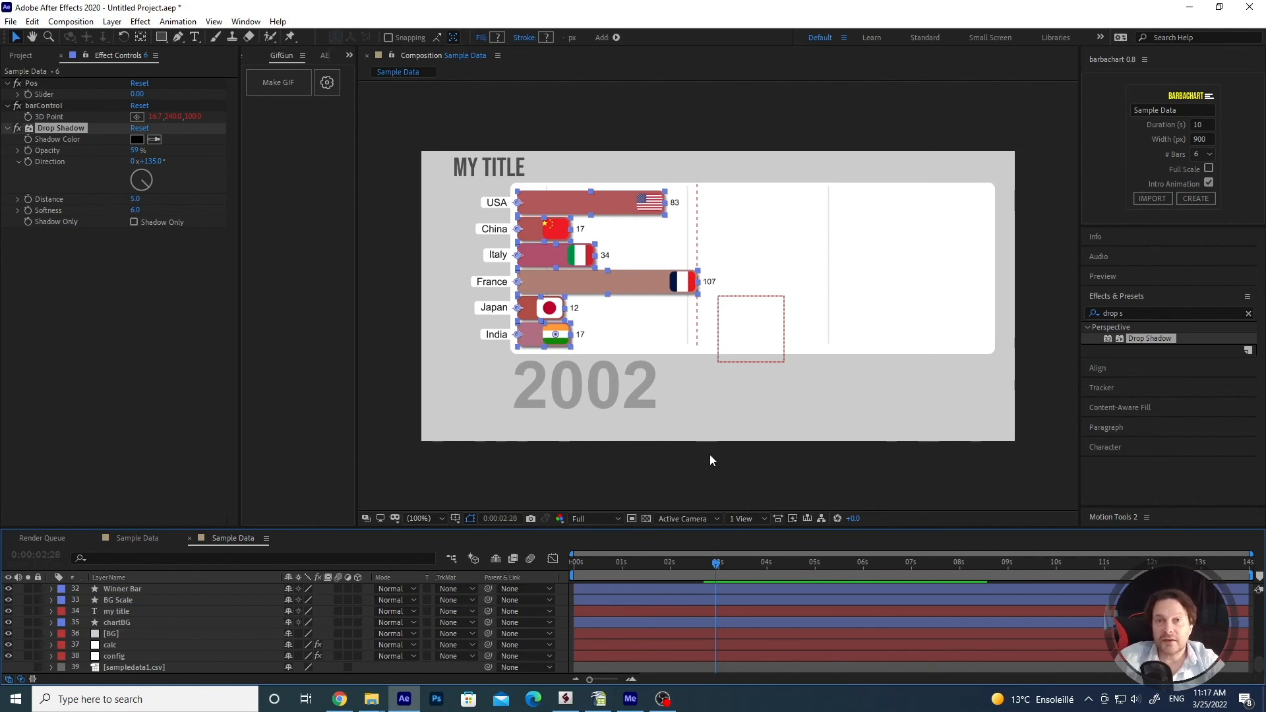
{"action": "mouse_move", "coordinate": [690, 385]}
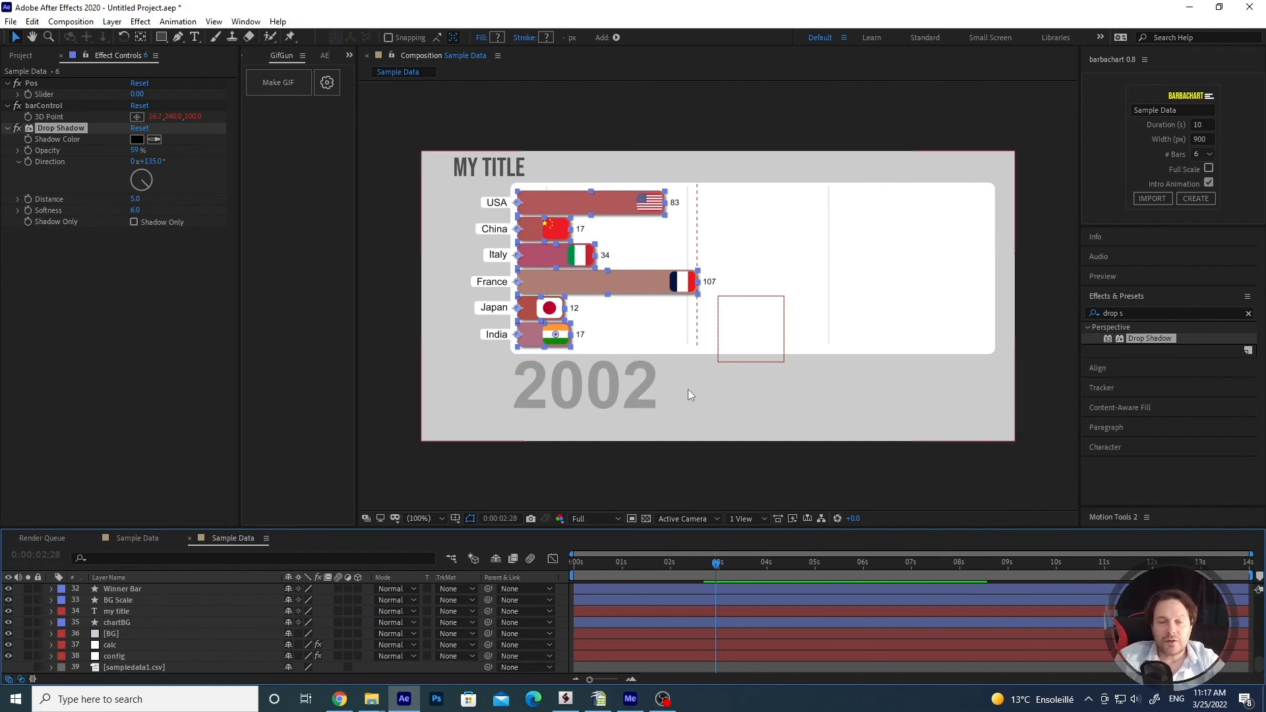
{"action": "mouse_move", "coordinate": [699, 403]}
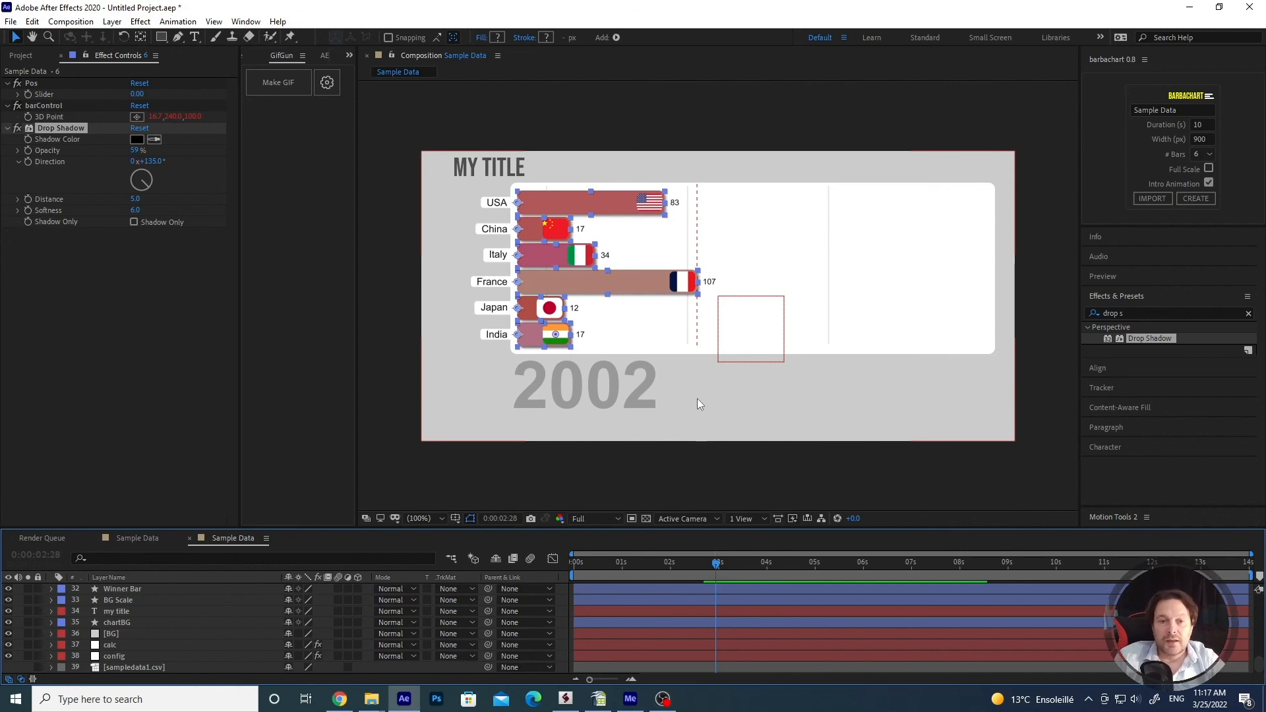
{"action": "mouse_move", "coordinate": [717, 414]}
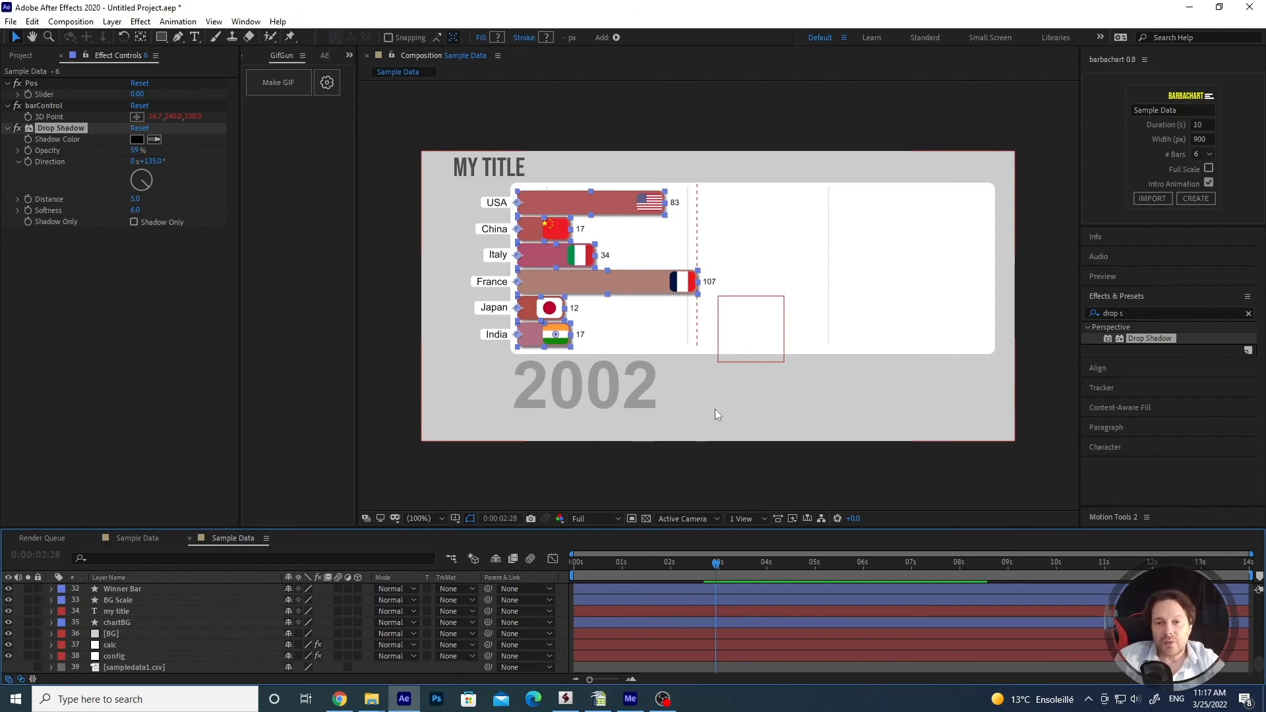
{"action": "mouse_move", "coordinate": [607, 293]}
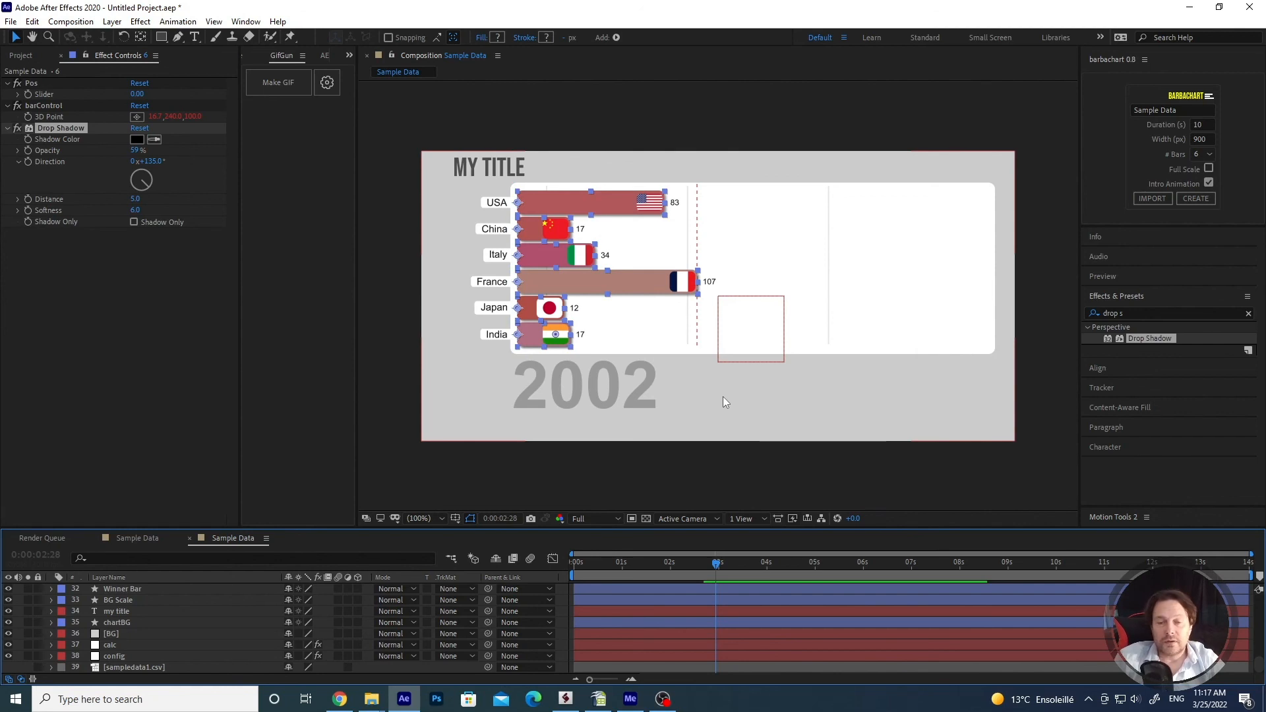
{"action": "mouse_move", "coordinate": [684, 398]}
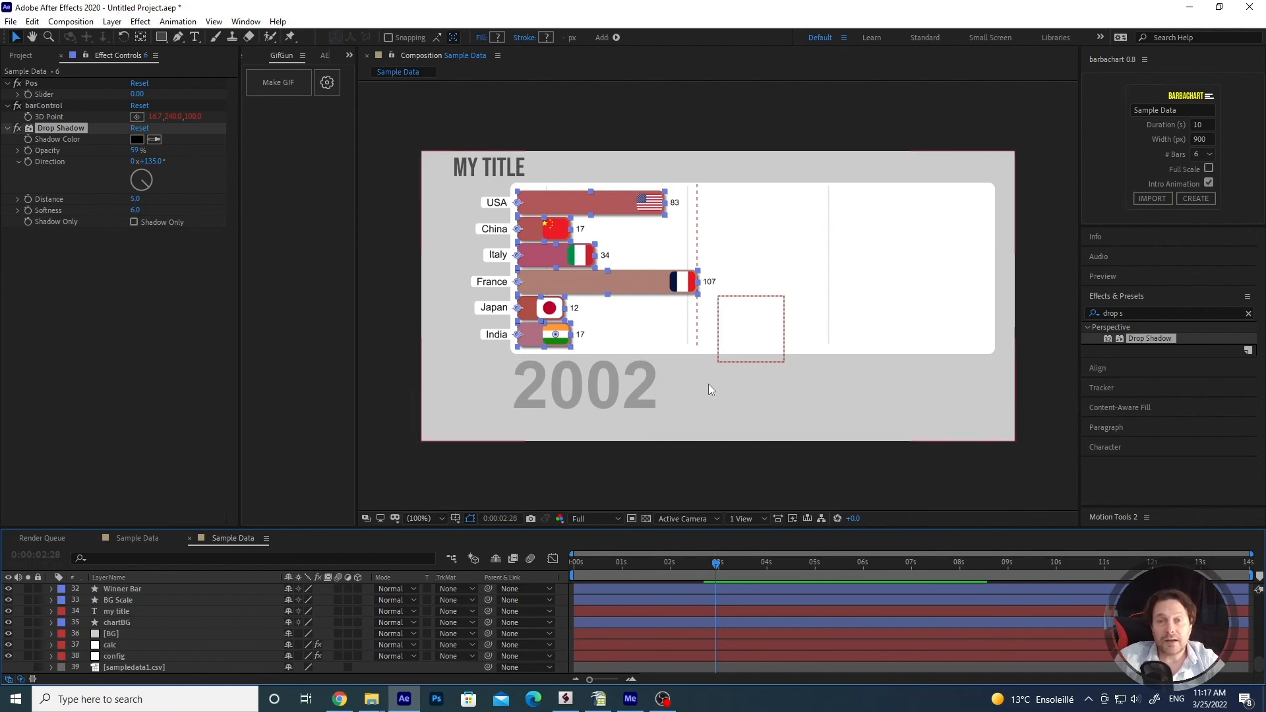
{"action": "mouse_move", "coordinate": [731, 383]}
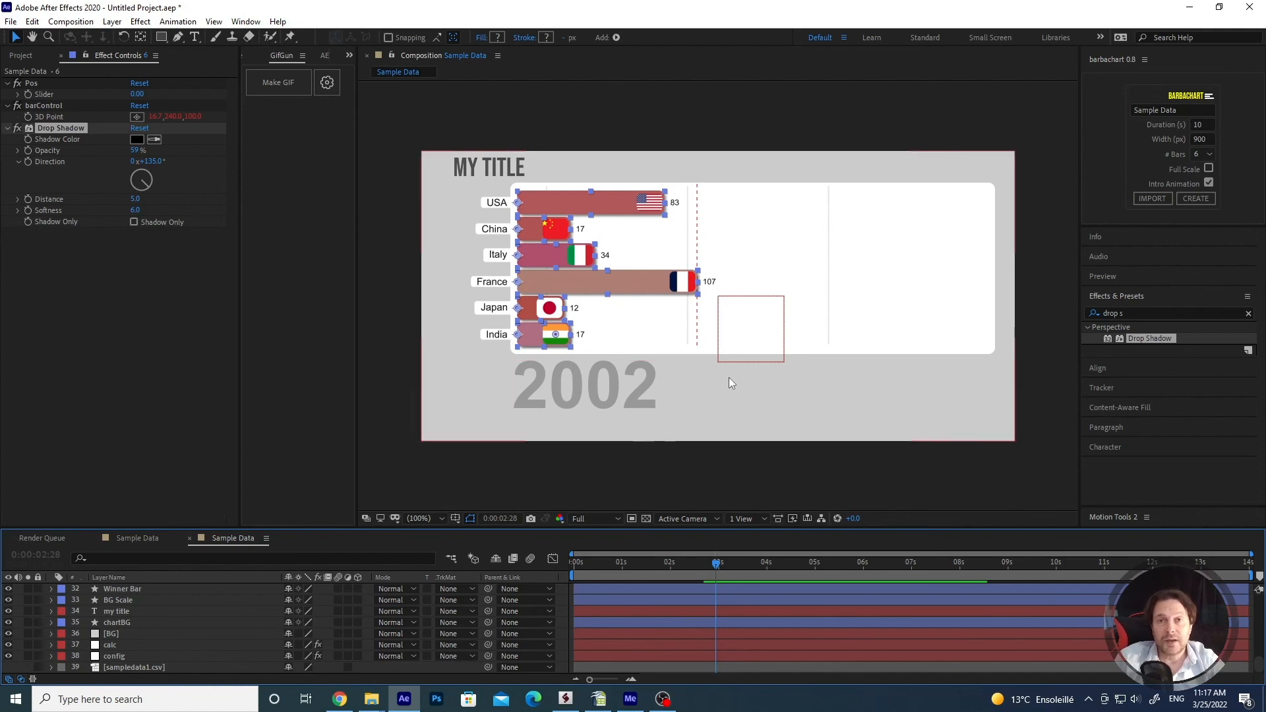
{"action": "mouse_move", "coordinate": [697, 382]}
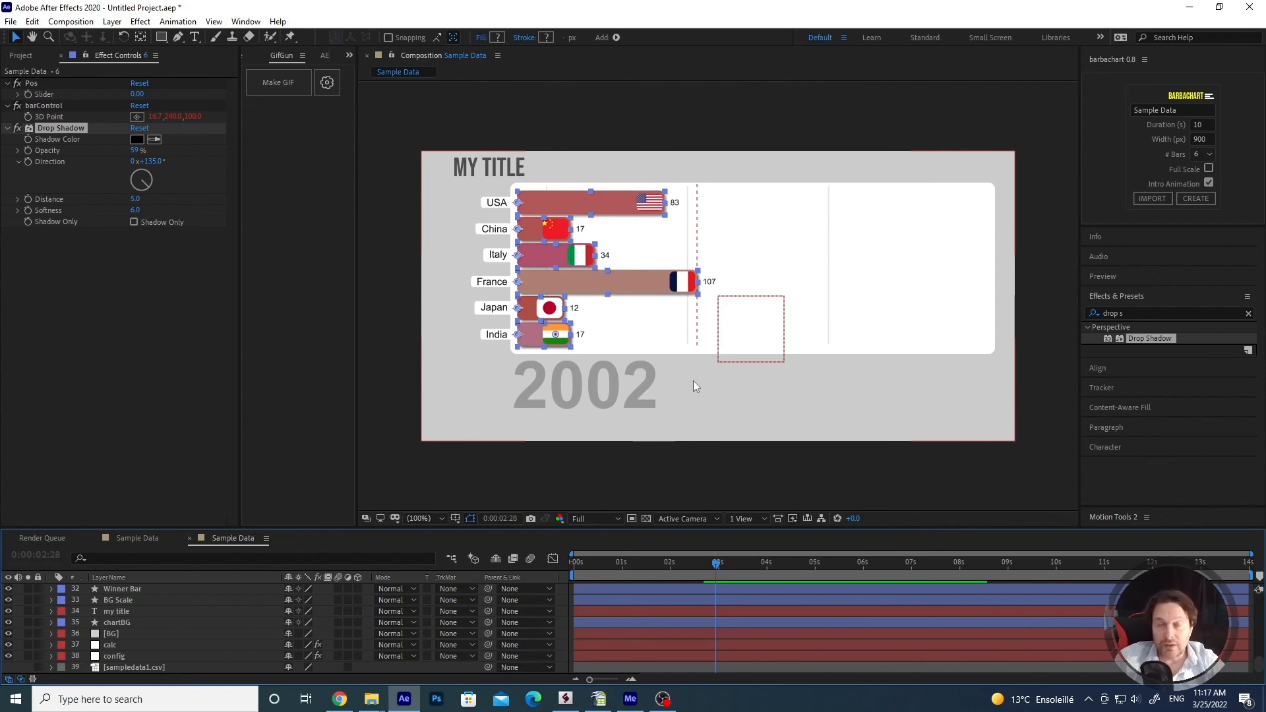
{"action": "mouse_move", "coordinate": [684, 387]}
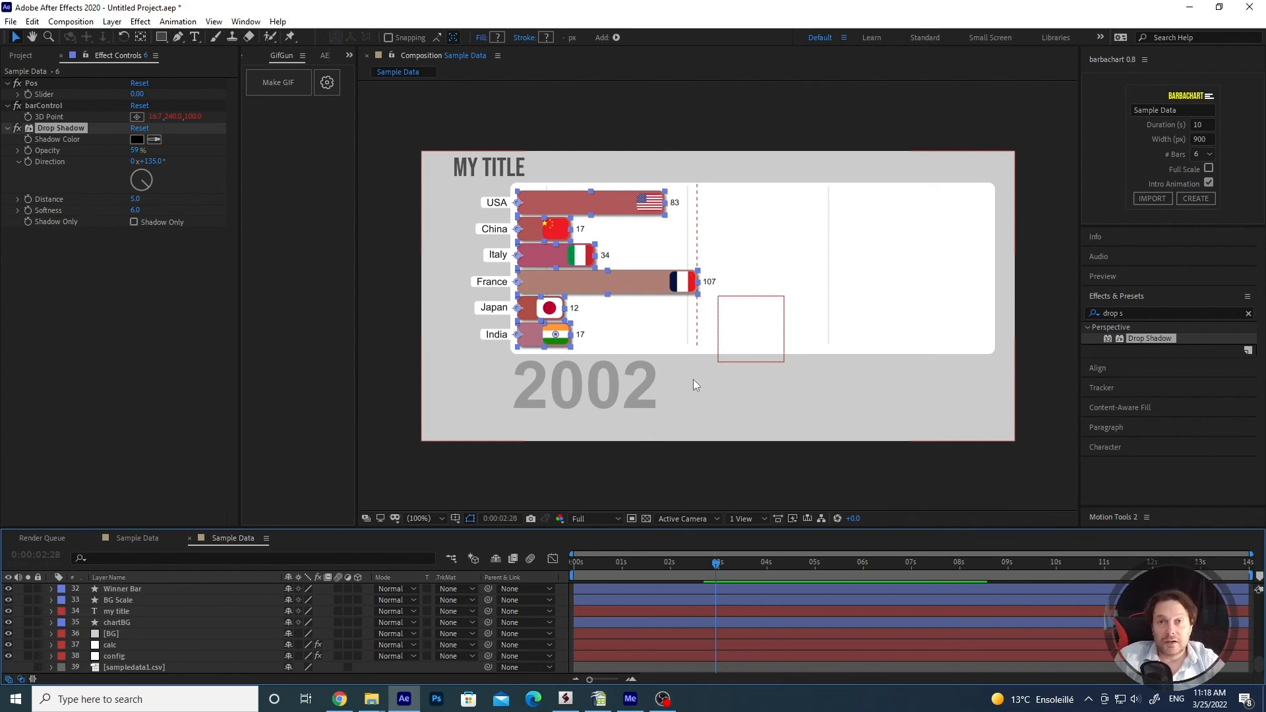
{"action": "mouse_move", "coordinate": [698, 397]}
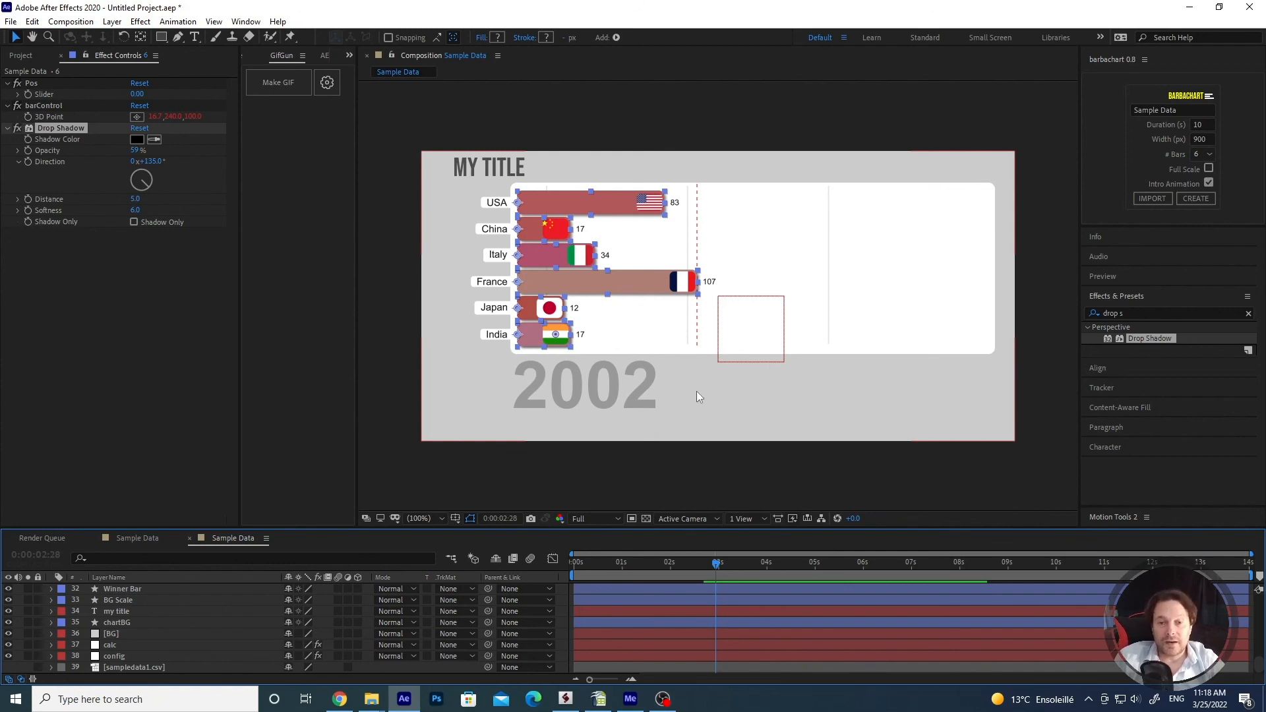
{"action": "mouse_move", "coordinate": [702, 380]}
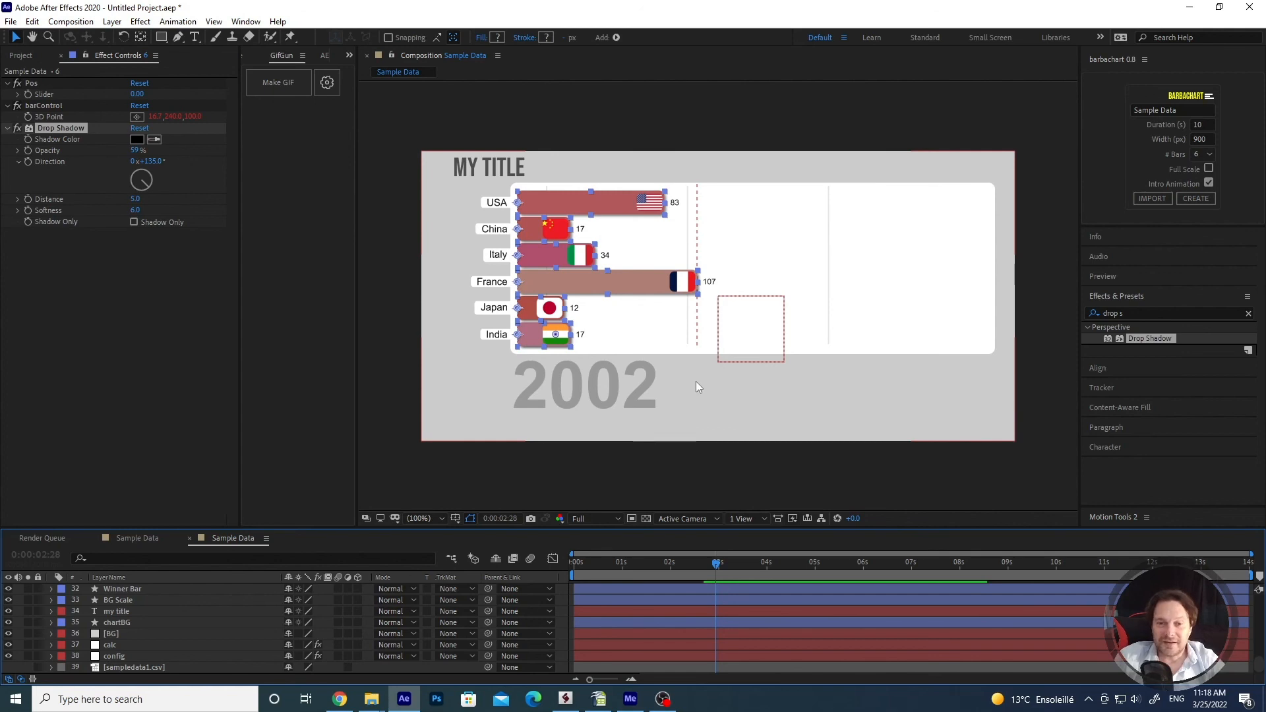
{"action": "mouse_move", "coordinate": [704, 393]}
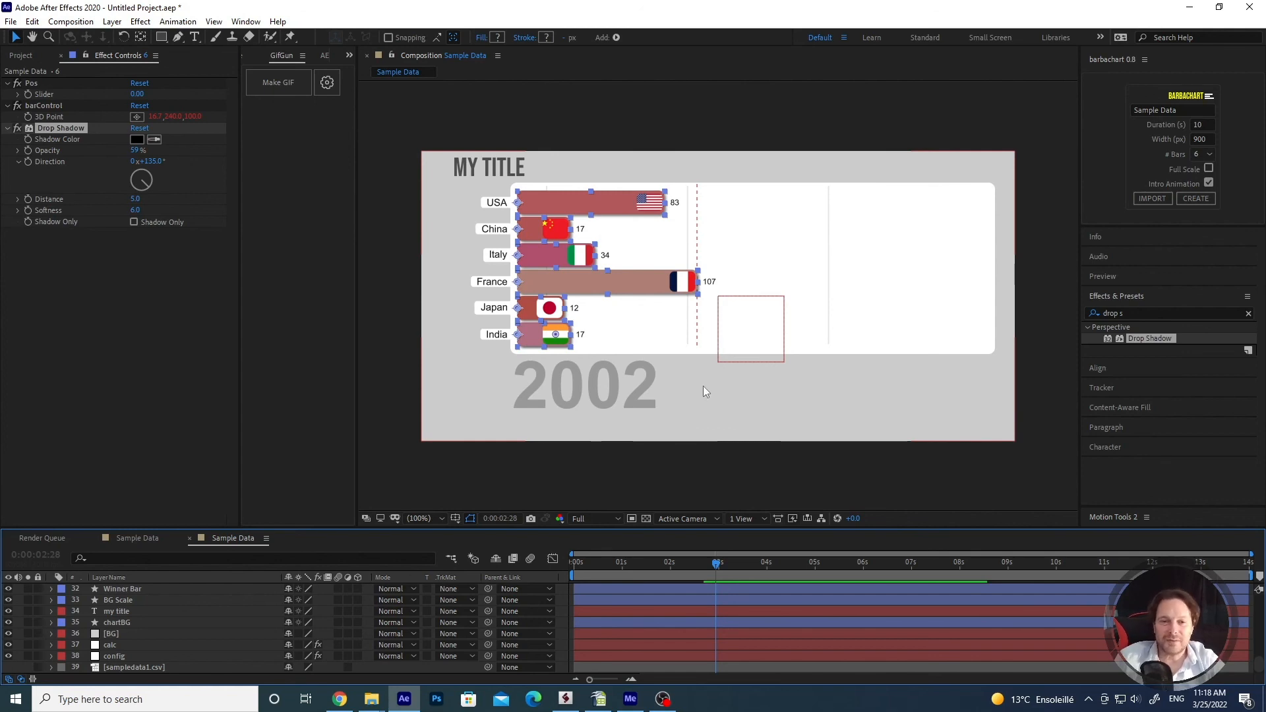
{"action": "mouse_move", "coordinate": [691, 390]}
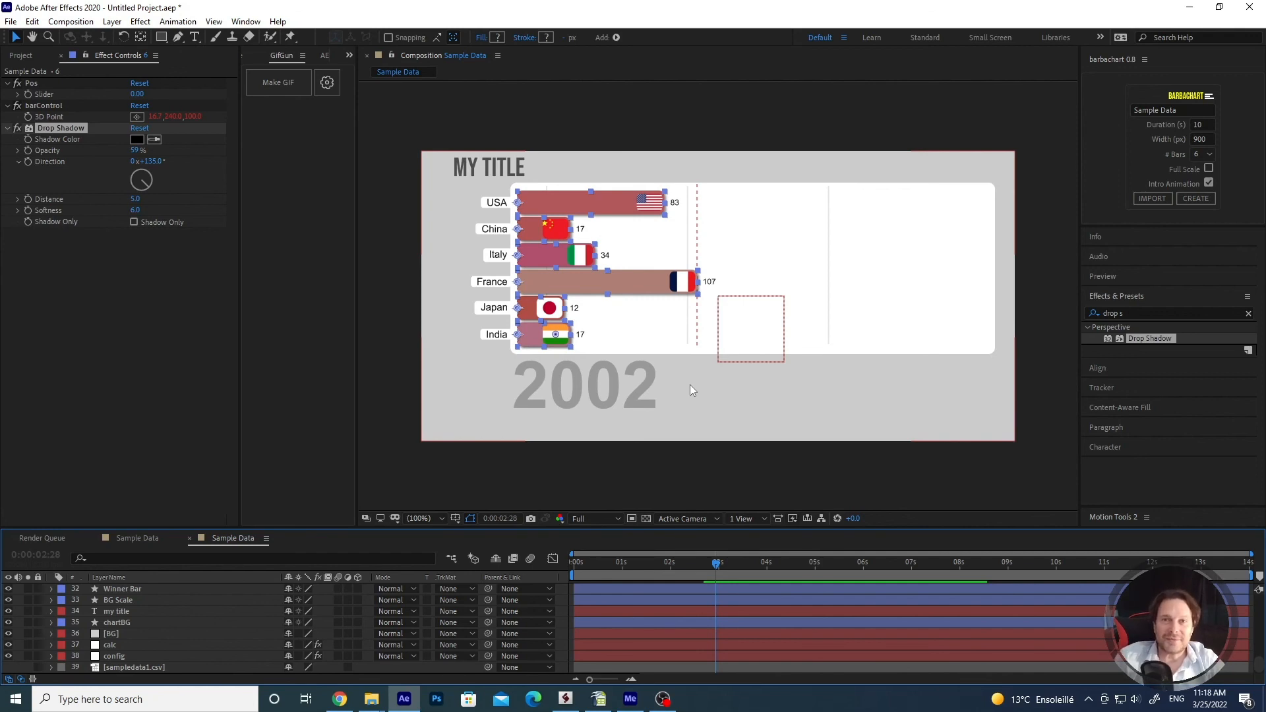